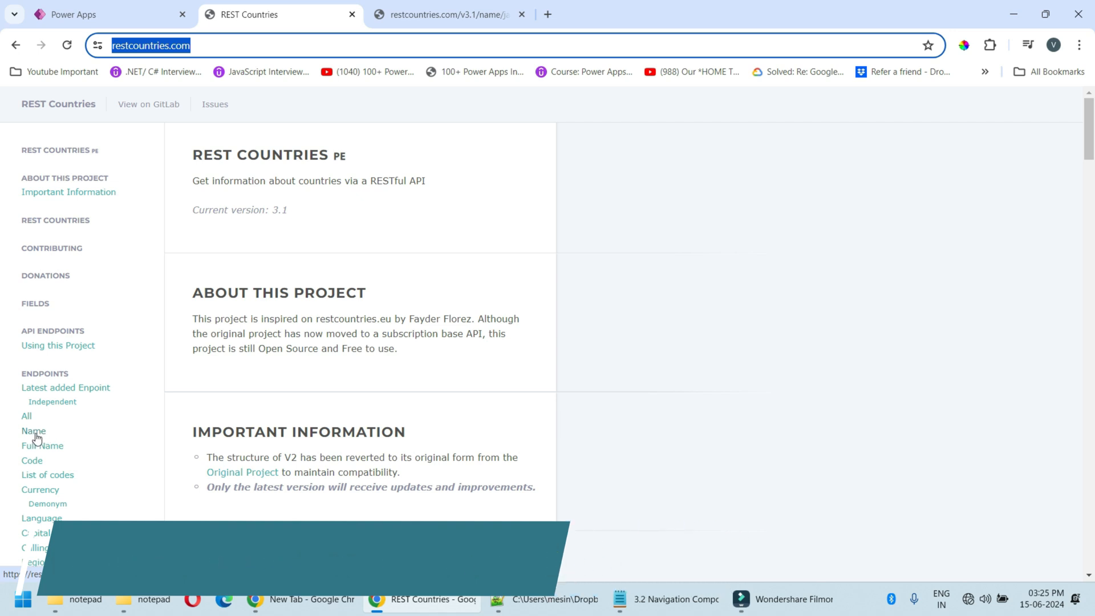
Look up the REST Countries name endpoint for Japan and search its JSON for 'capital'
left_click(33, 430)
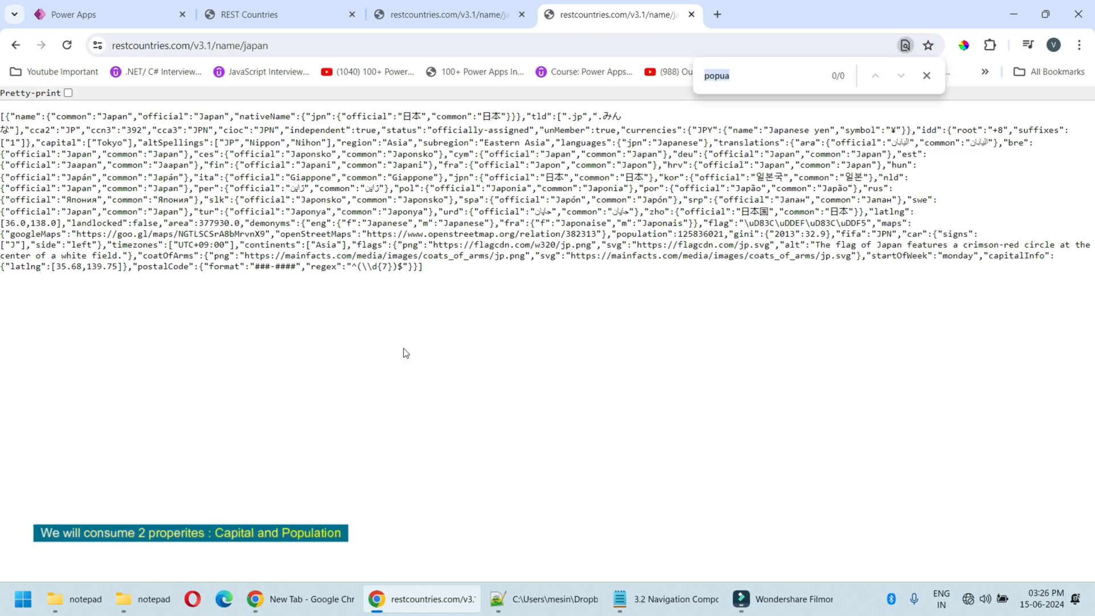
type("capital")
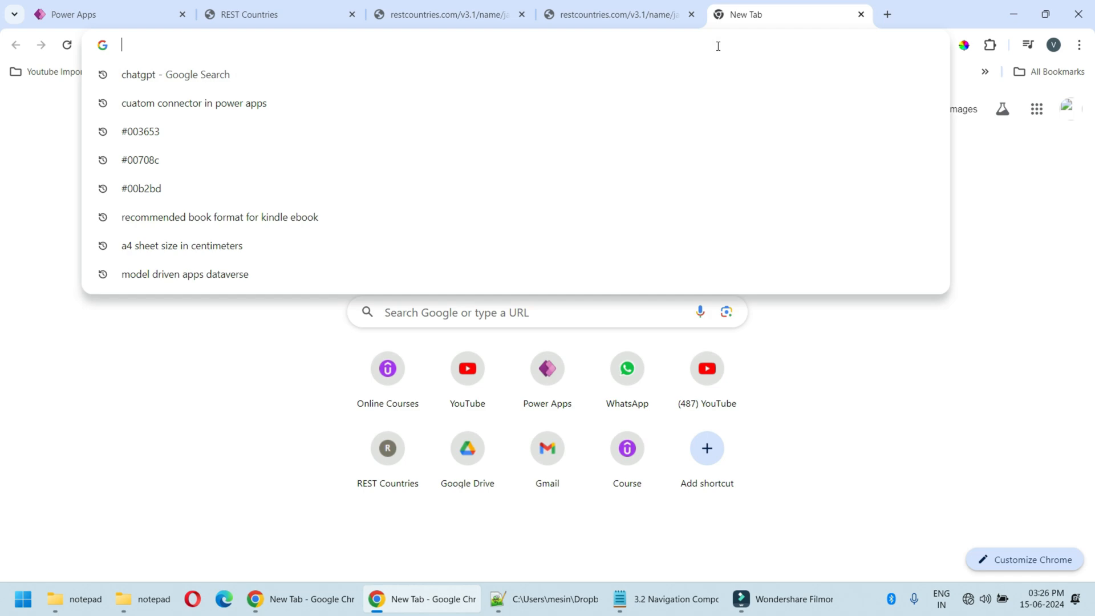
From make.powerapps.com, start a new custom connector inside the Sol Finance Tracker solution
type("make")
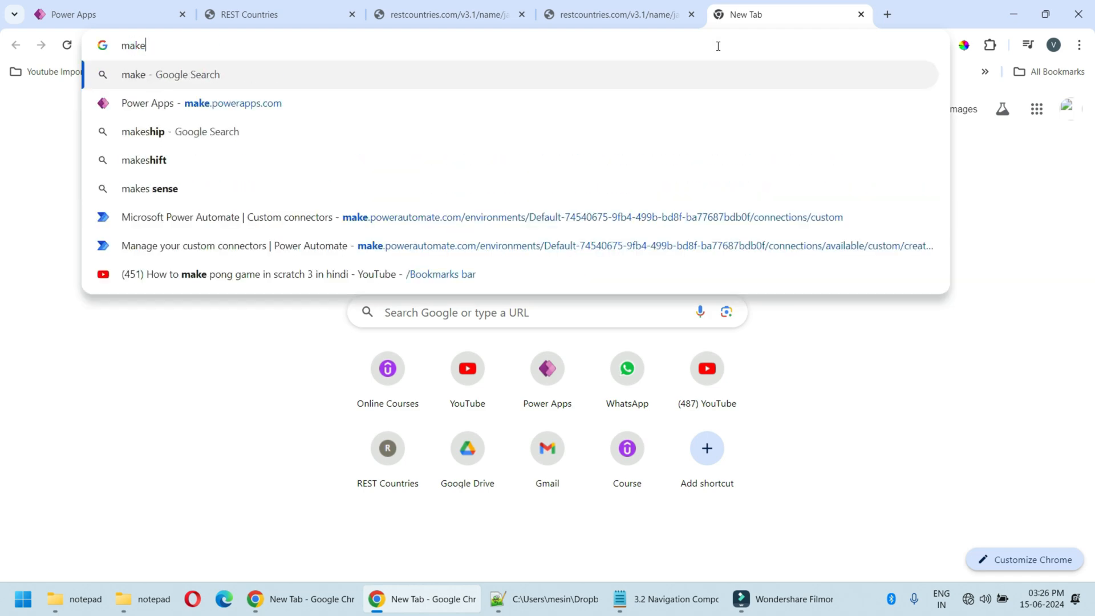
left_click(233, 103)
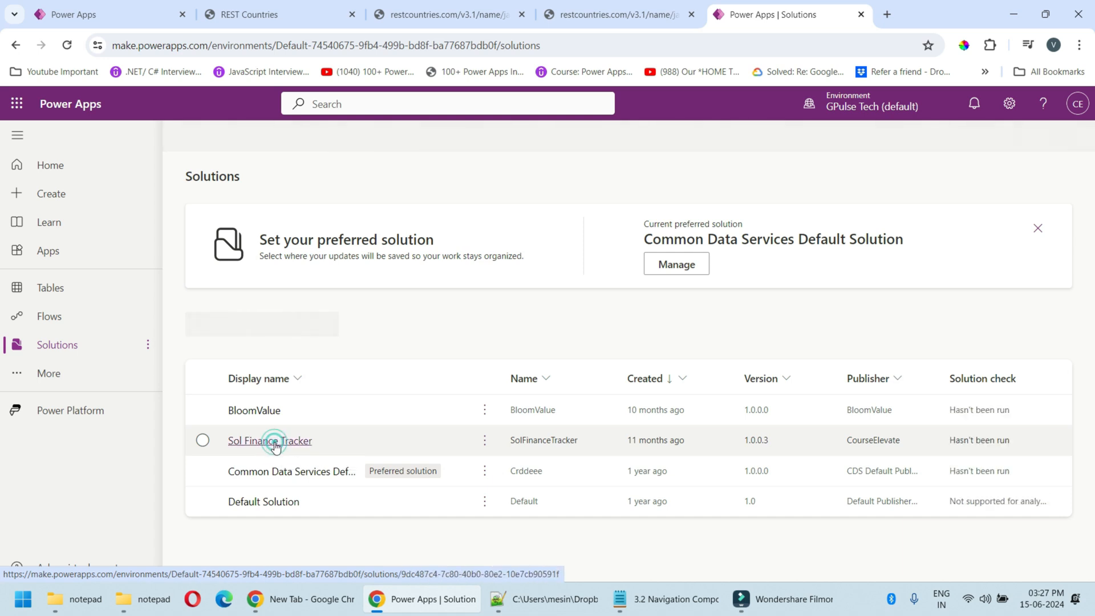
left_click(269, 441)
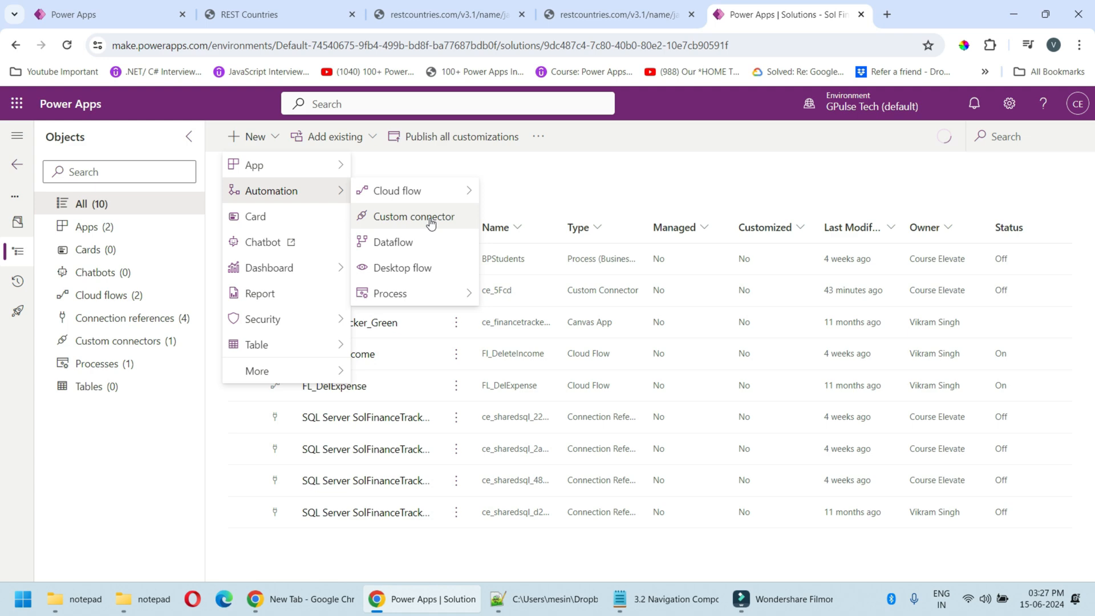
left_click(415, 217)
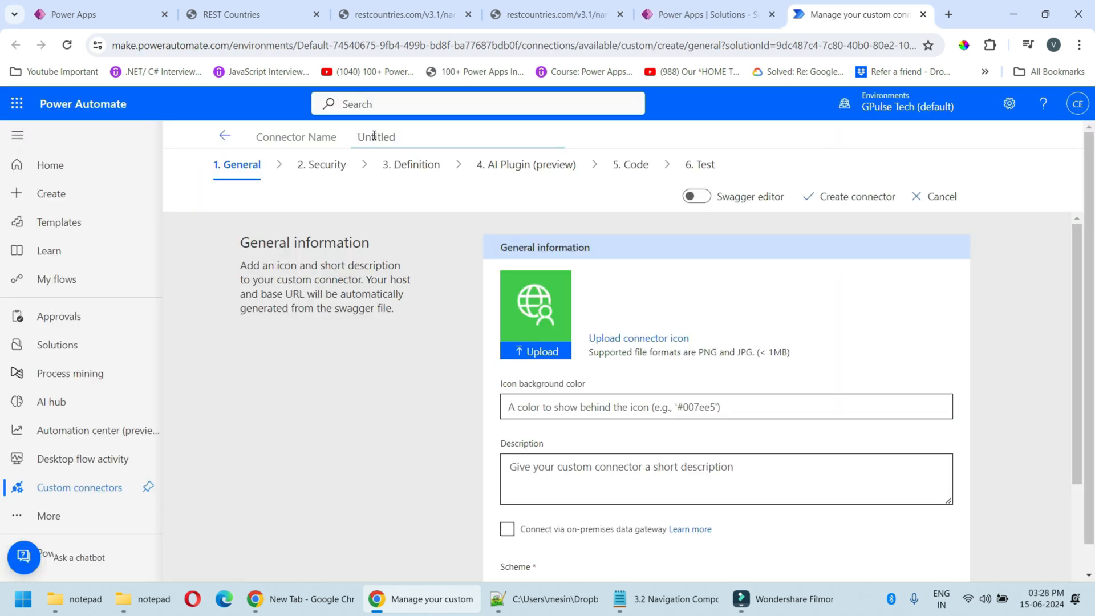
Name the connector GetCountryDetails
type("GetCountry")
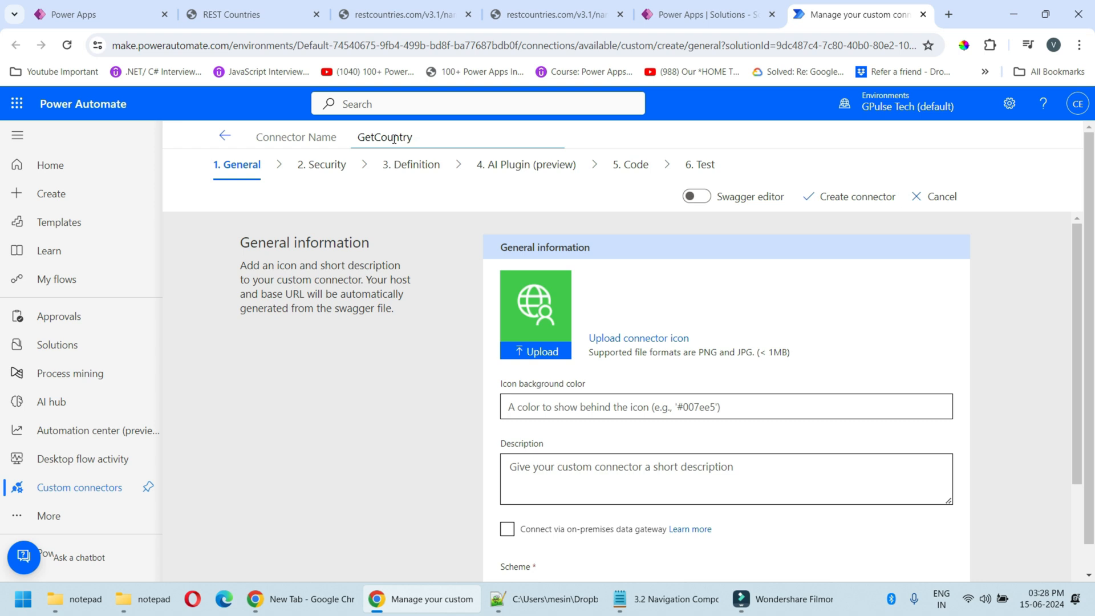
type("Details")
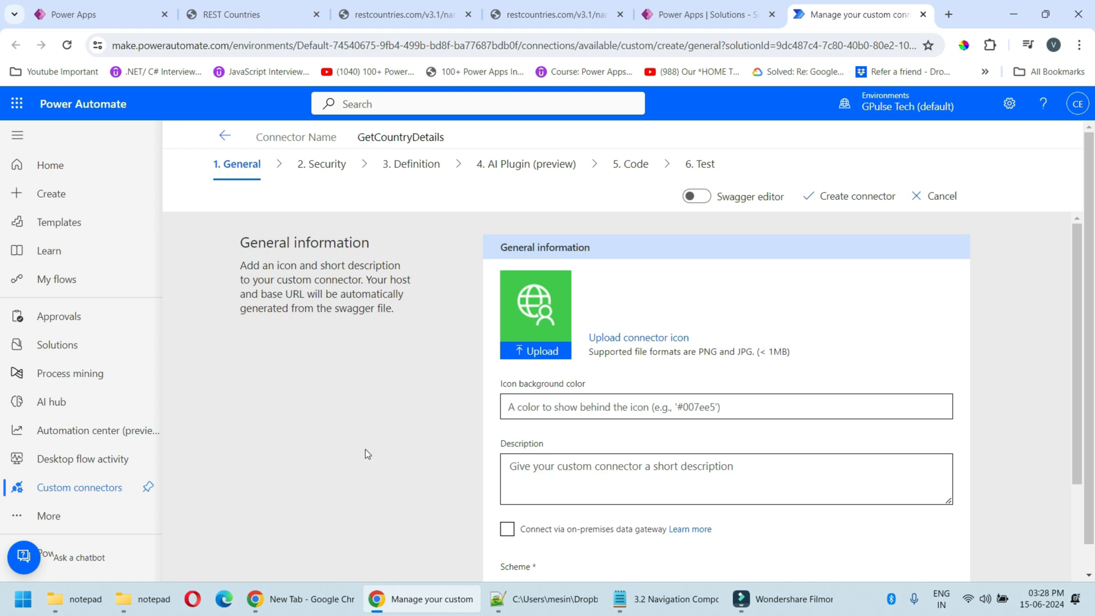
mouse_move(322, 164)
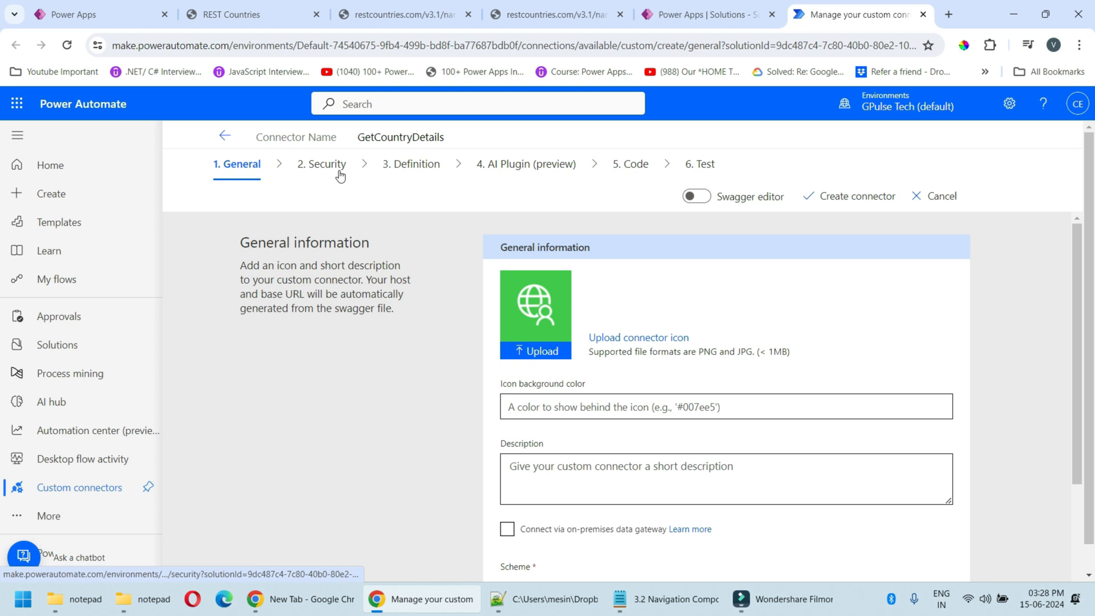
mouse_move(489, 175)
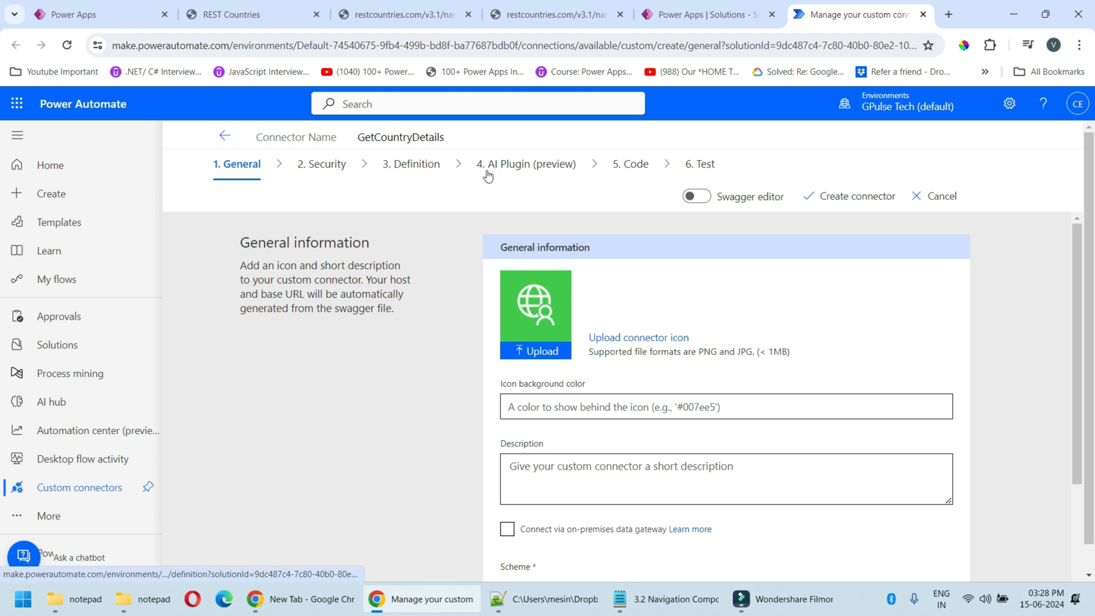
mouse_move(635, 163)
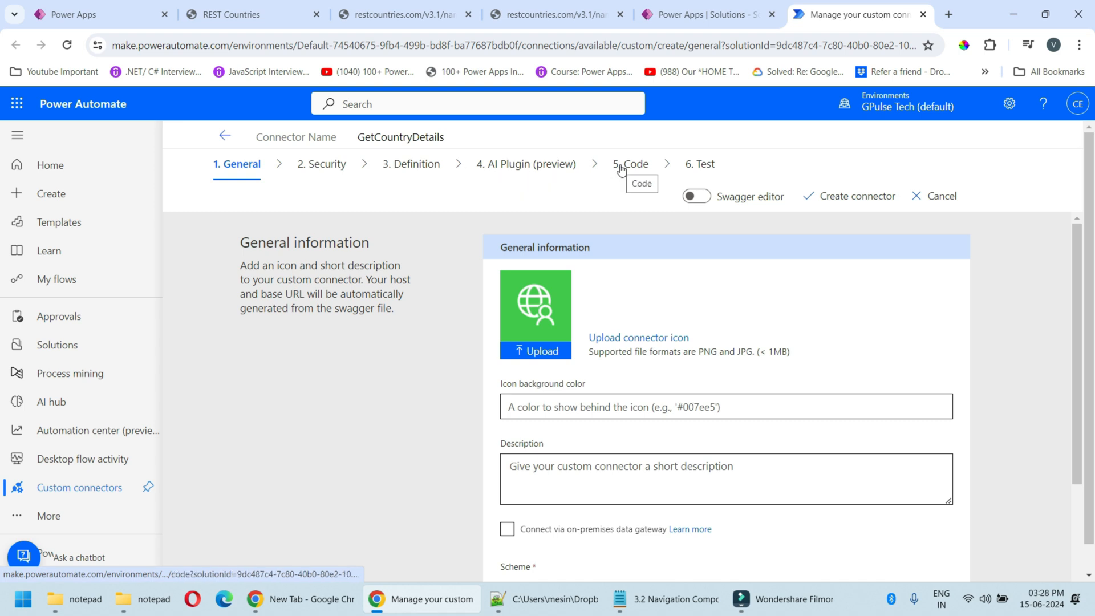
mouse_move(382, 340)
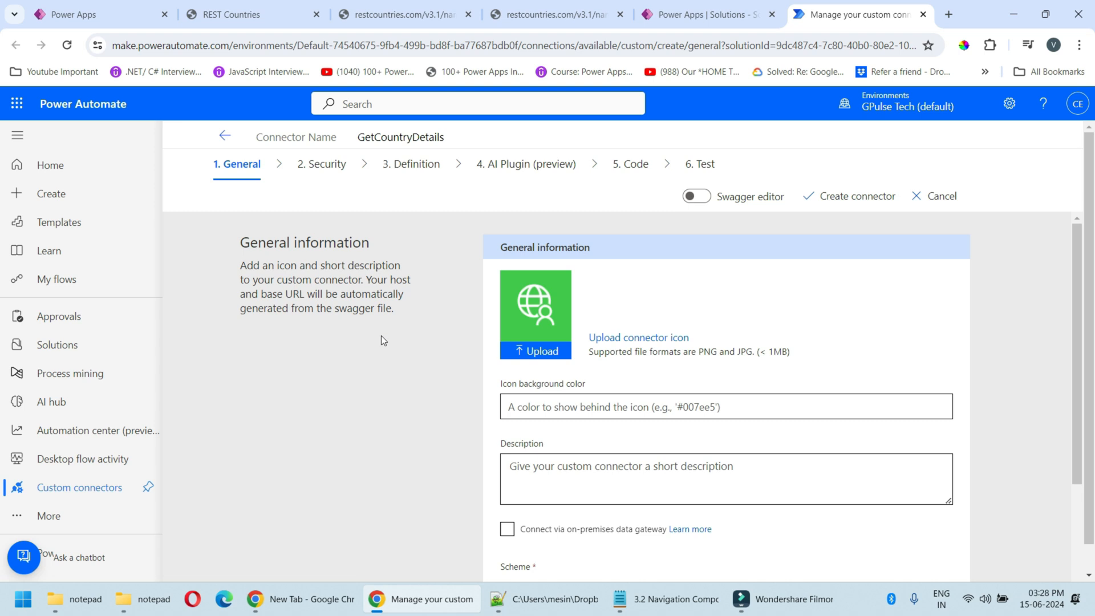
mouse_move(651, 346)
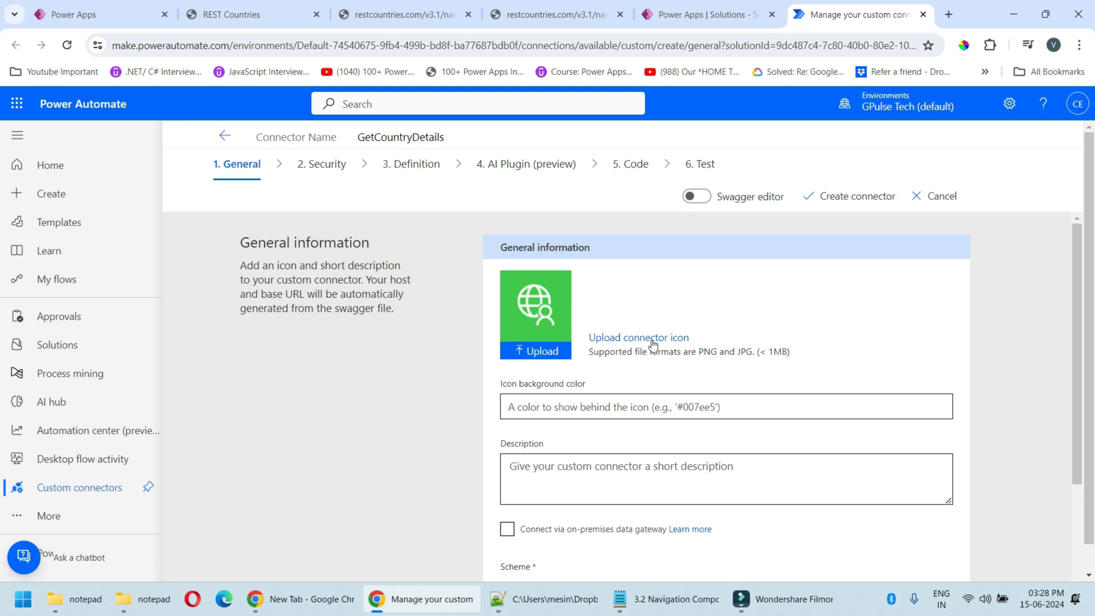
mouse_move(672, 347)
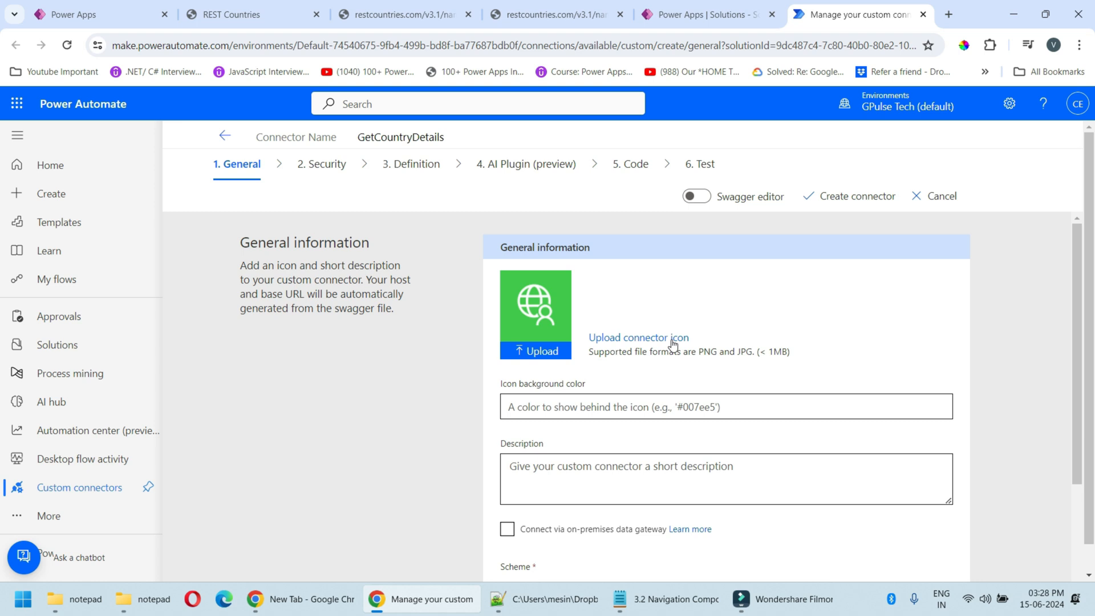
Enter restcountries.com as the HTTPS host after checking the REST Countries request address
scroll("down", 3)
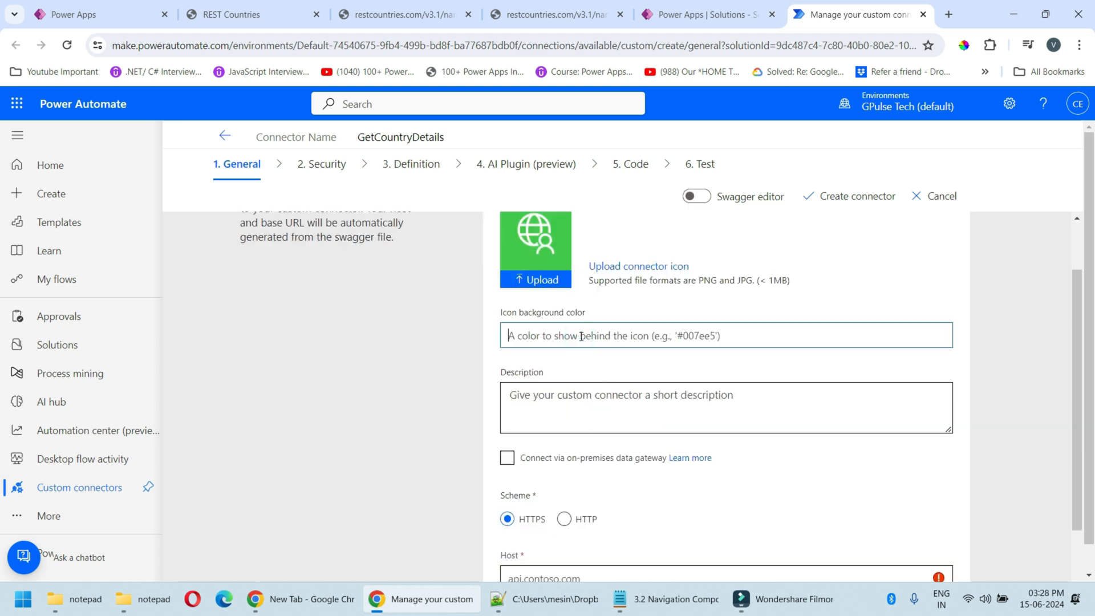
mouse_move(593, 360)
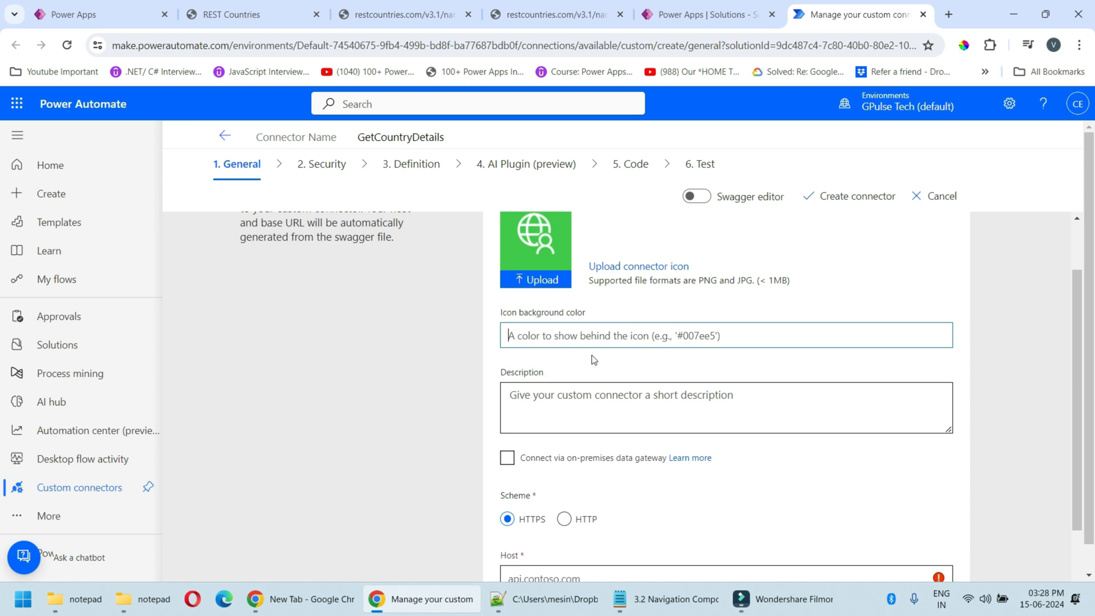
scroll("down", 3)
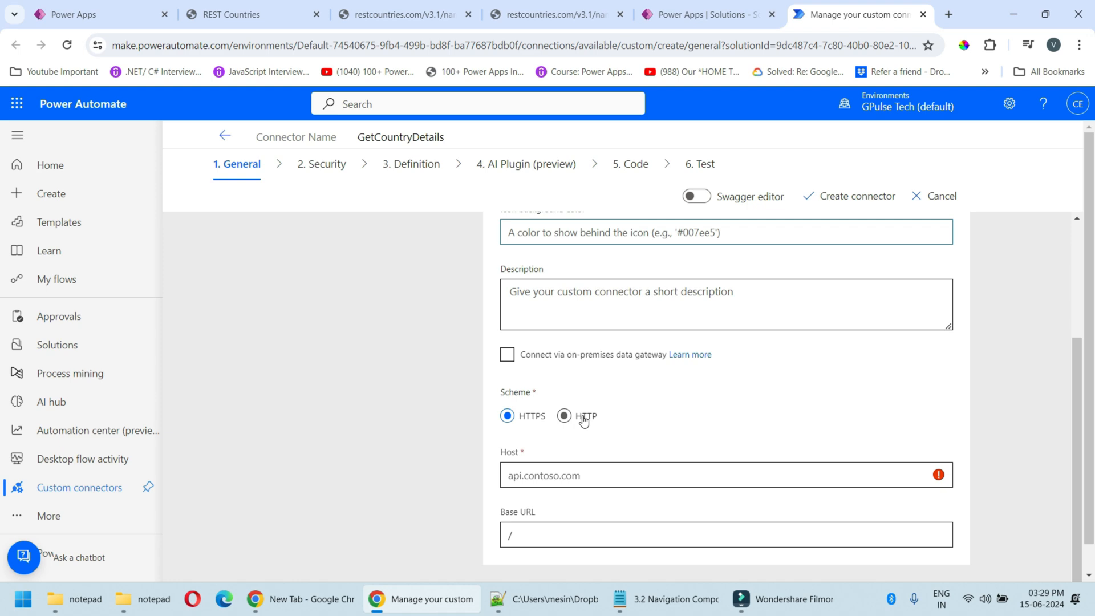
left_click(402, 14)
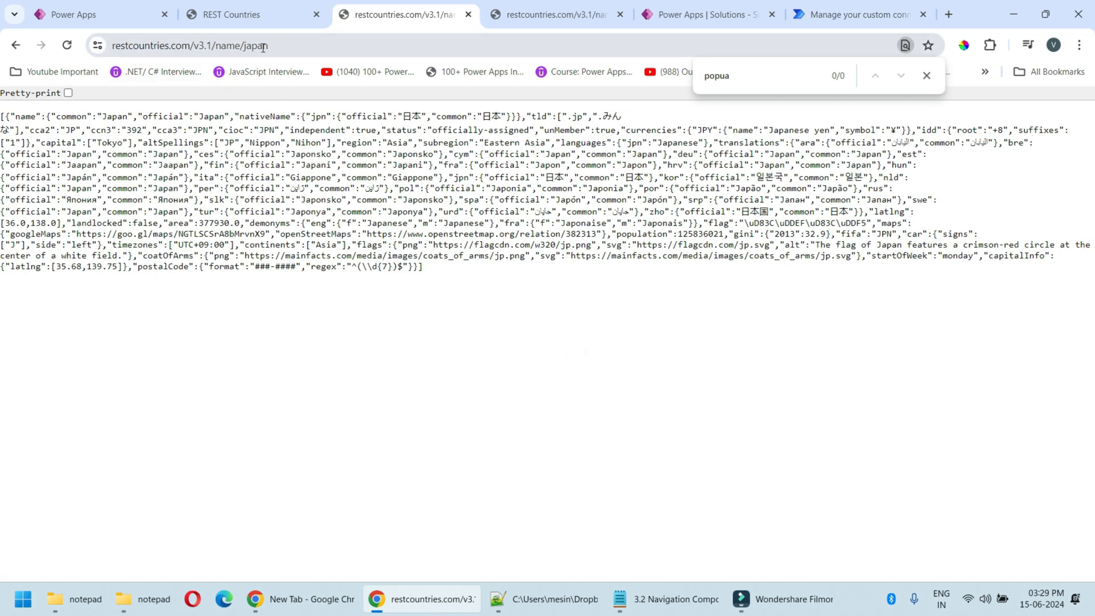
left_click(853, 13)
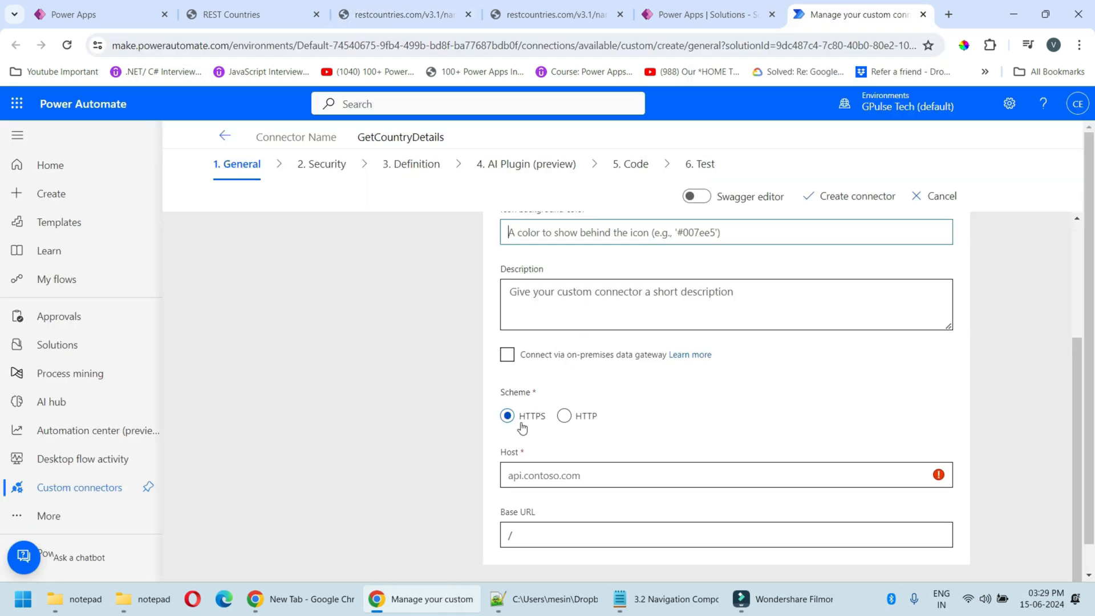
scroll("down", 3)
type("restcountries.com")
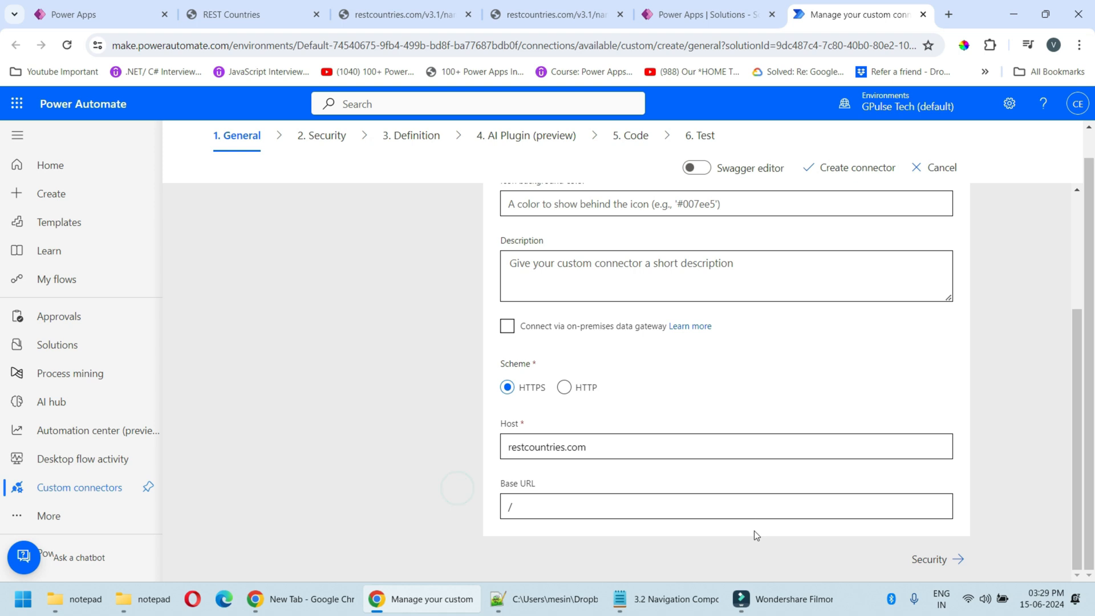
mouse_move(929, 559)
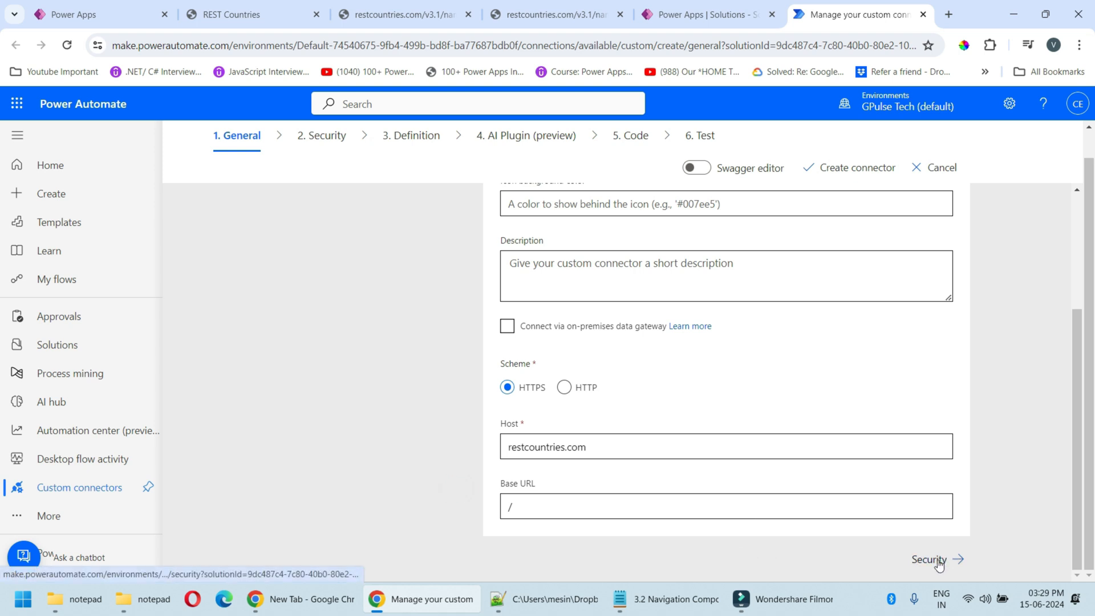
Move to the Security step, keeping No authentication
left_click(933, 559)
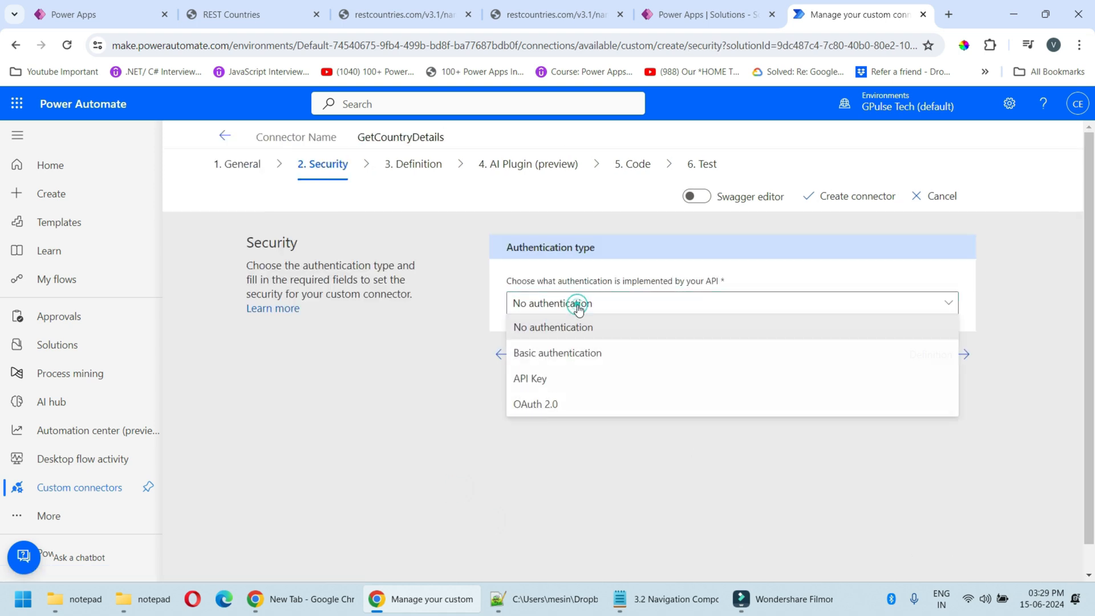
mouse_move(626, 346)
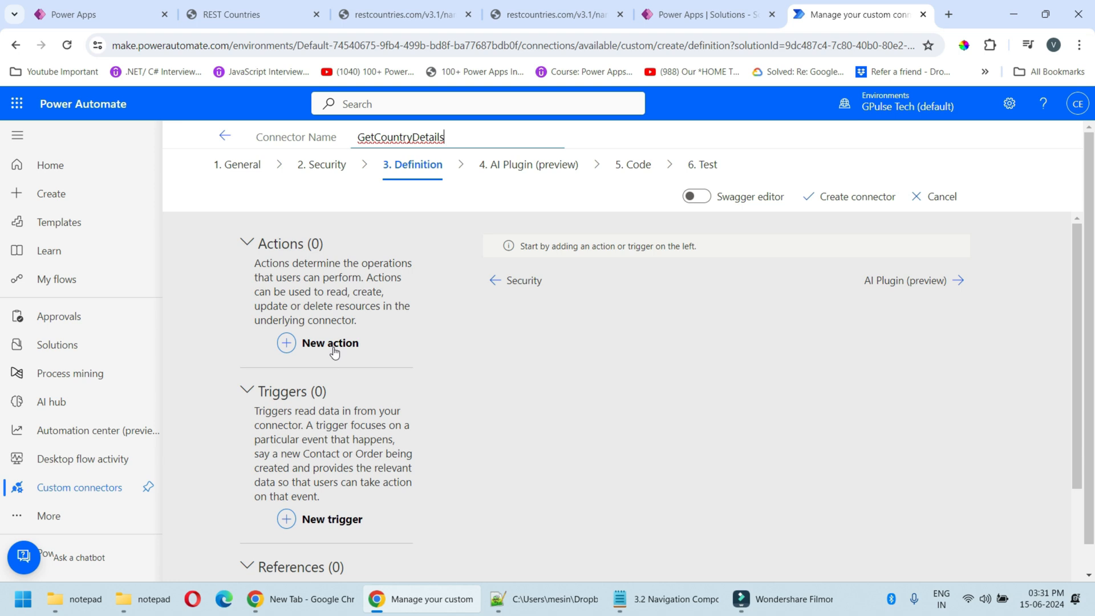
Add a new action with summary GetDetails and operation ID GetCountryDetails, reaching its request import form
left_click(328, 343)
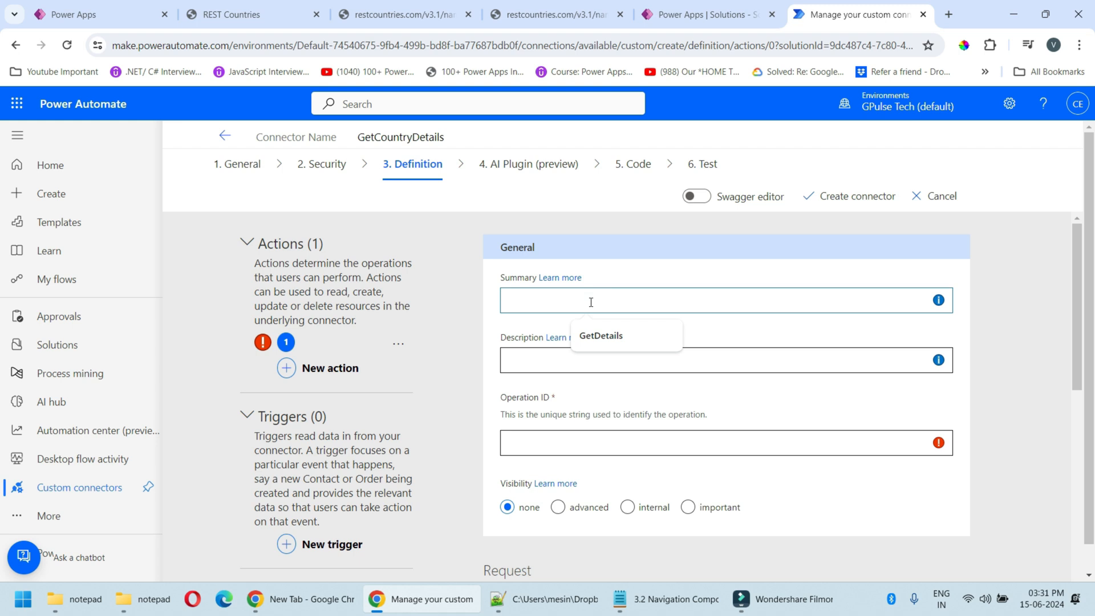
type("Get")
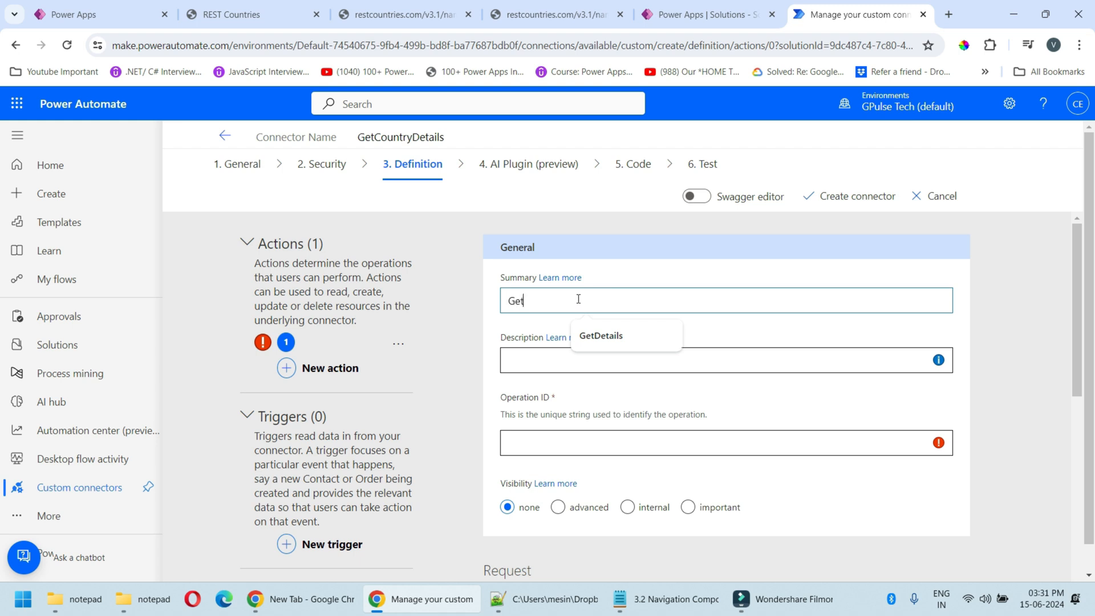
type("Details")
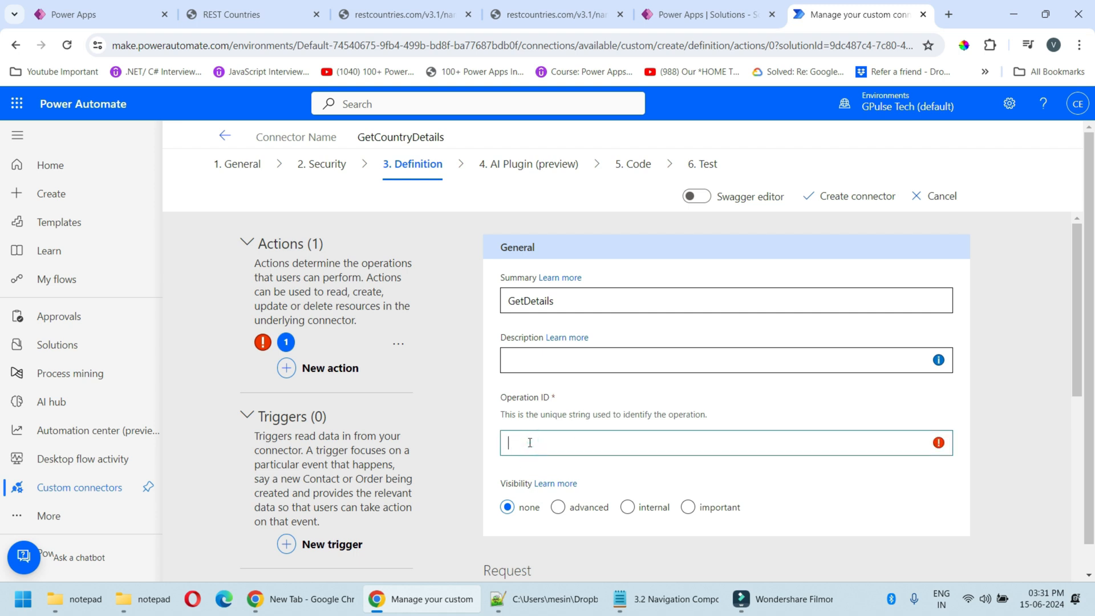
type("Get")
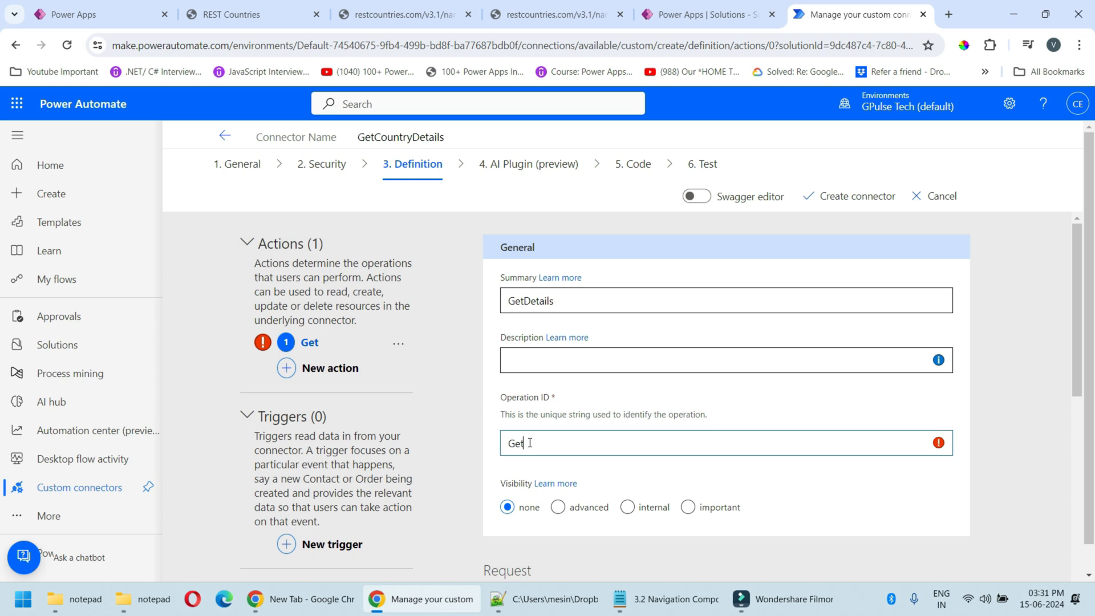
type("CountryDetails")
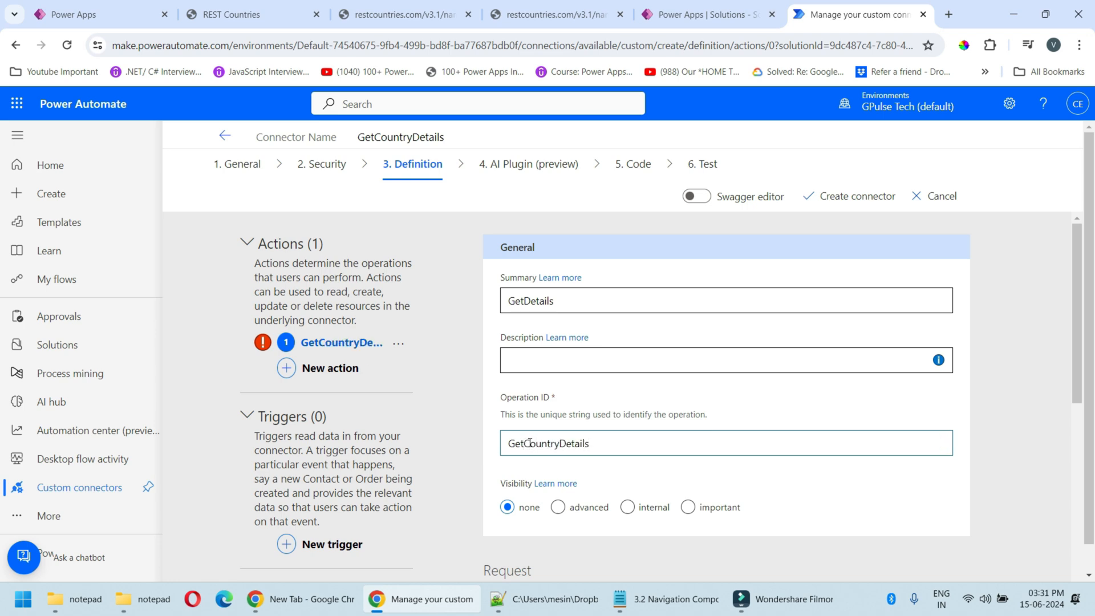
scroll("down", 3)
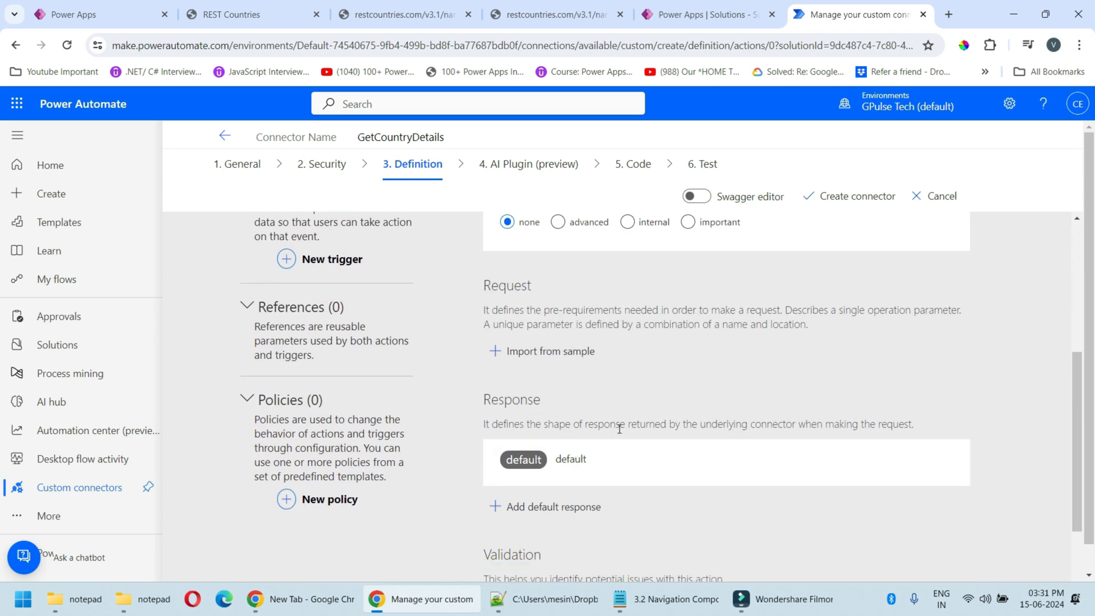
scroll("up", 3)
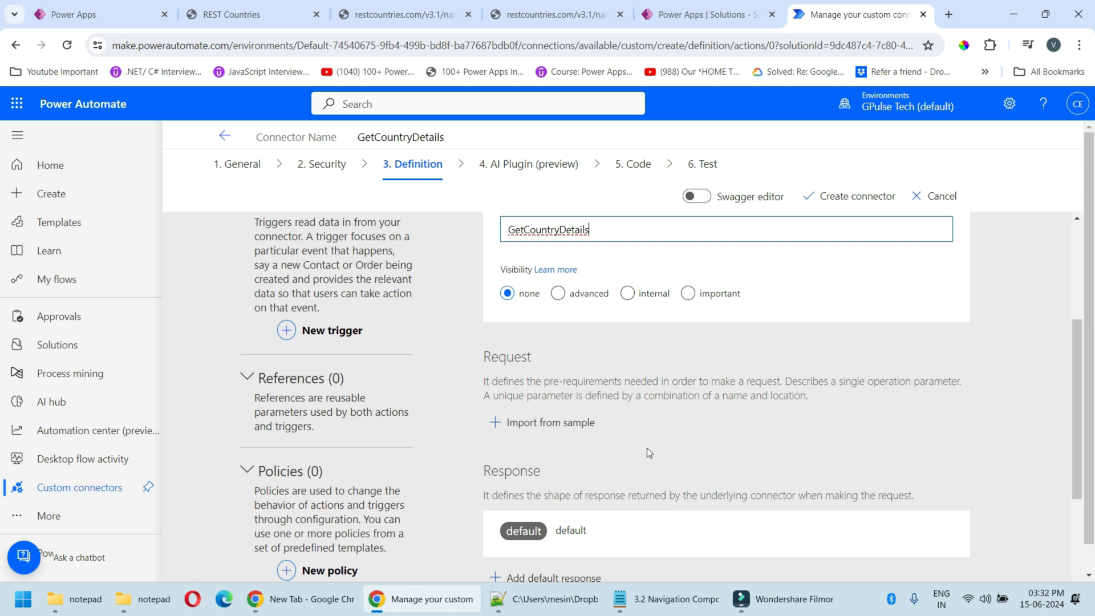
left_click(550, 422)
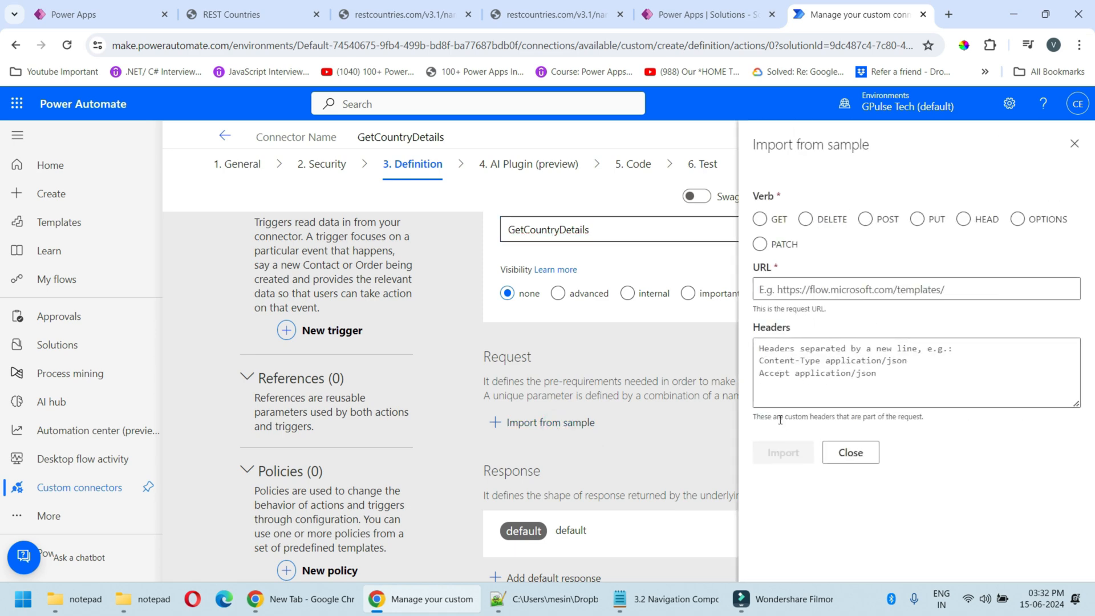
left_click(783, 452)
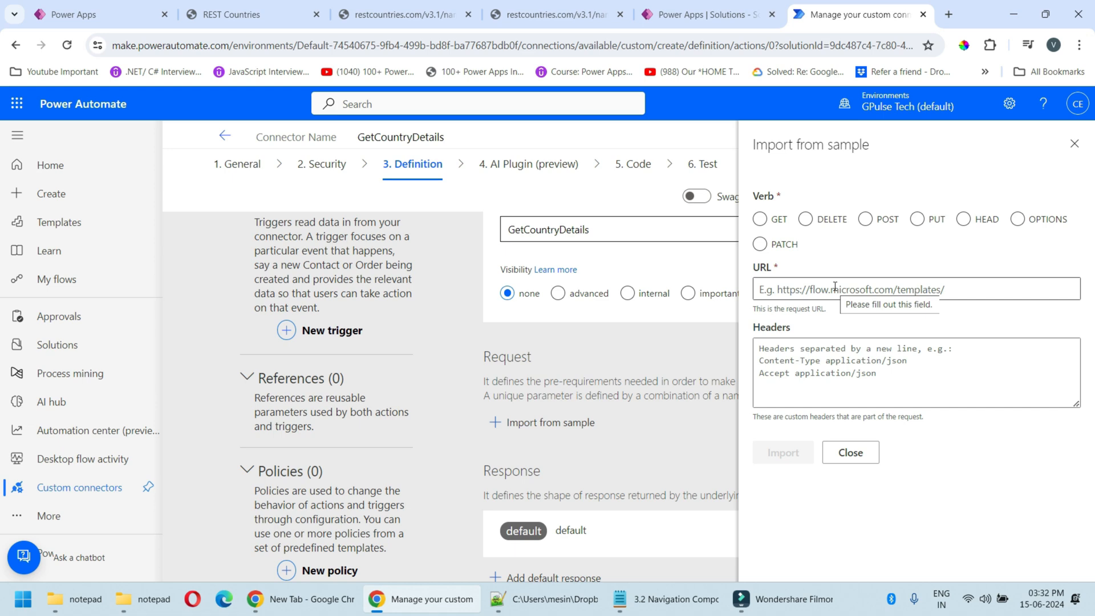
left_click(760, 219)
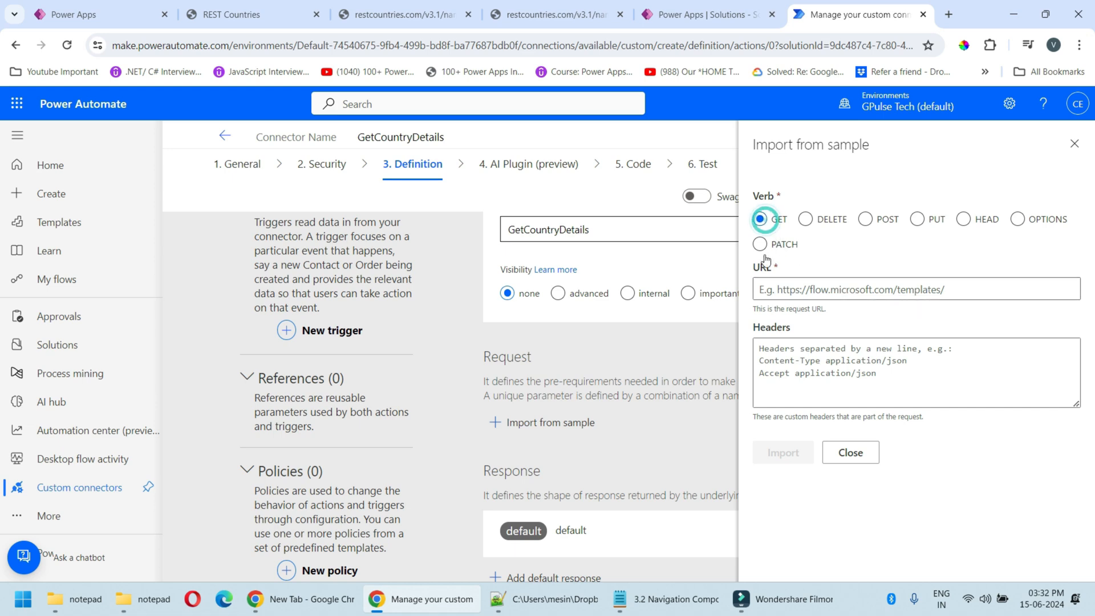
left_click(231, 14)
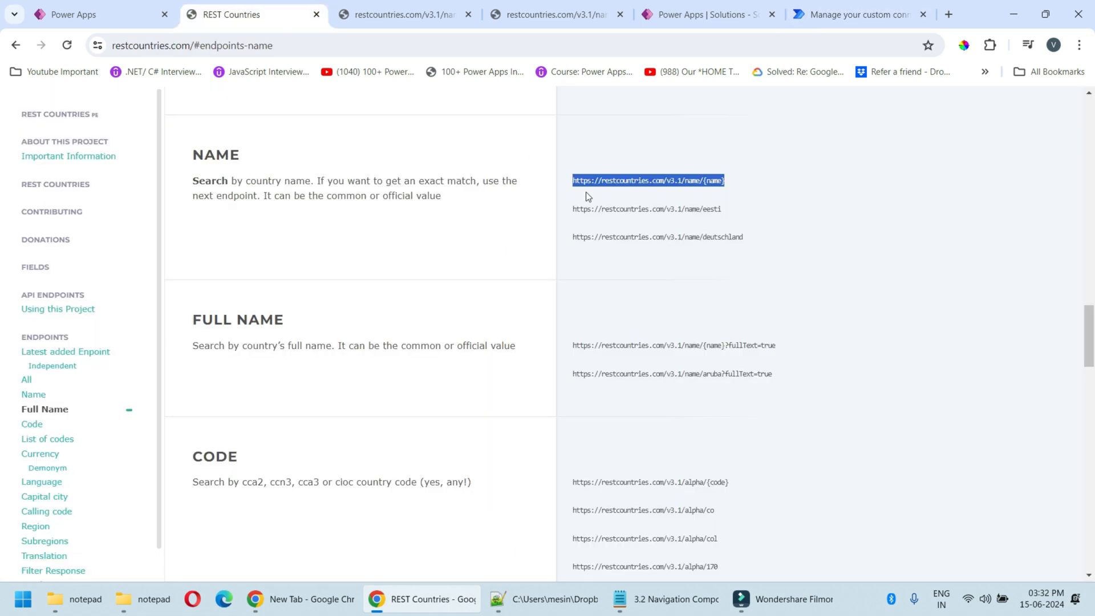
left_click(717, 199)
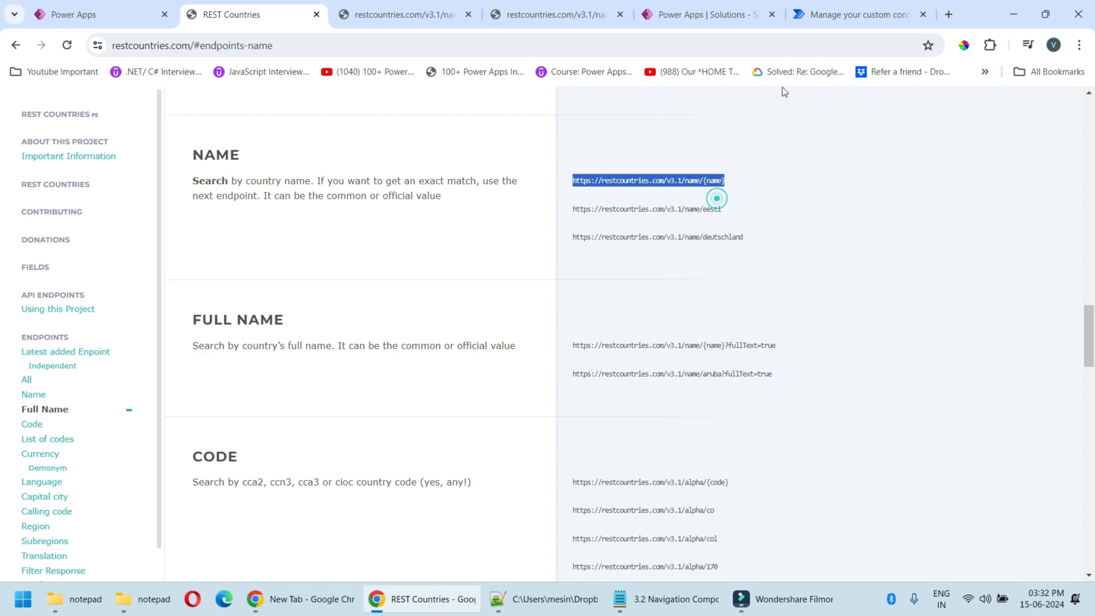
left_click(859, 14)
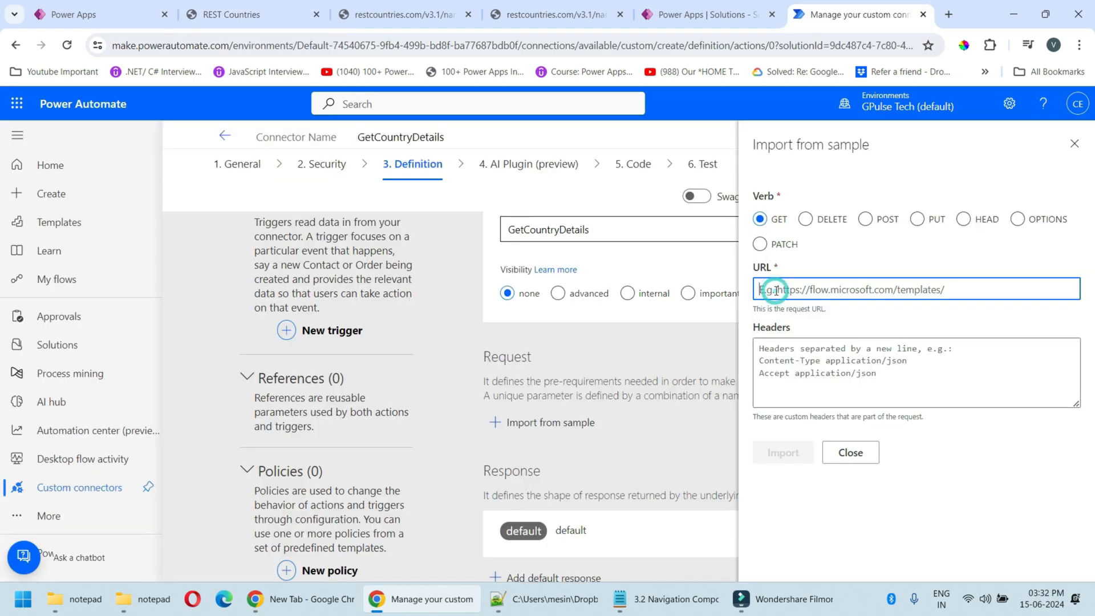
type("https://restcountries.com/v3.1/name/{name}")
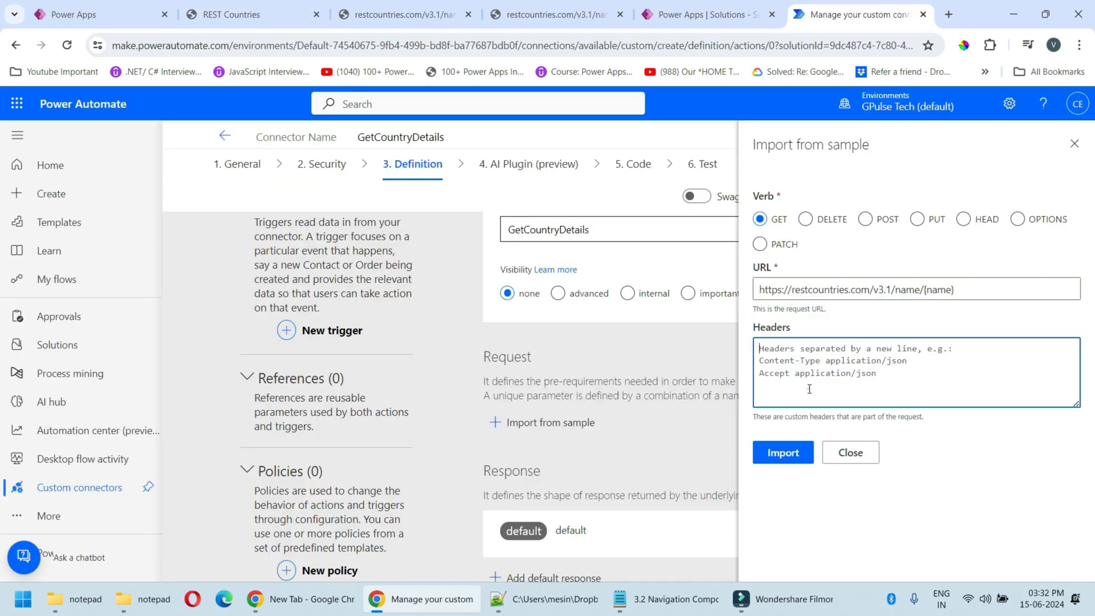
left_click(782, 452)
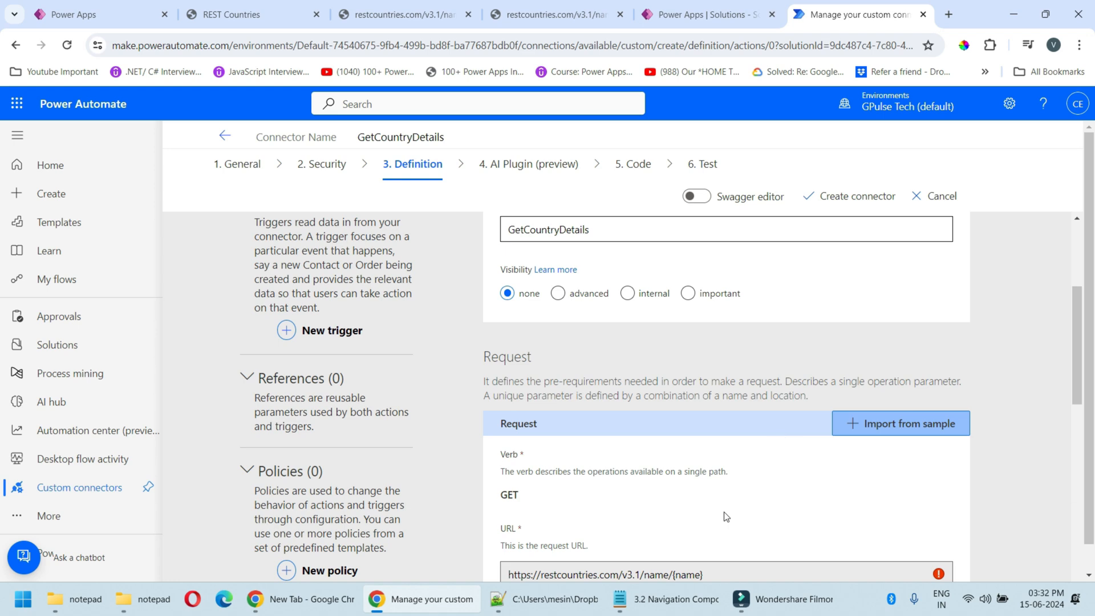
left_click(551, 371)
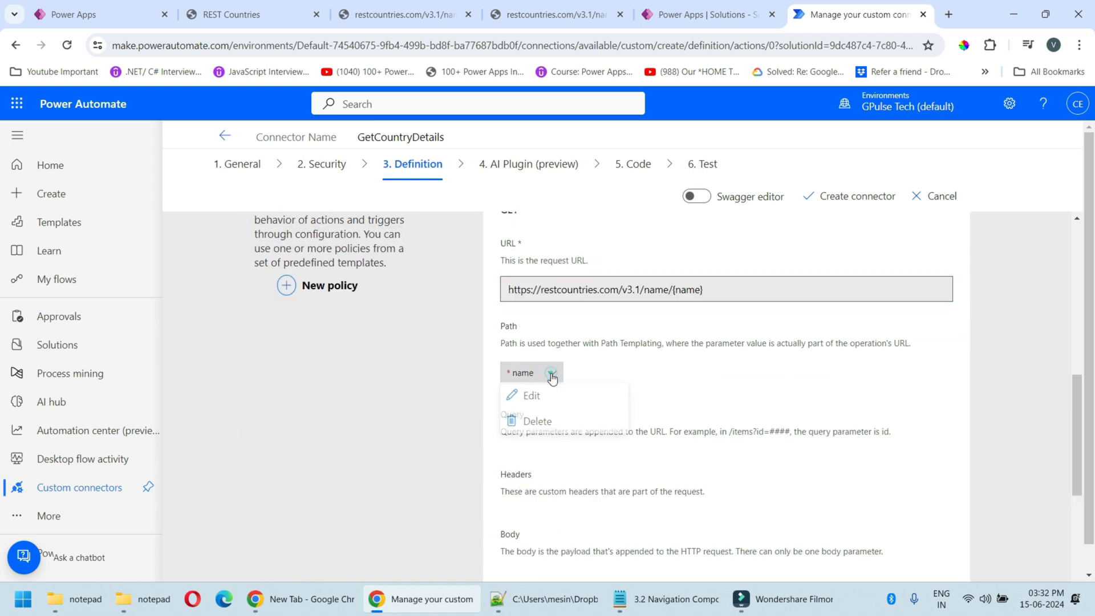
left_click(531, 396)
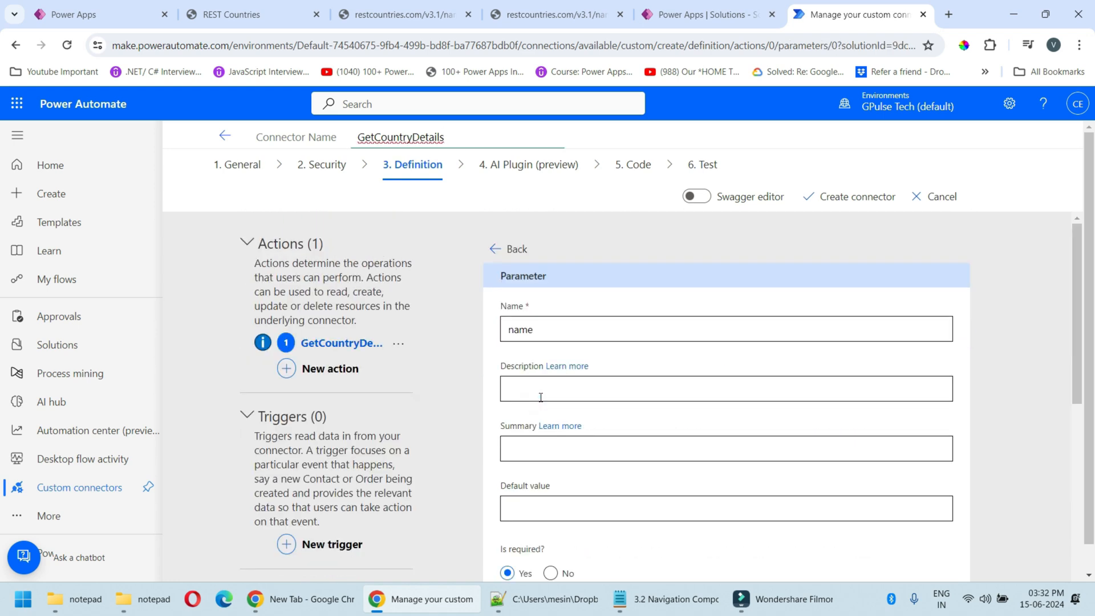
scroll("down", 3)
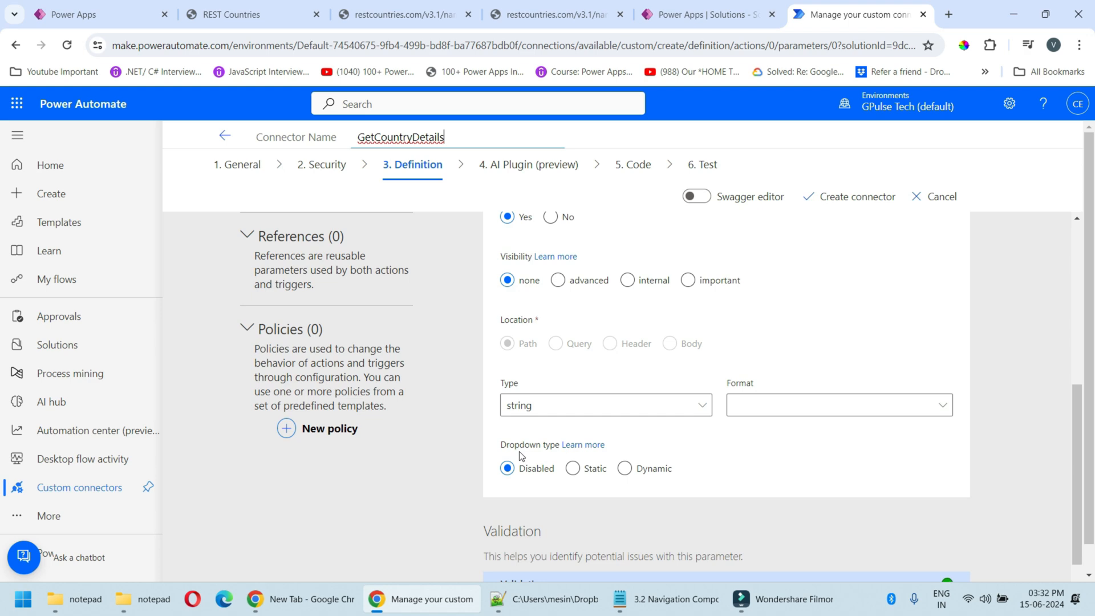
scroll("down", 3)
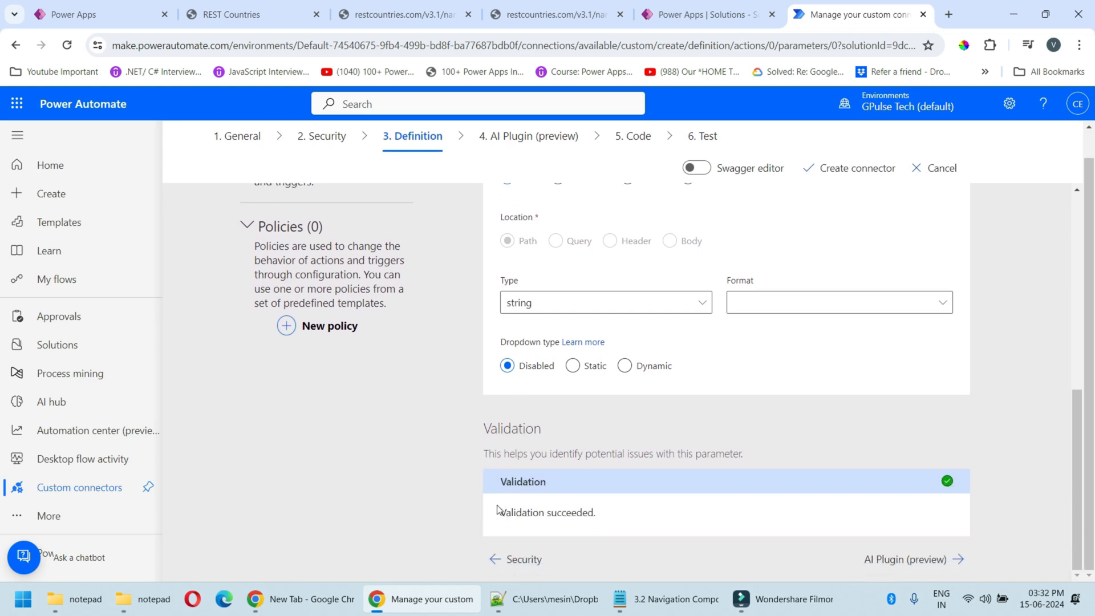
left_click(506, 220)
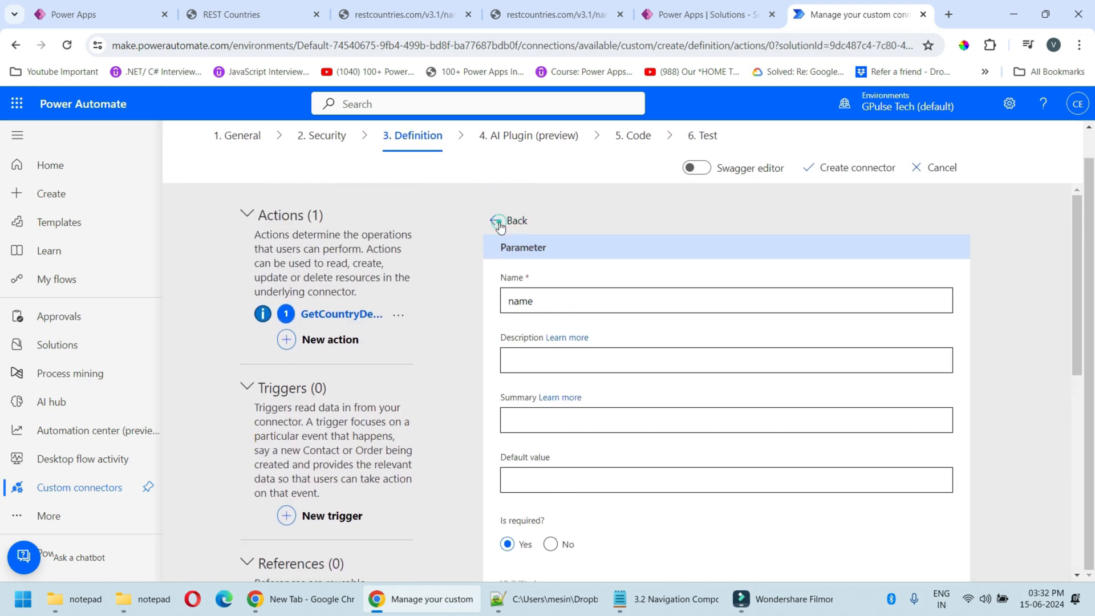
left_click(499, 220)
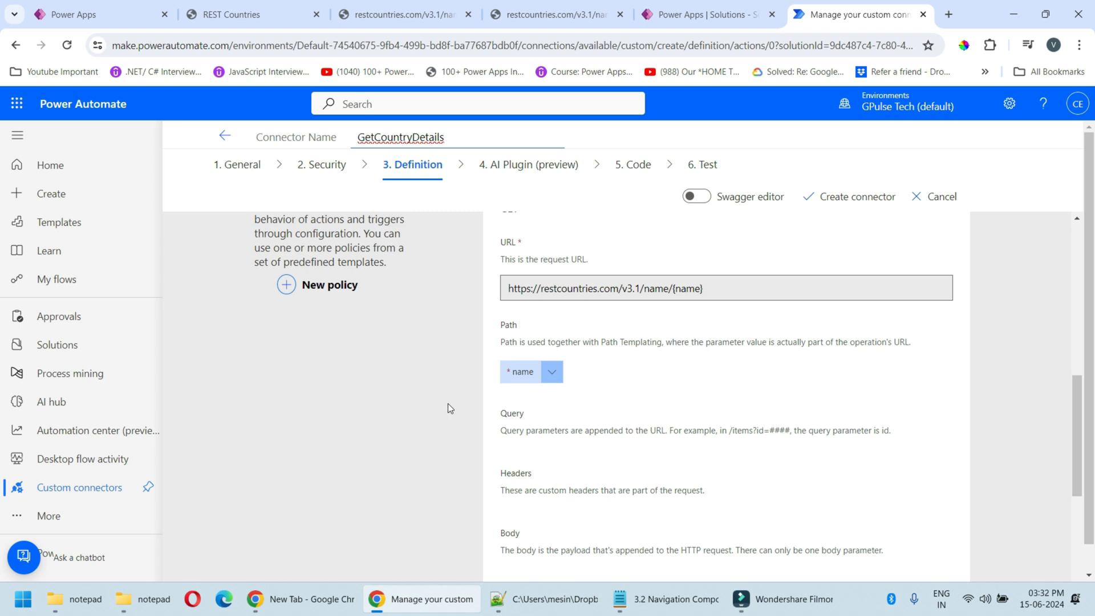
scroll("down", 3)
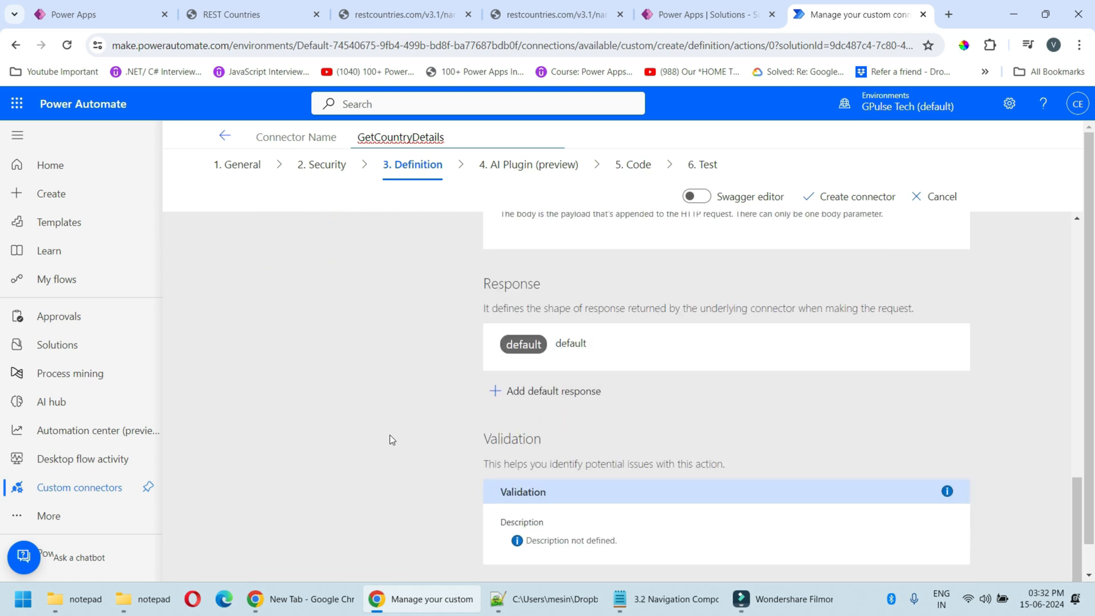
mouse_move(444, 384)
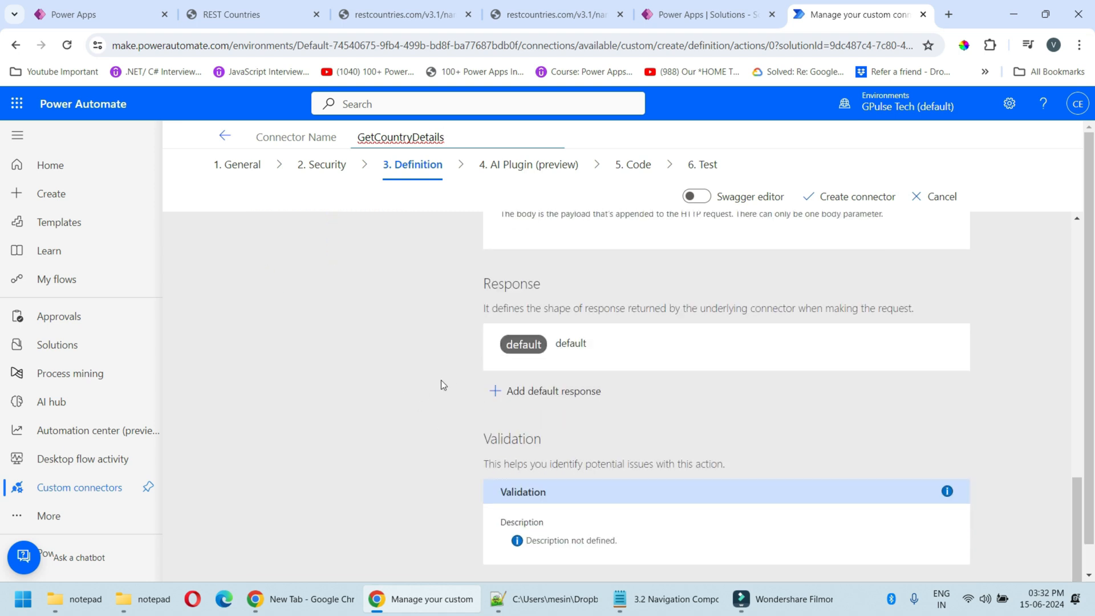
mouse_move(529, 391)
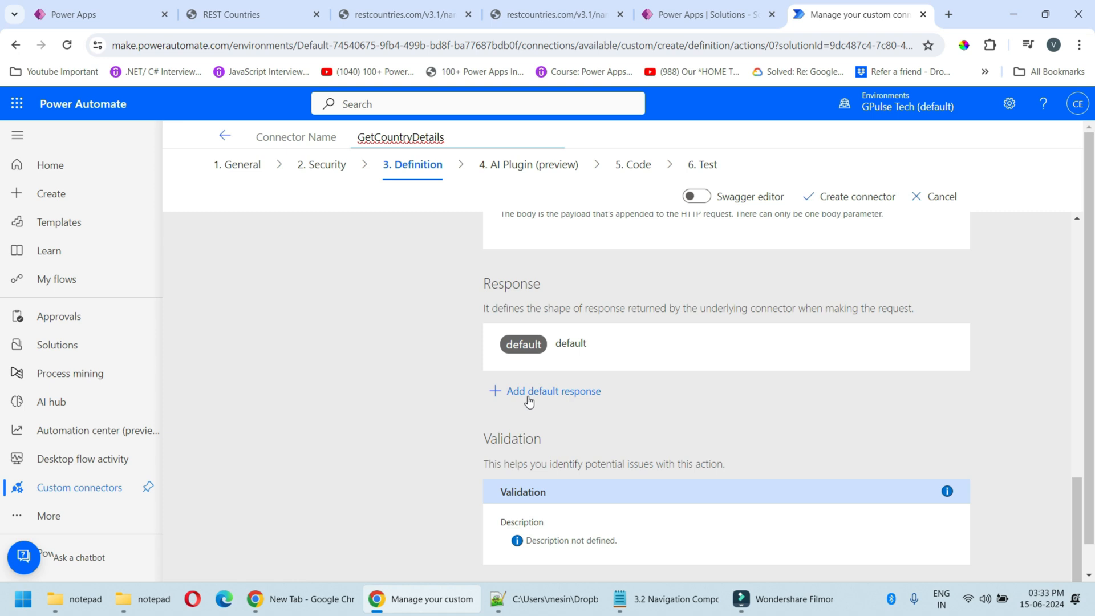
Start adding a default response from sample and switch to the Japan country data page
left_click(553, 391)
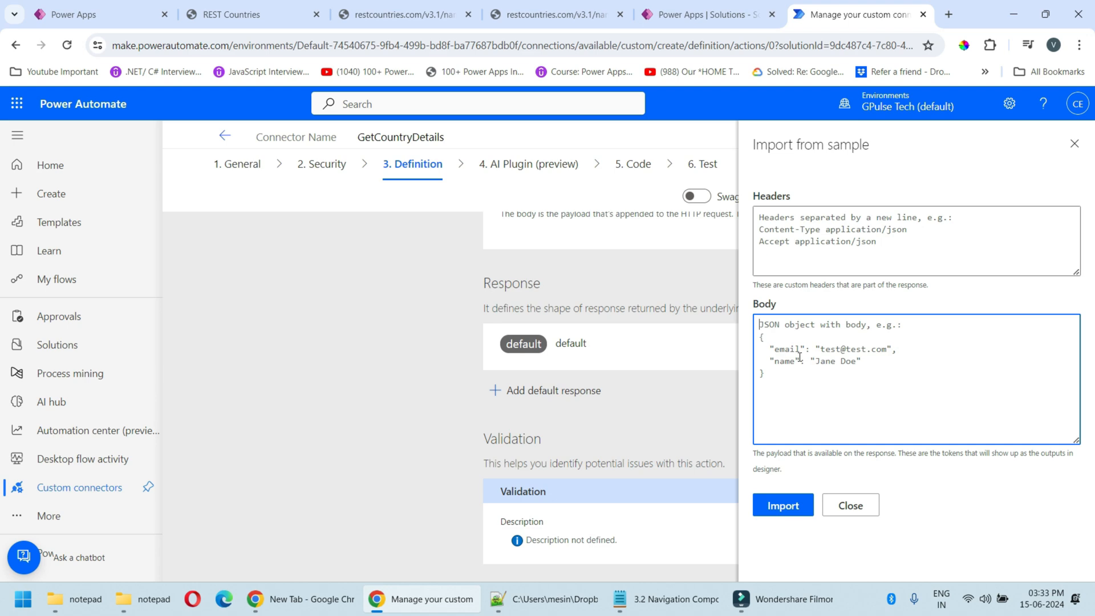
left_click(552, 13)
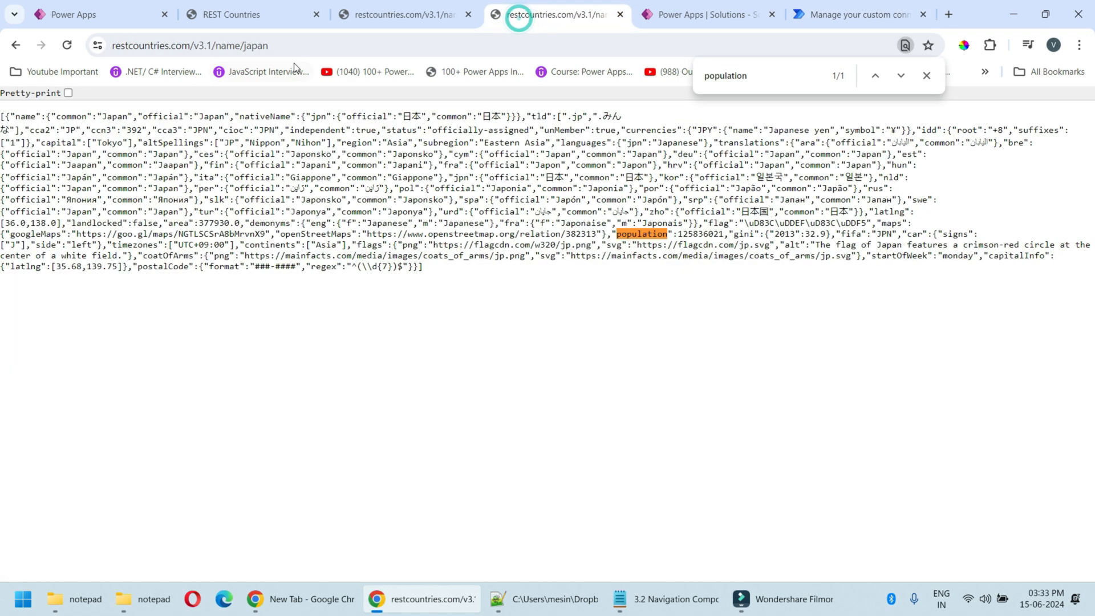
Copy the full Japan JSON response and paste it into a new Notepad document for review
left_click(927, 76)
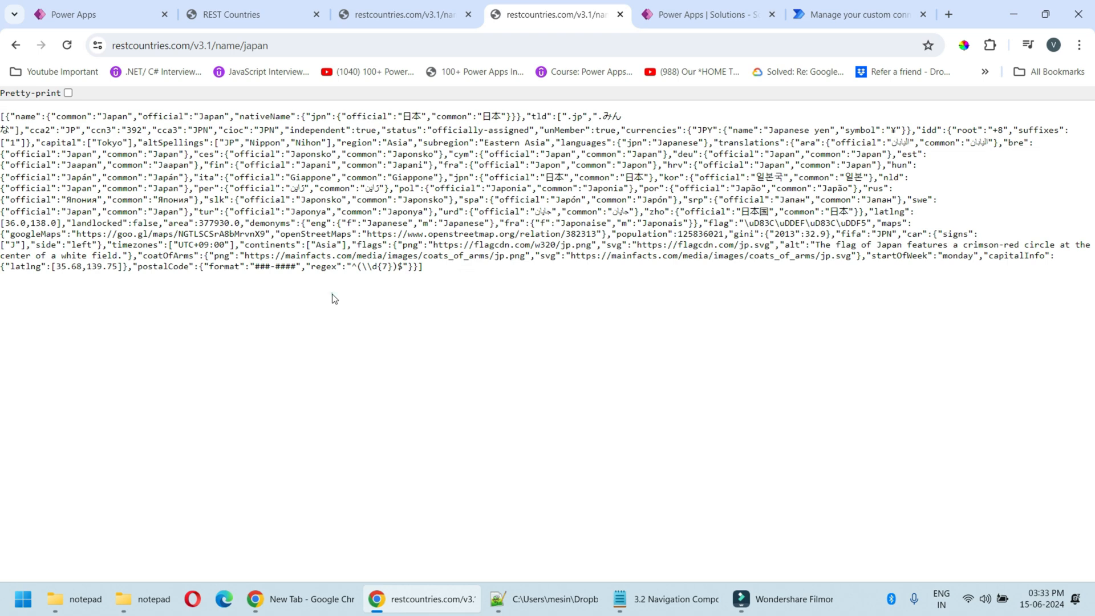
key("ctrl+a")
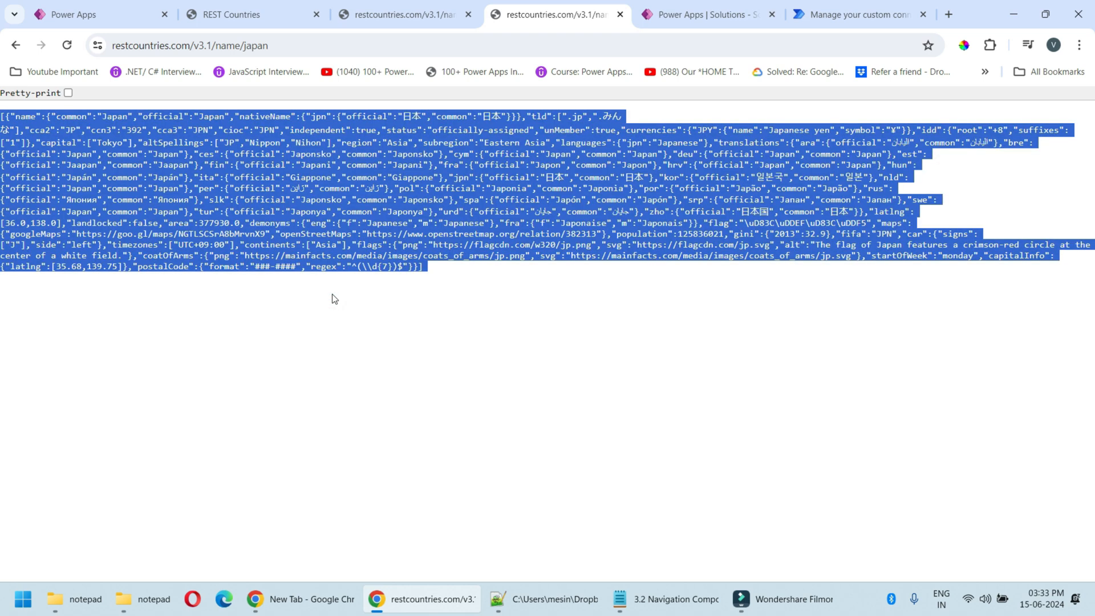
key("Win+r")
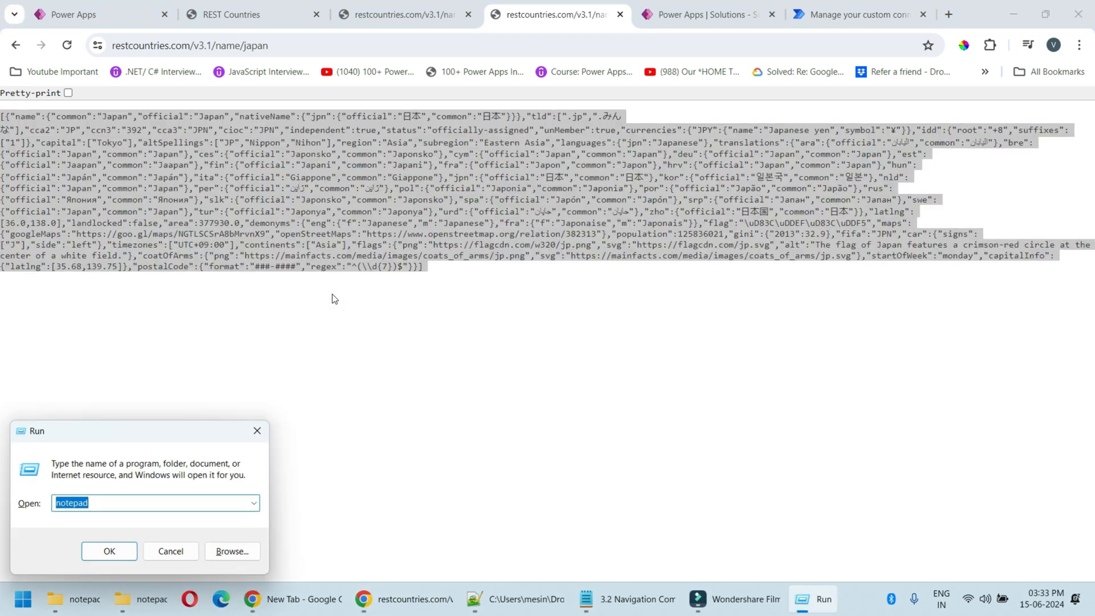
left_click(109, 551)
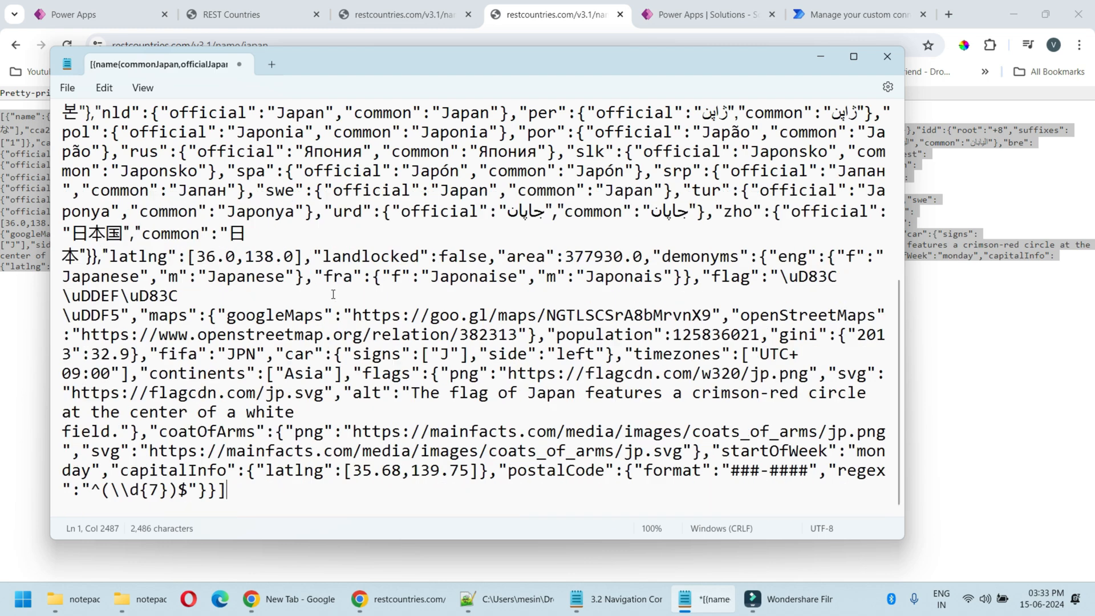
scroll("up", 3)
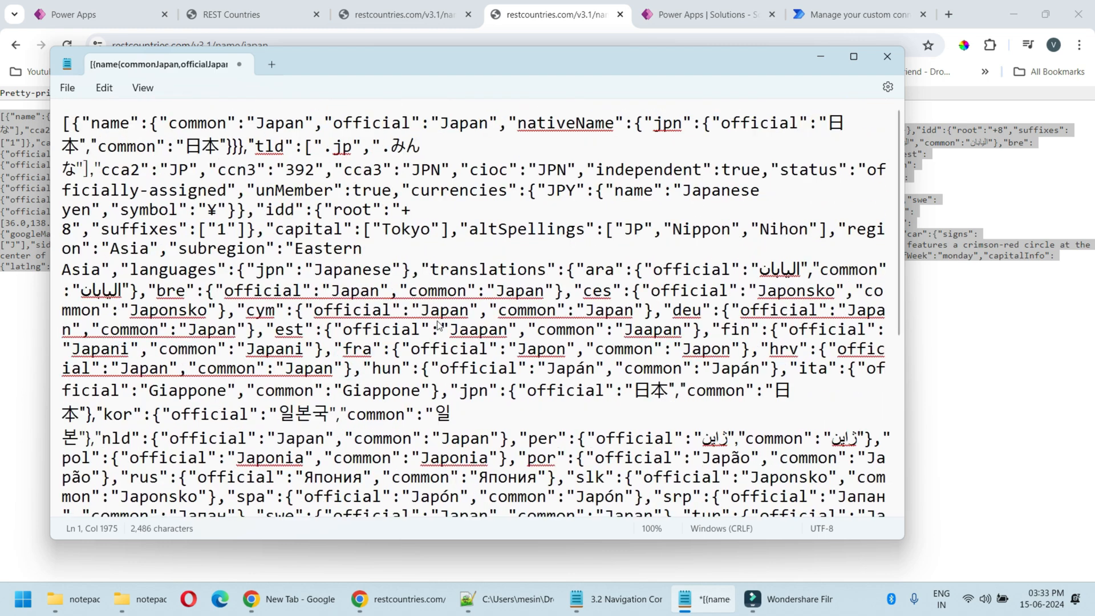
scroll("down", 3)
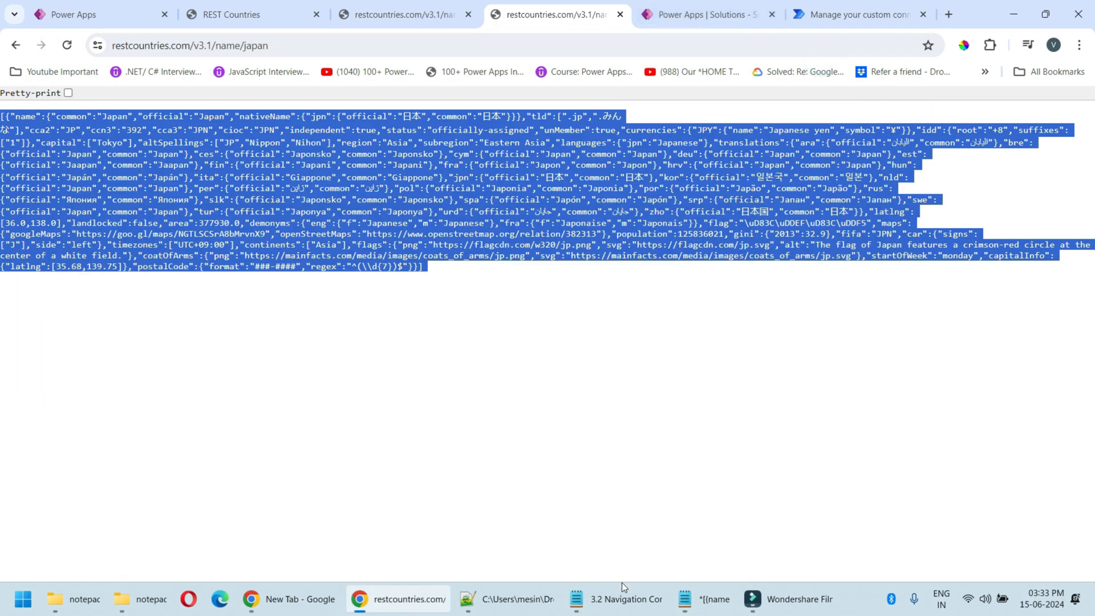
Import the trimmed sample body with capital Tokyo and population 125836021 as the default response
left_click(626, 599)
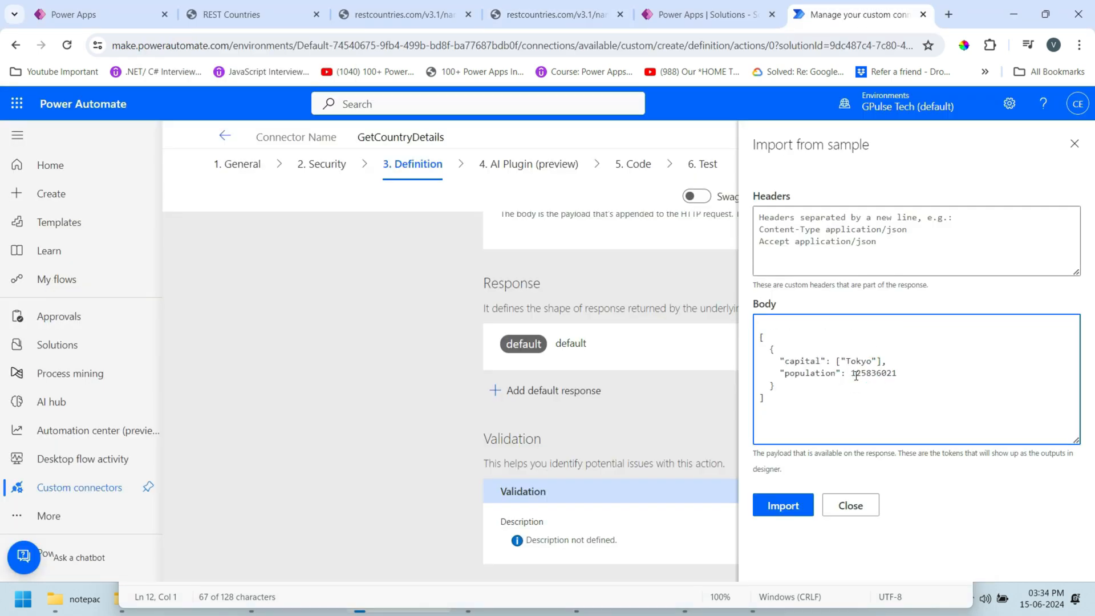
left_click(782, 506)
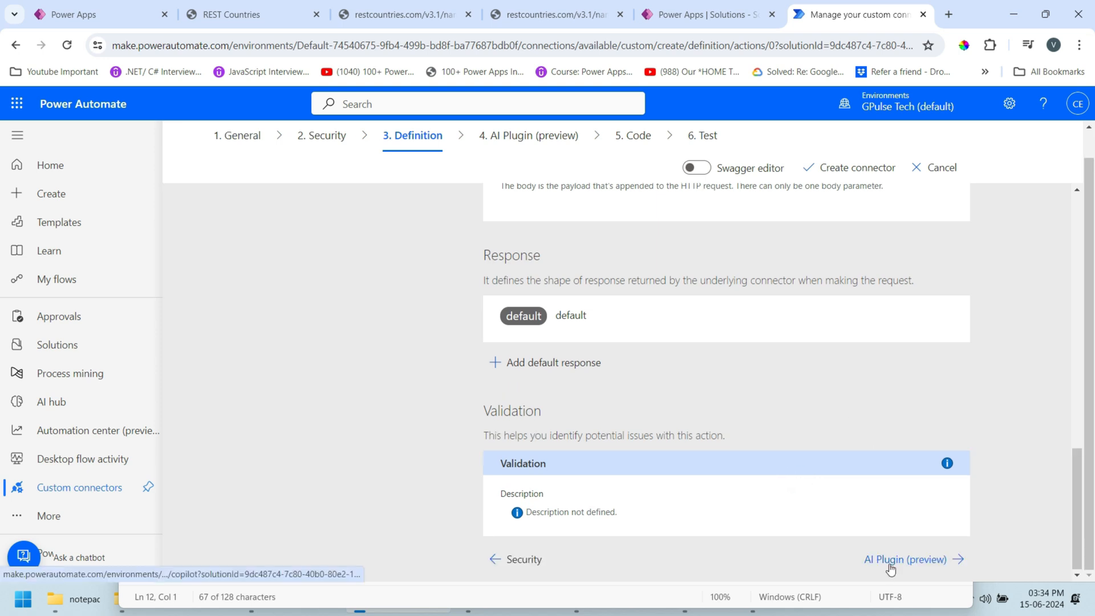
Create the GetCountryDetails connector and dismiss the 'successfully created' banner on the AI Plugin step
left_click(905, 559)
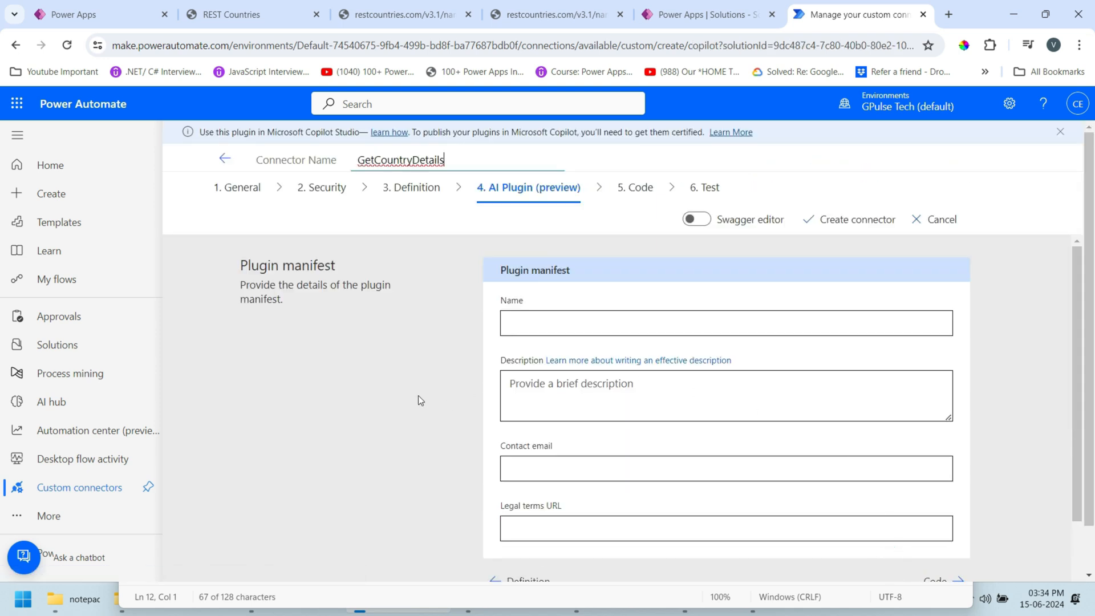
scroll("down", 3)
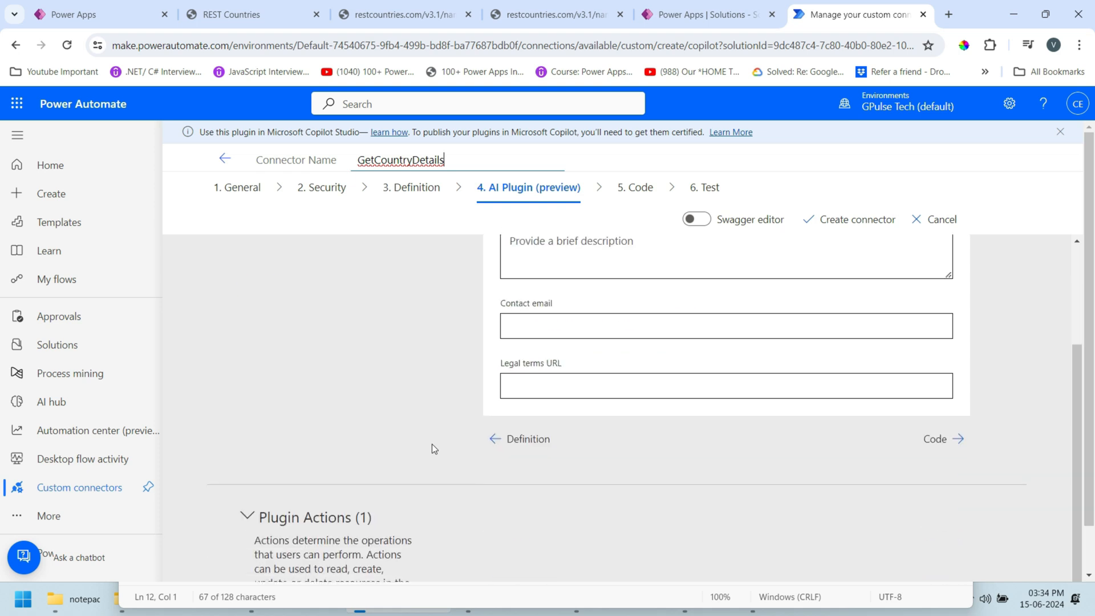
scroll("up", 3)
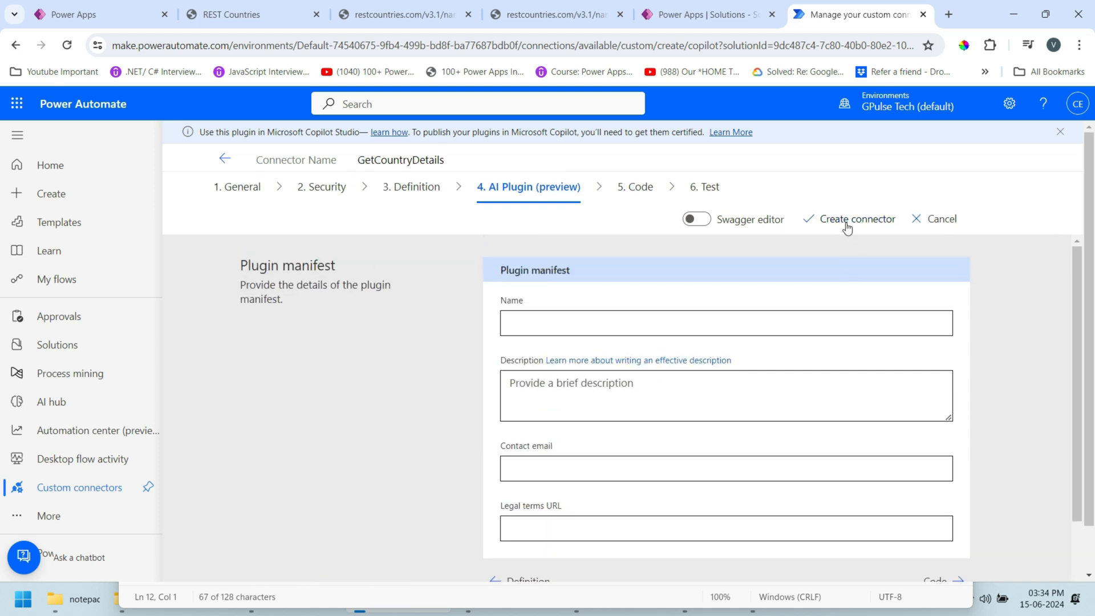
left_click(854, 219)
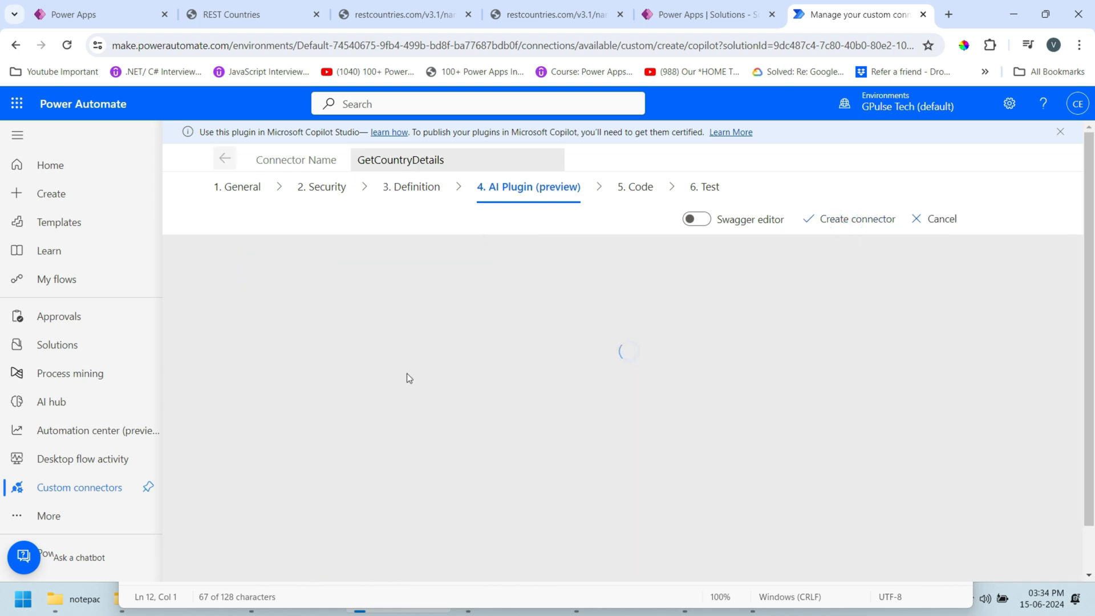
left_click(855, 219)
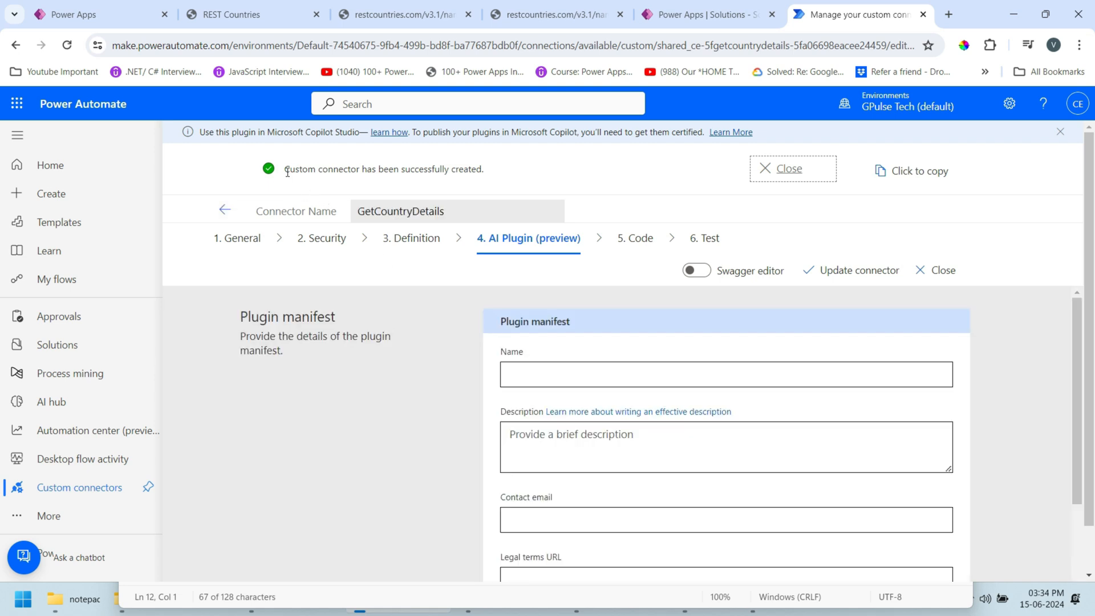
left_click(791, 168)
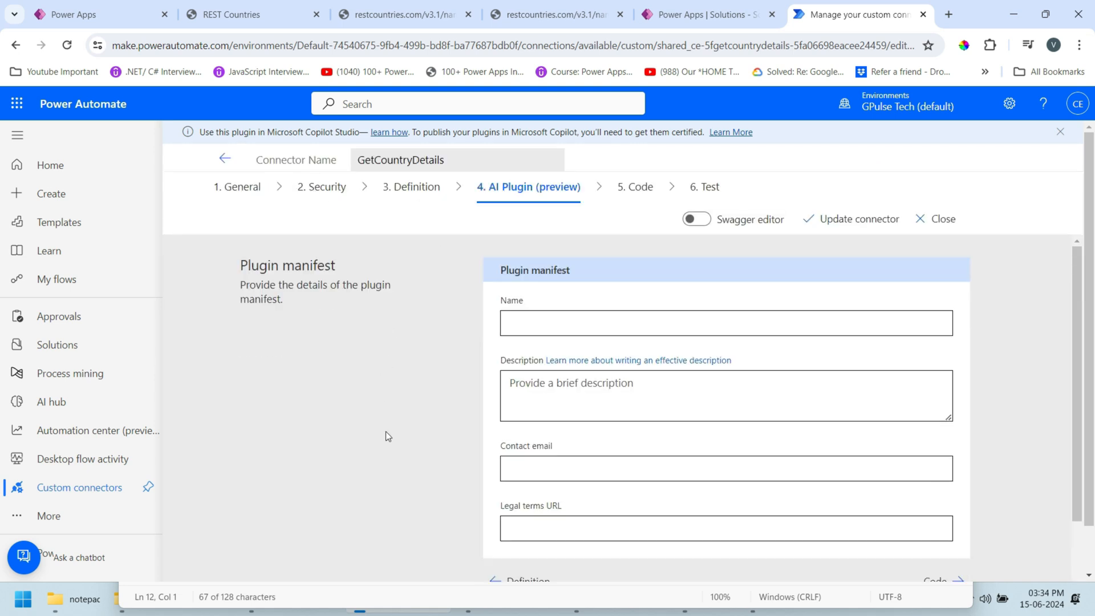
scroll("down", 3)
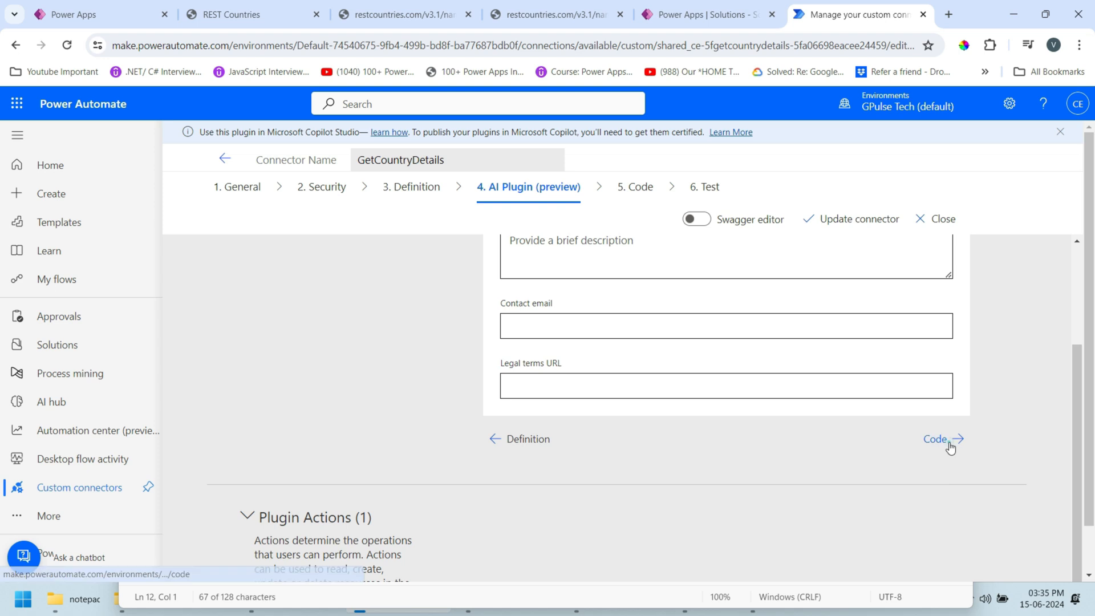
Skip the optional Code step and move to the Test step of the connector
left_click(938, 438)
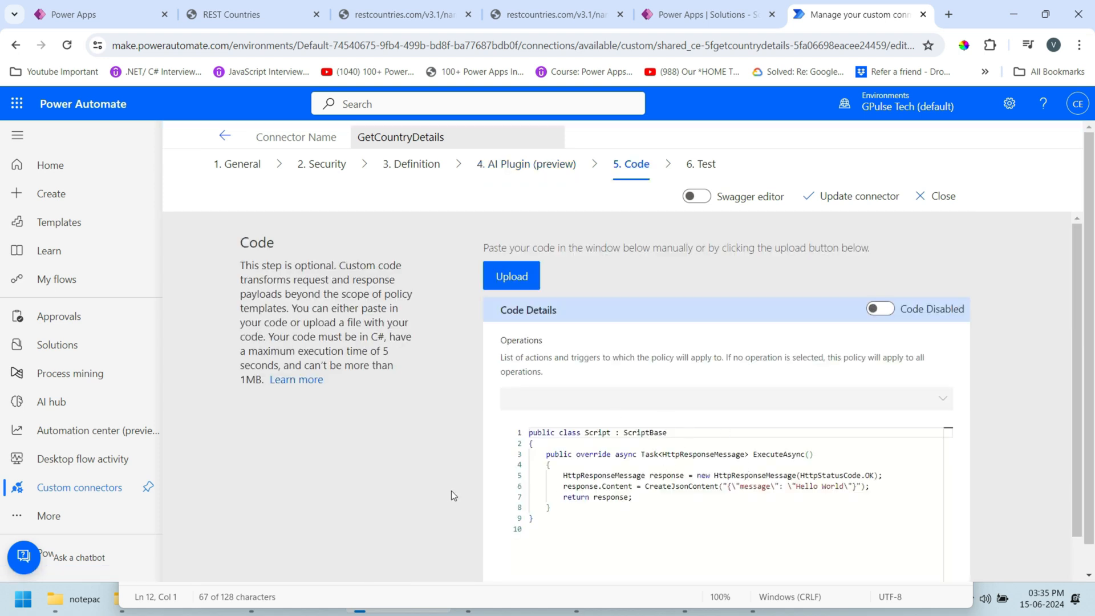
mouse_move(721, 208)
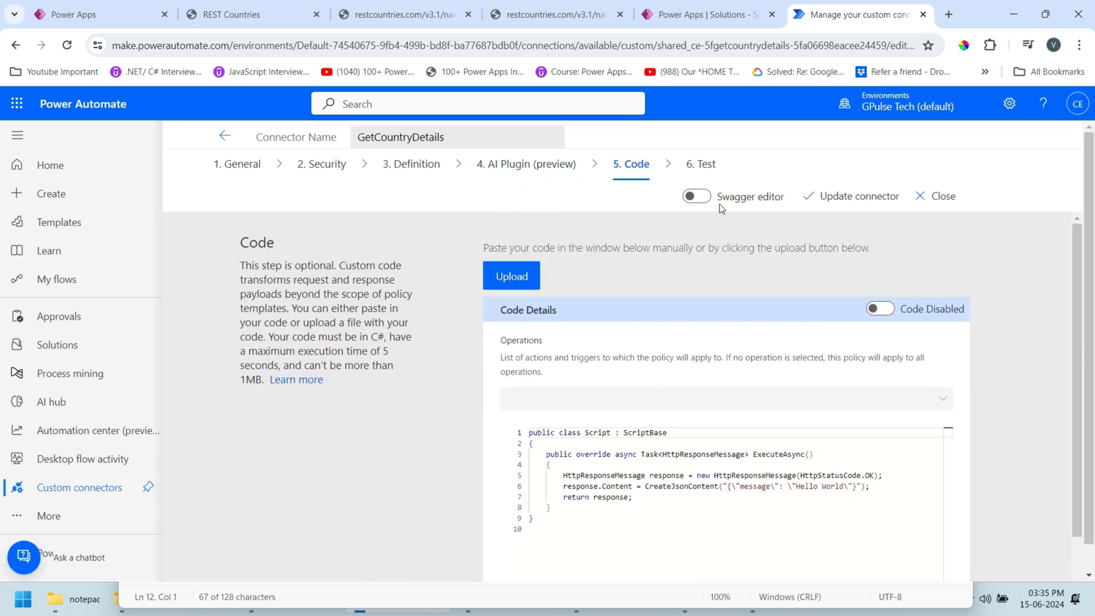
left_click(705, 163)
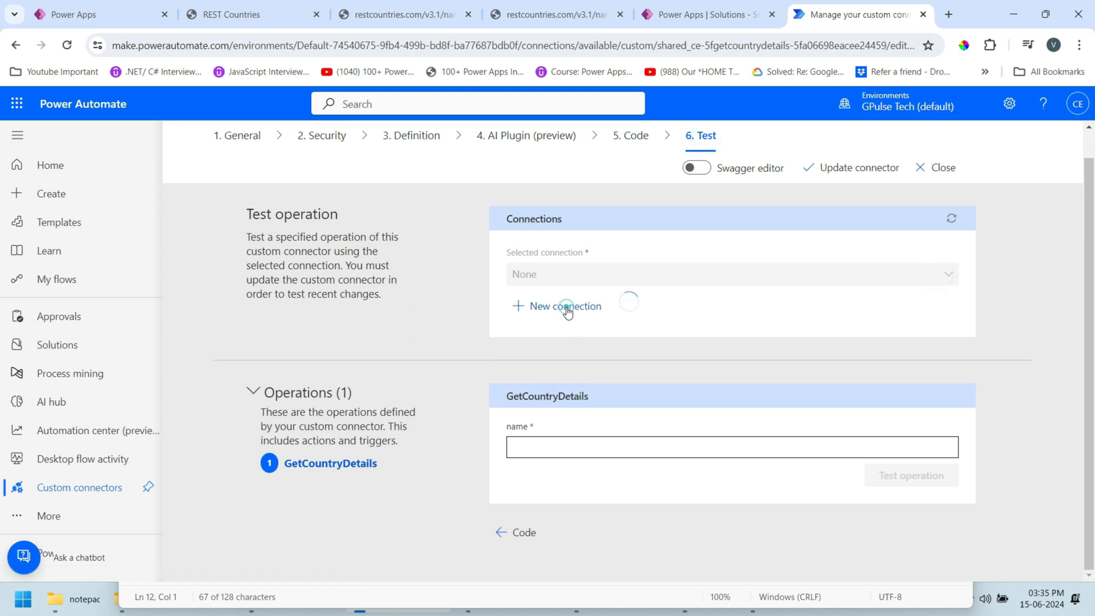
Set up a test connection and run the GetCountryDetails operation with name Japan
left_click(557, 306)
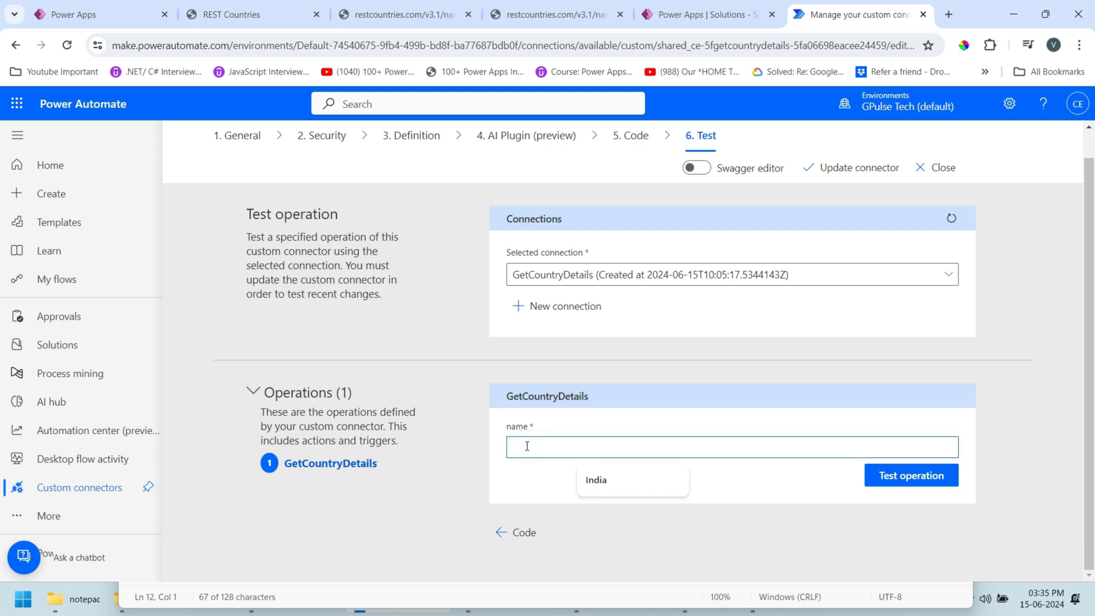
type("Japan")
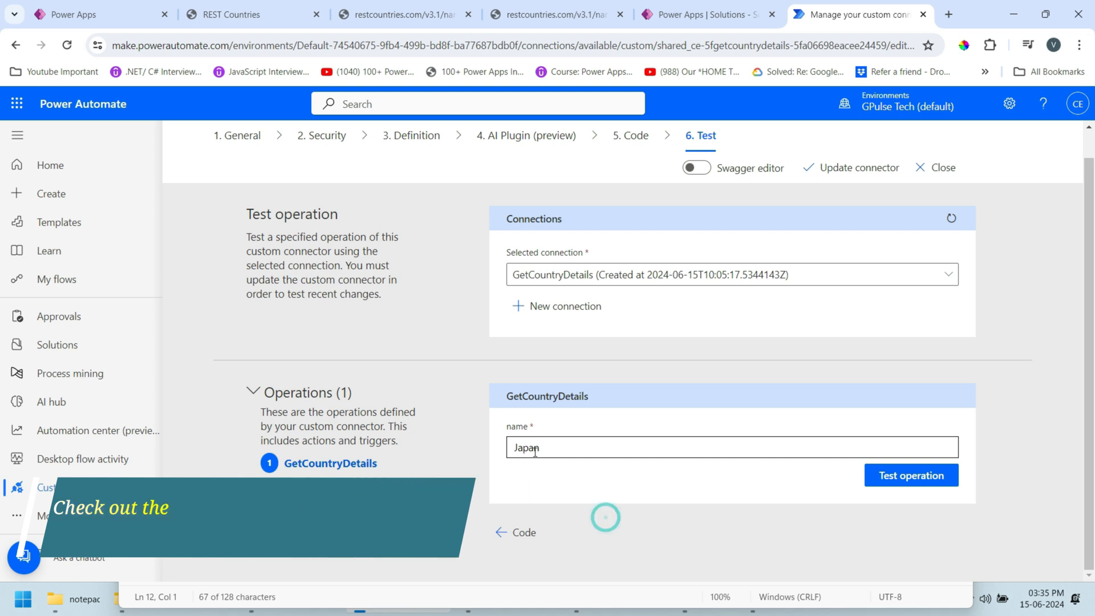
left_click(911, 474)
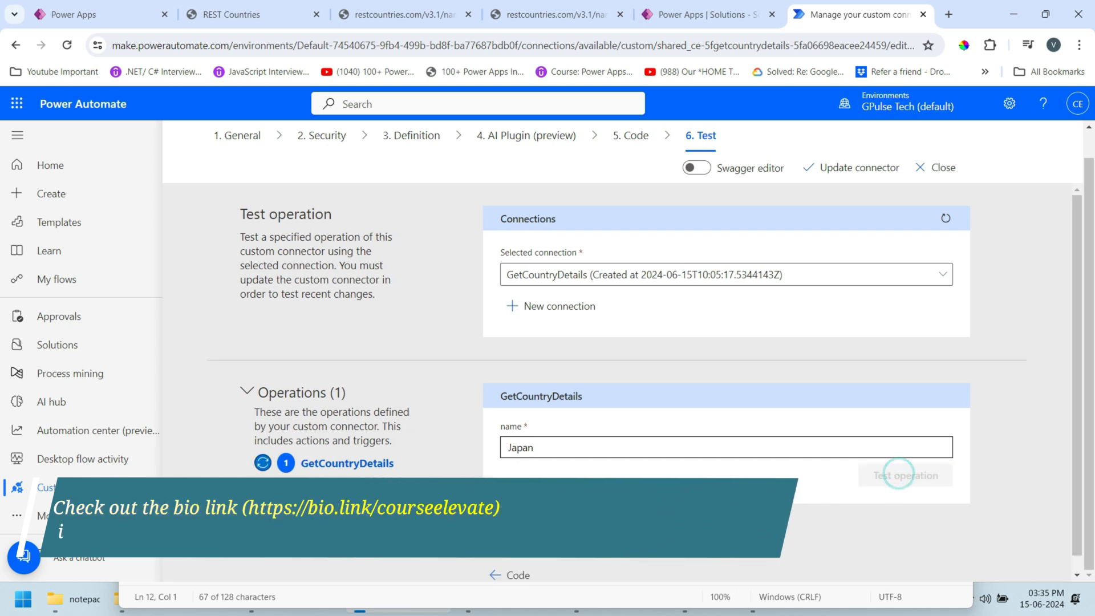
left_click(904, 475)
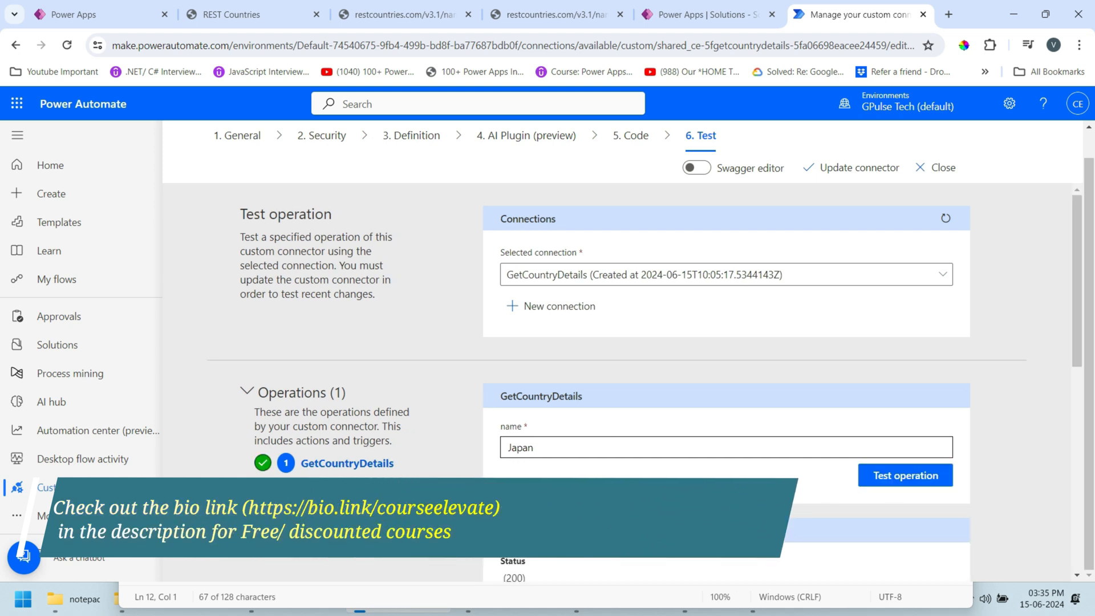
Review the 200 response body containing Japan's country details
left_click(905, 475)
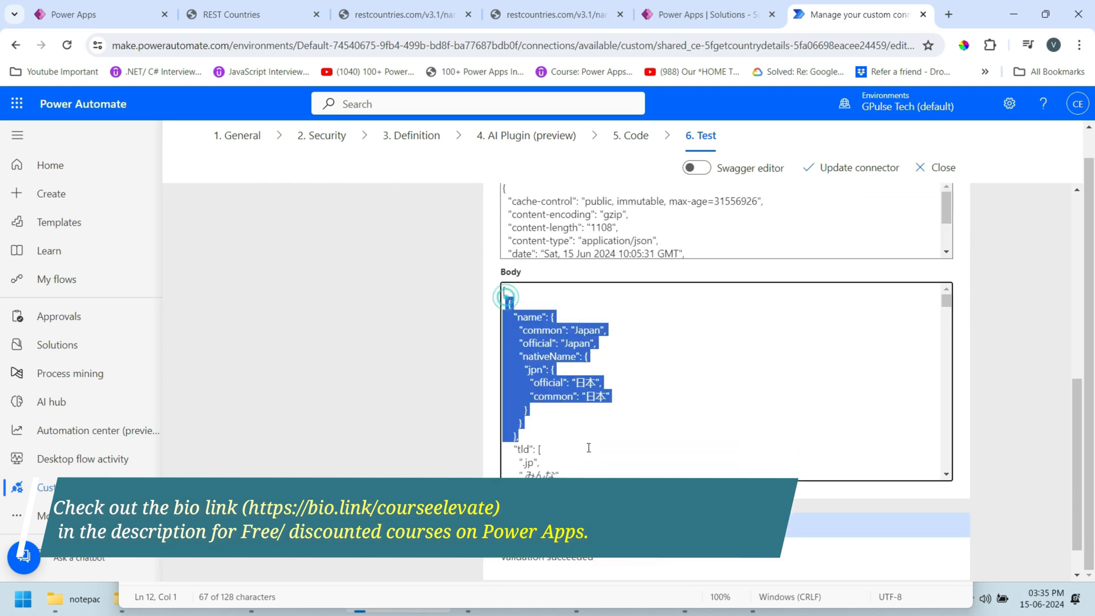
scroll("down", 3)
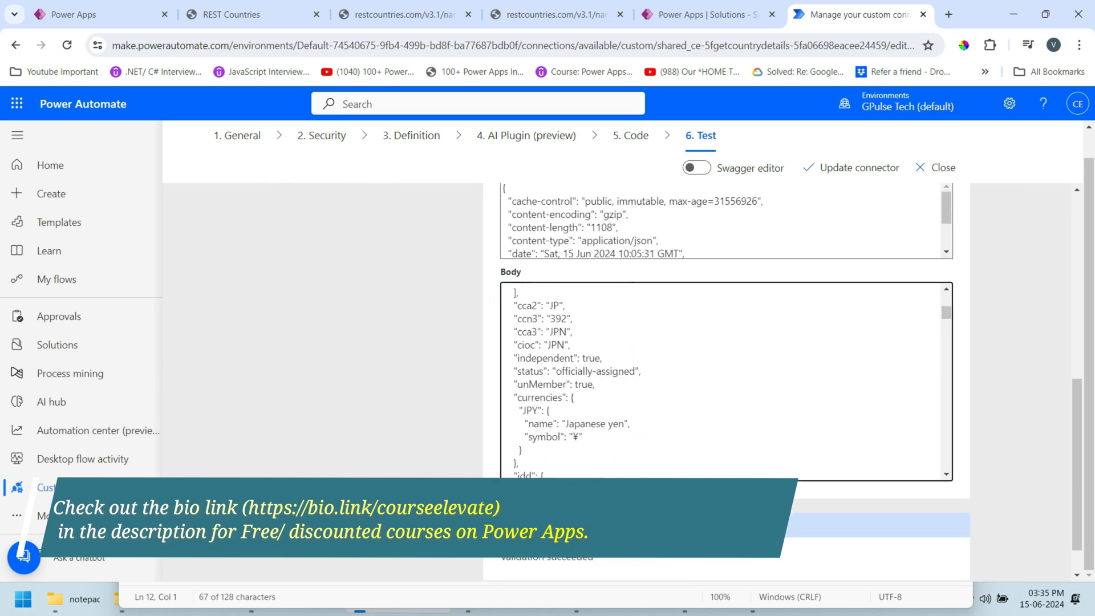
scroll("down", 3)
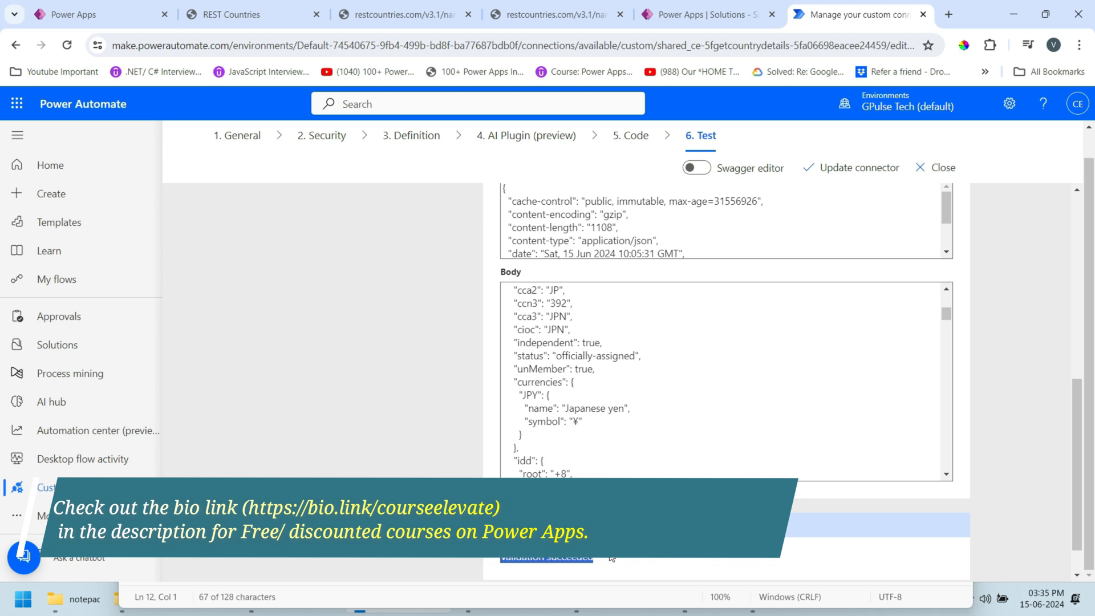
scroll("up", 3)
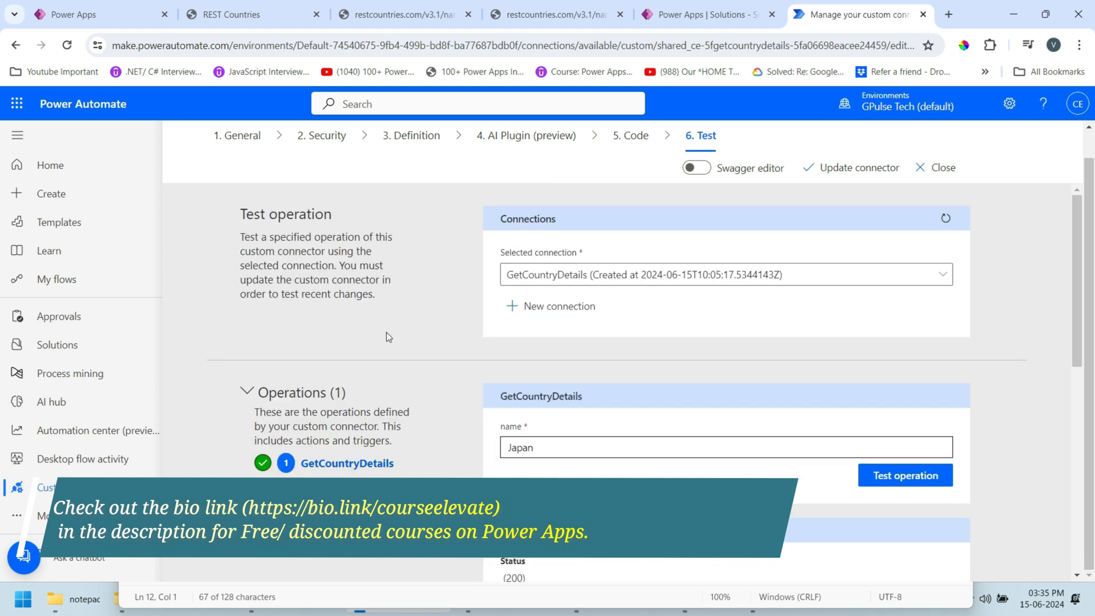
mouse_move(426, 310)
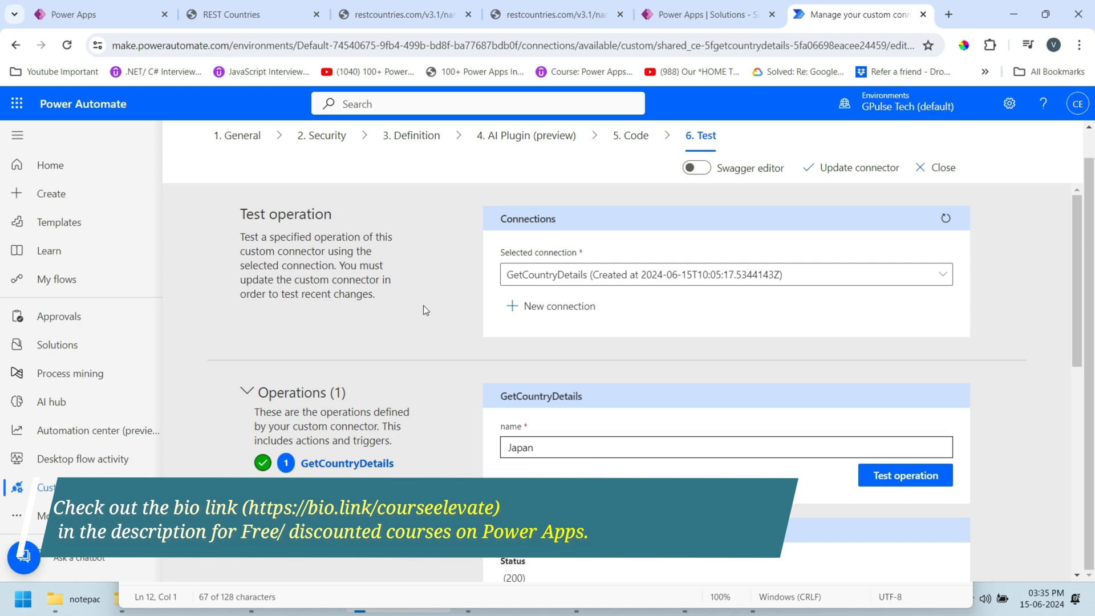
Close the connector editor and start loading make.powerapps.com in a new tab
left_click(942, 167)
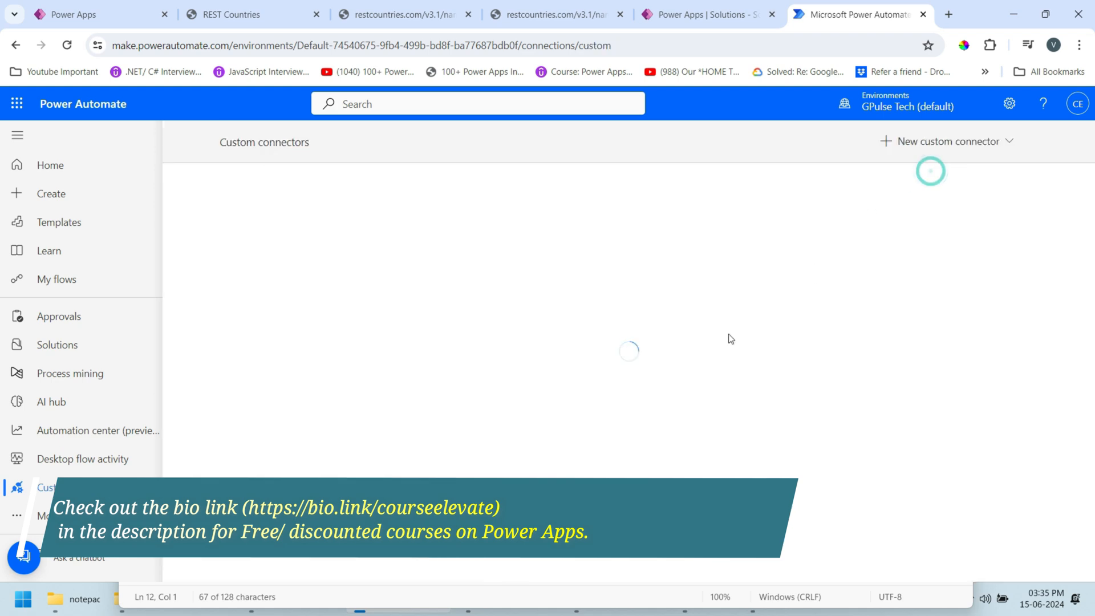
left_click(948, 14)
type("make.powerapps.com")
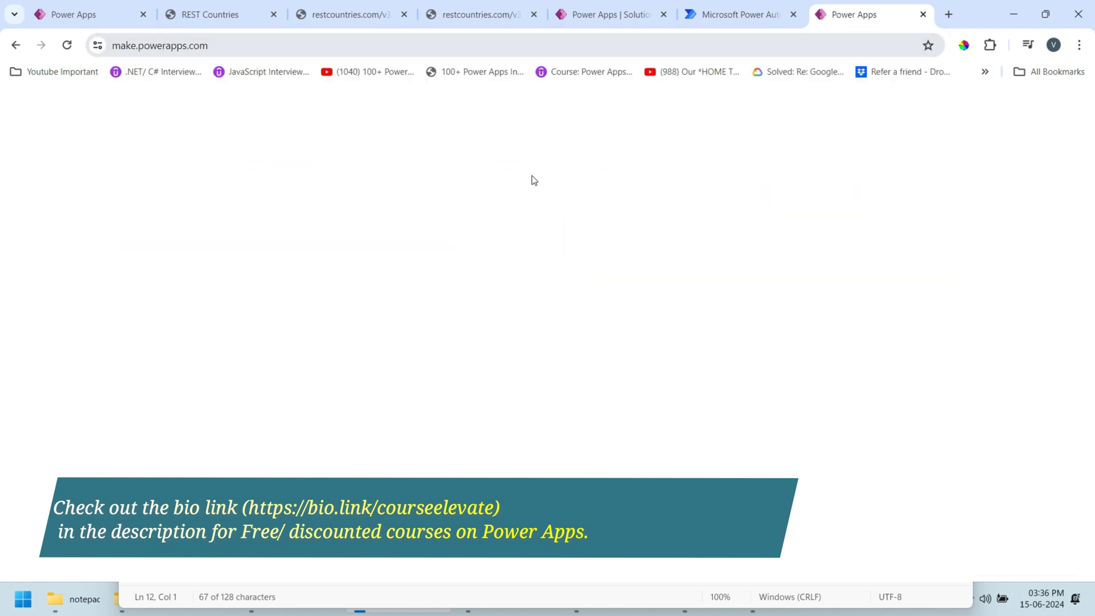
Create a blank tablet canvas app named TestCustomConnector
left_click(50, 194)
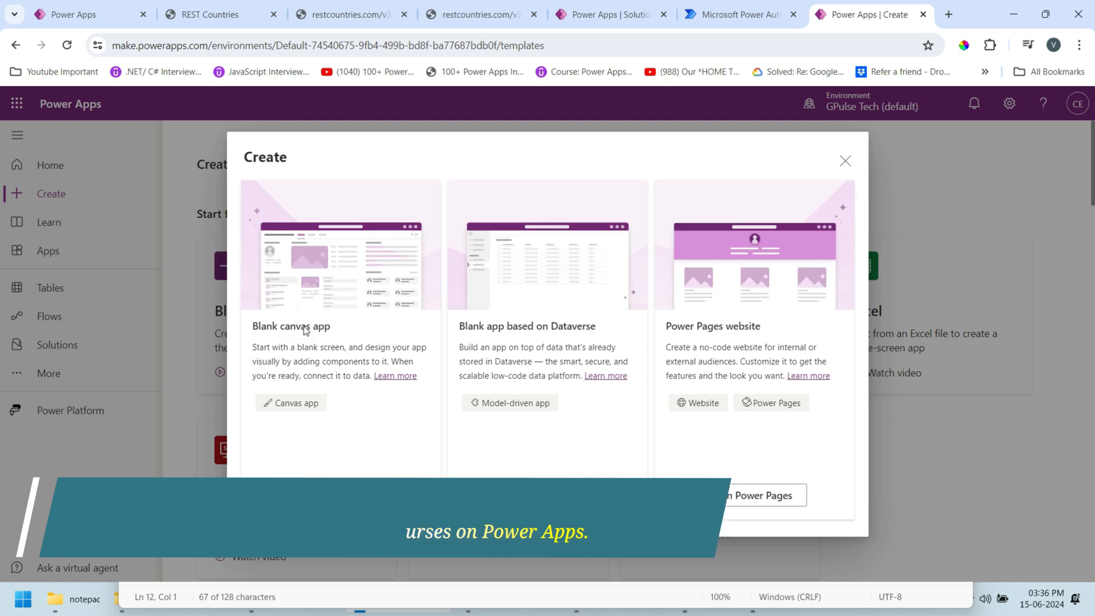
left_click(291, 403)
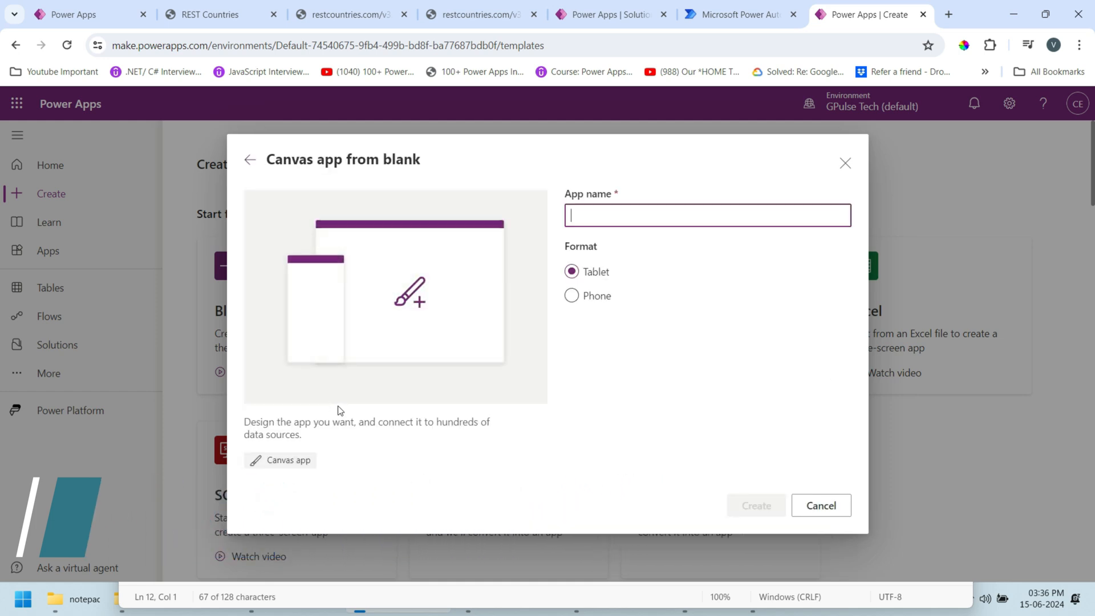
type("testCustomCo")
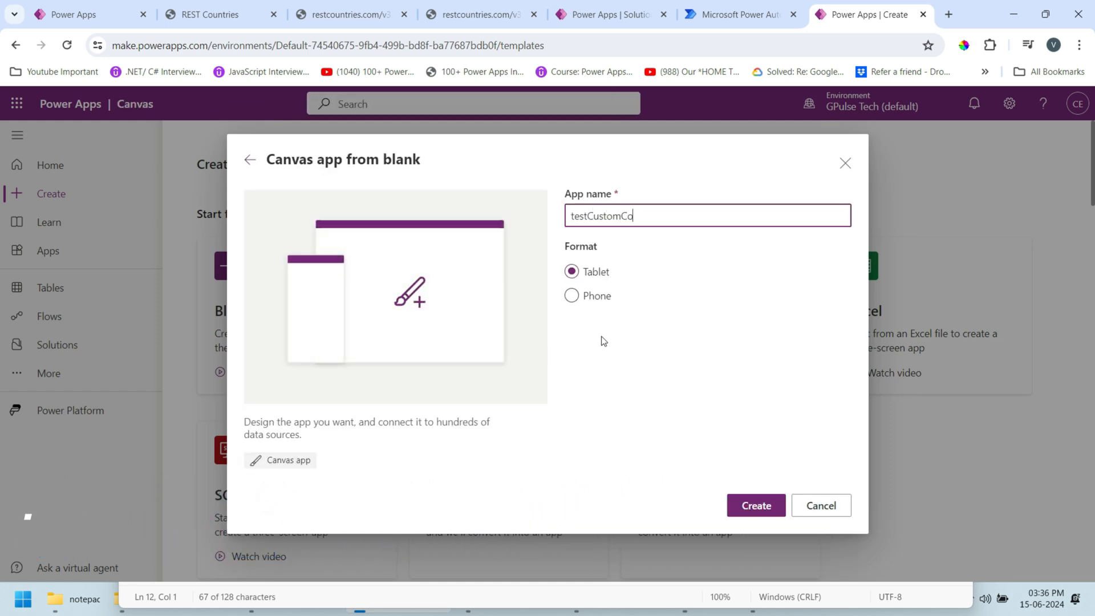
left_click(755, 505)
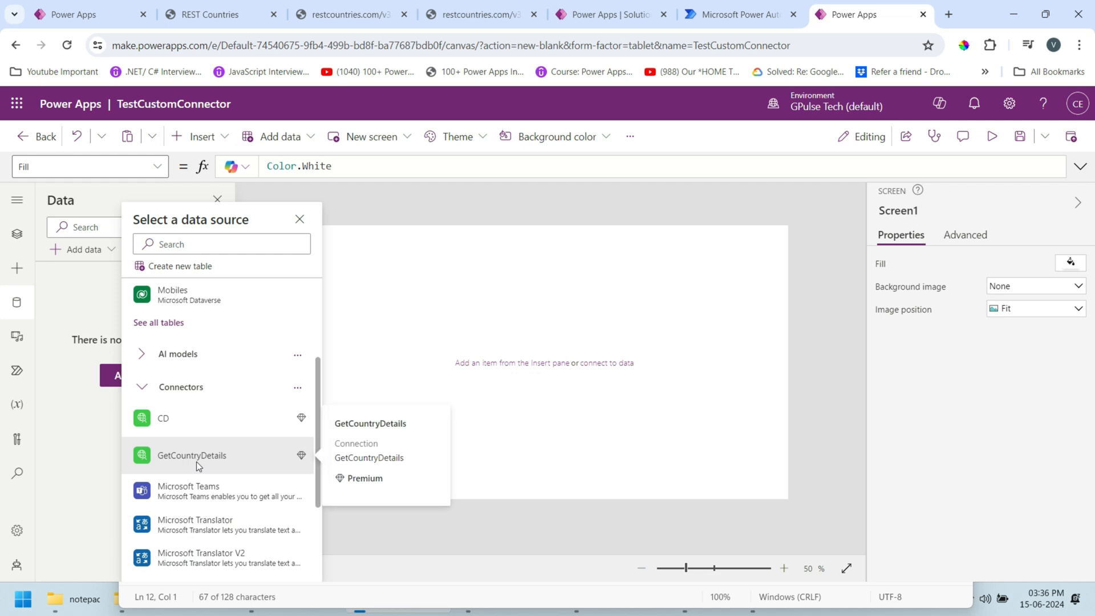
Add the GetCountryDetails connector as a data source named CountryDetails
left_click(191, 455)
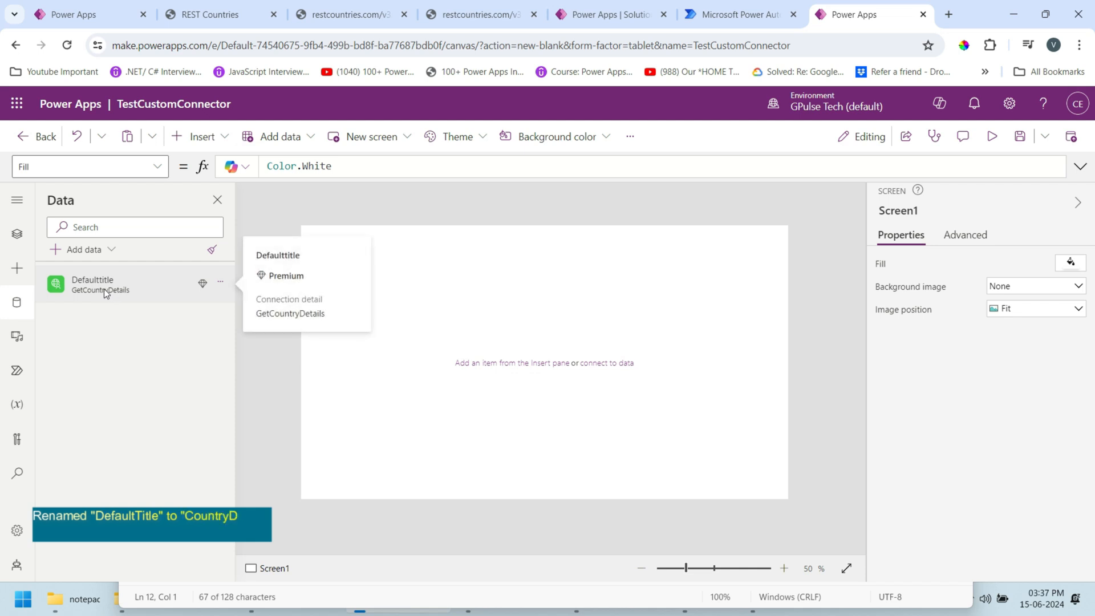
left_click(220, 282)
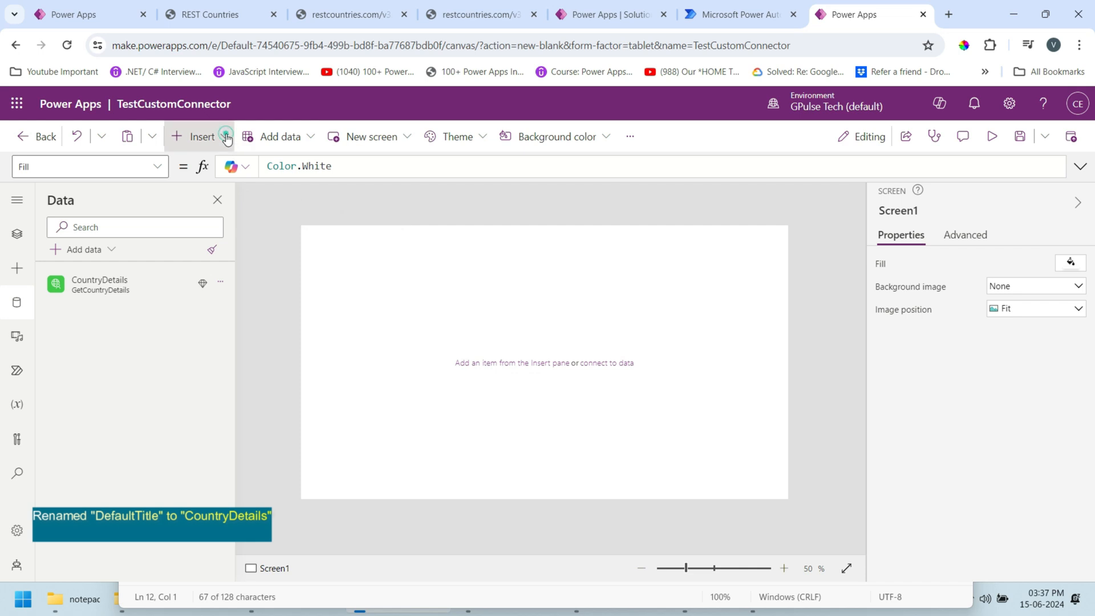
Insert a text input, Capital and Population labels with value labels, and a Get Country Details button
left_click(226, 136)
type("Cap")
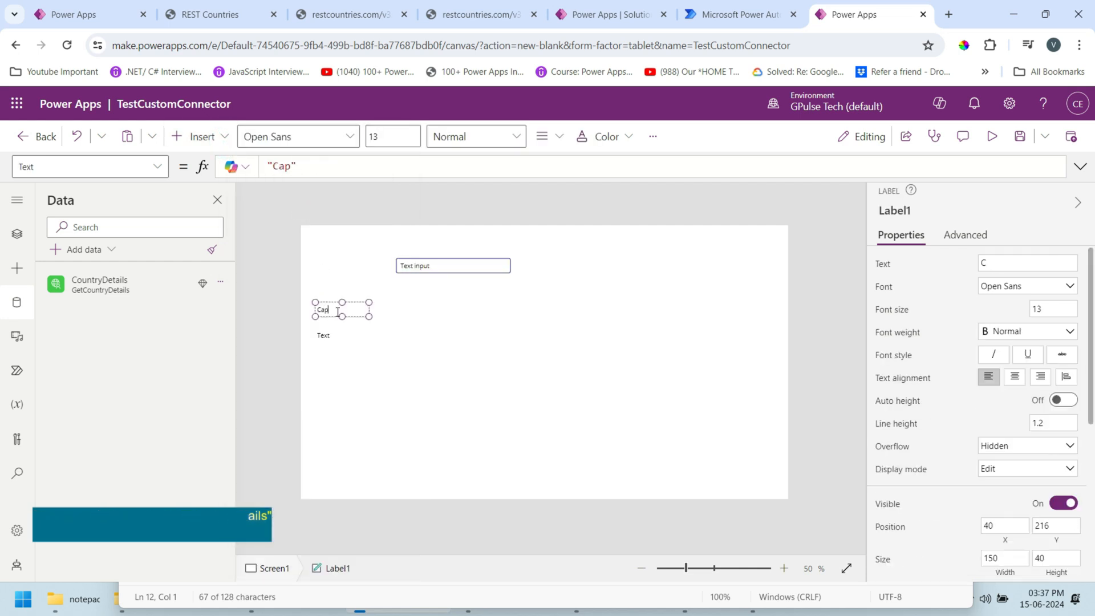
left_click(323, 335)
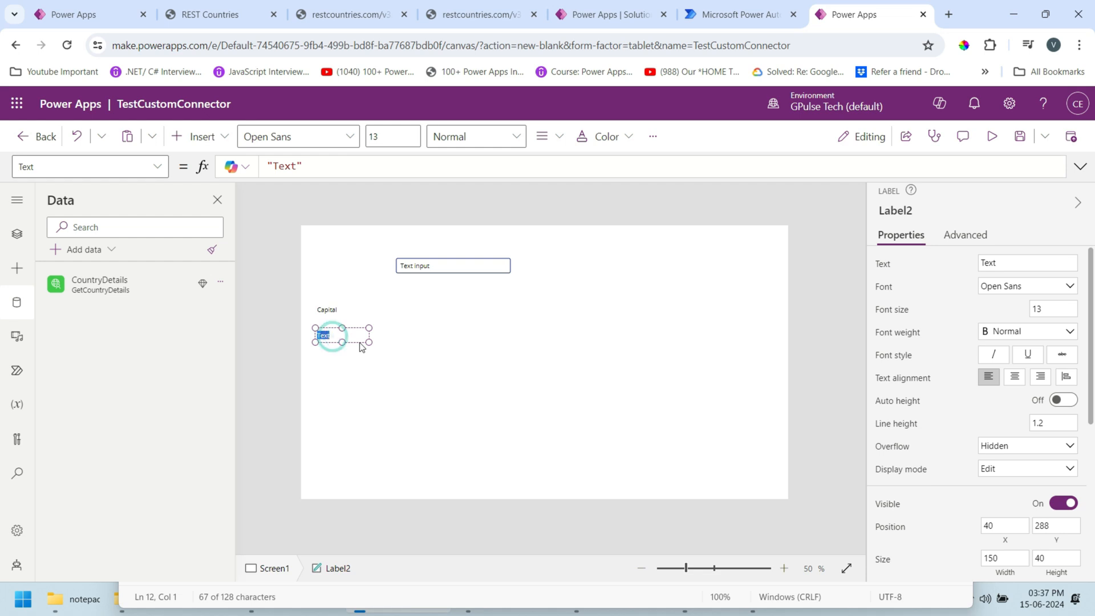
type("Population")
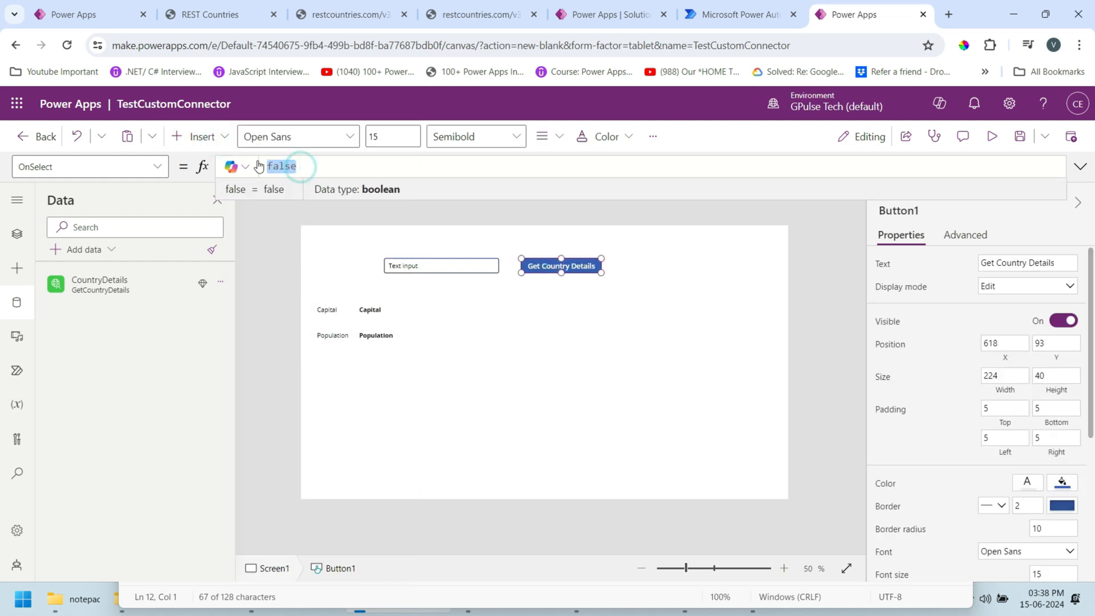
Write Set(Capital, CountryDetails.GetCountryDetails(TextInput1.Text)) in Button1's OnSelect
type("Set")
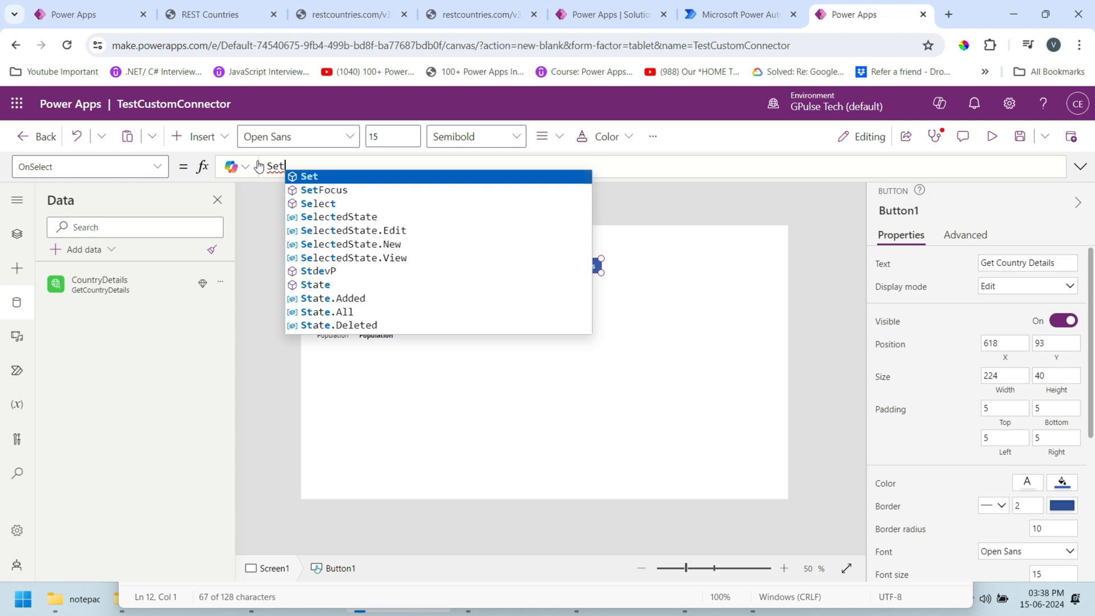
left_click(309, 176)
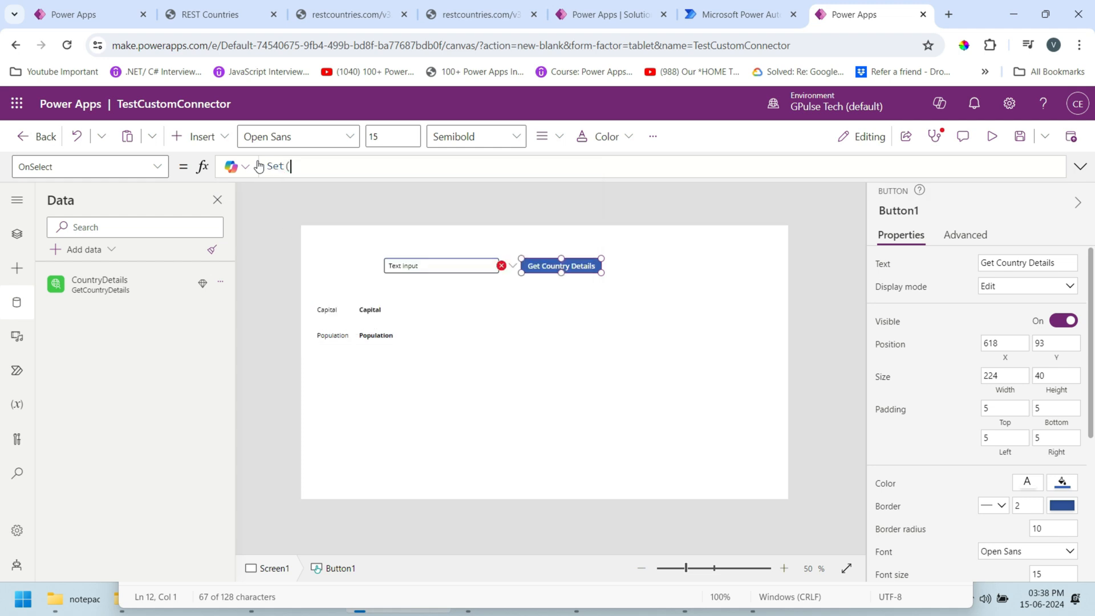
type("(")
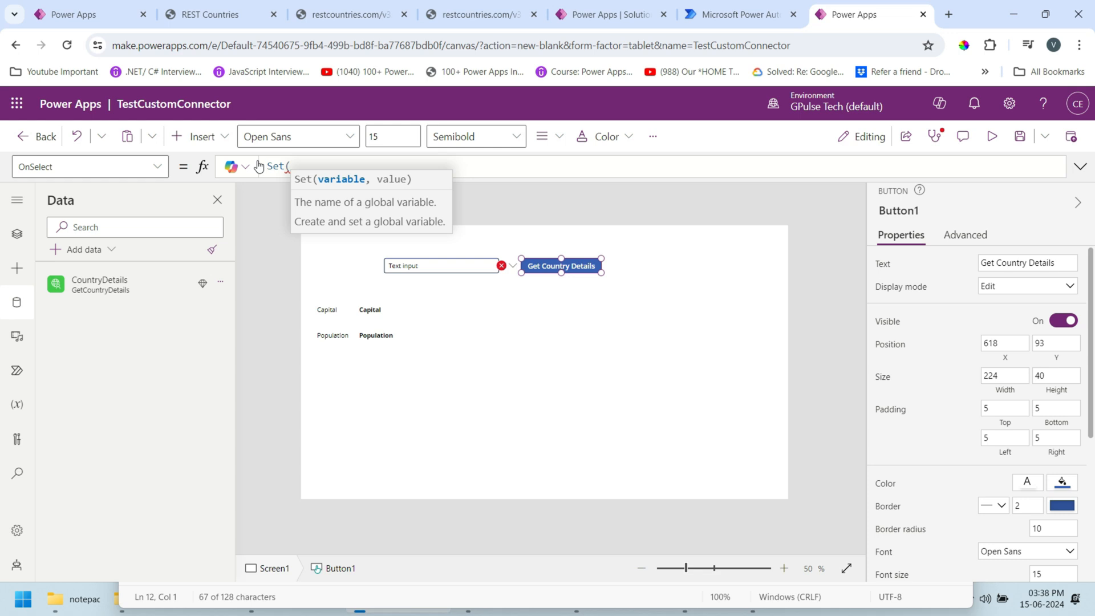
type("Capital")
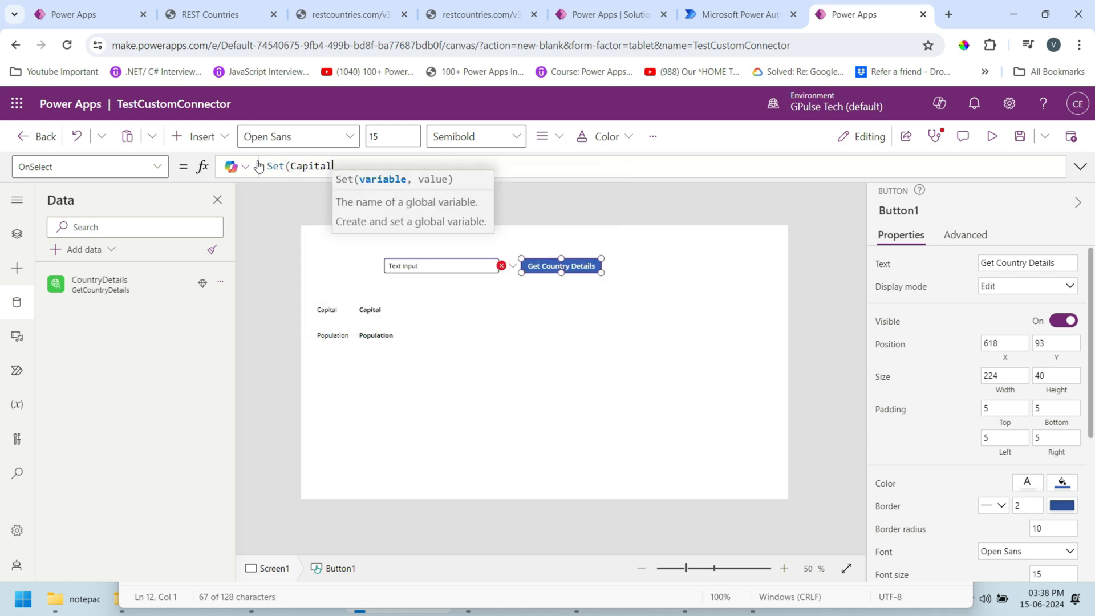
type(",counte")
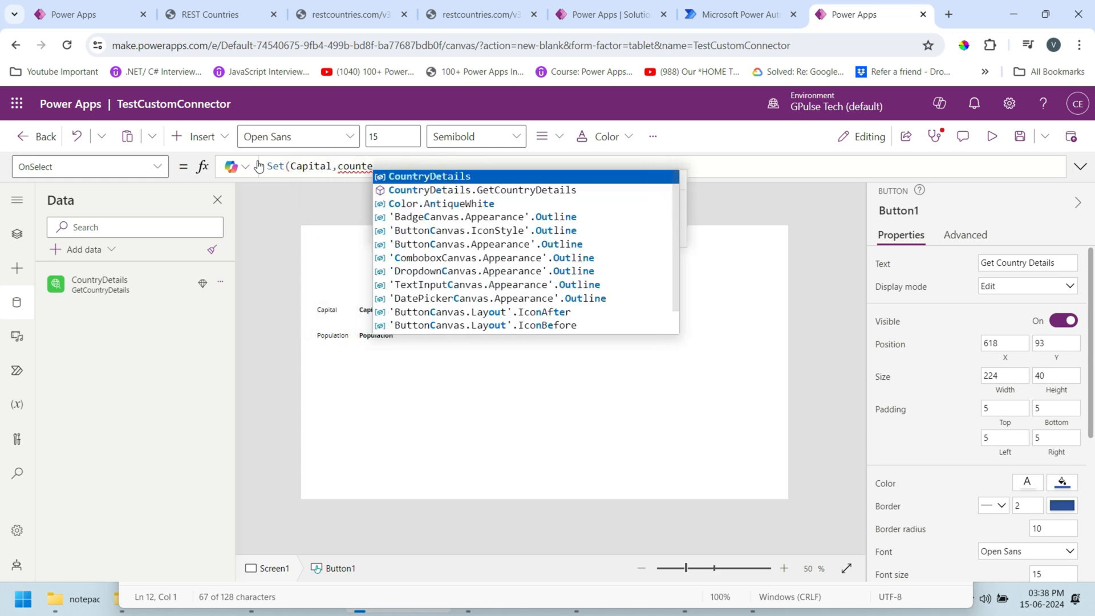
left_click(480, 190)
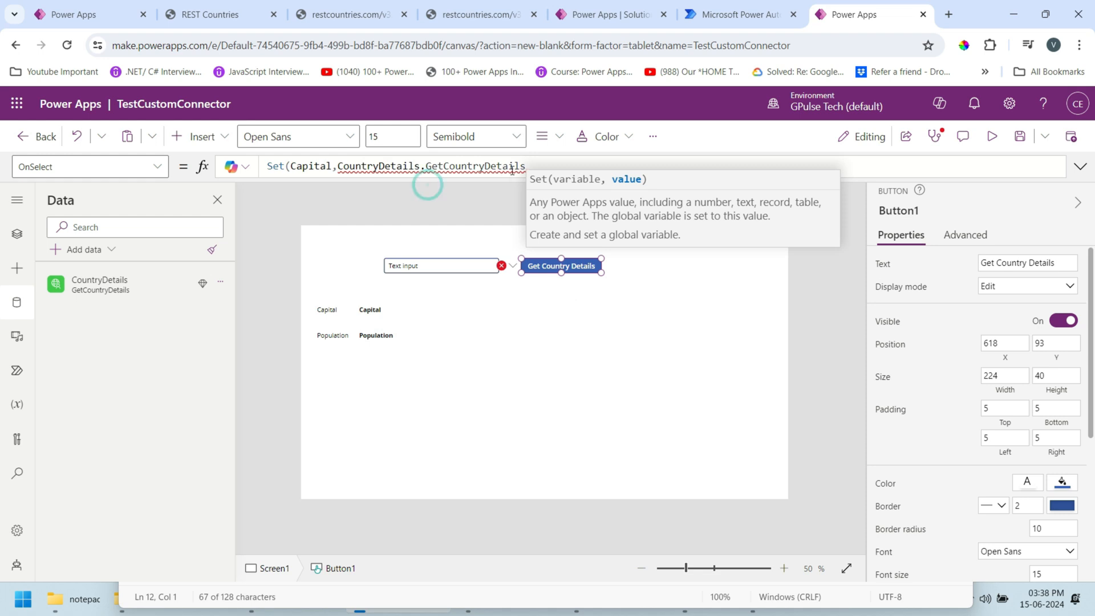
type("(")
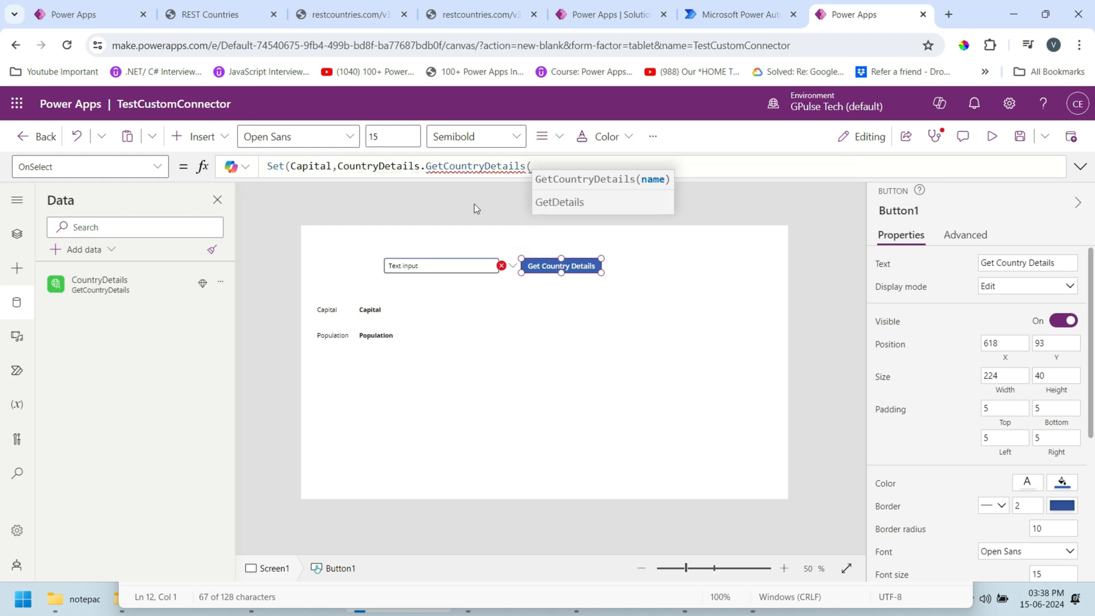
mouse_move(437, 291)
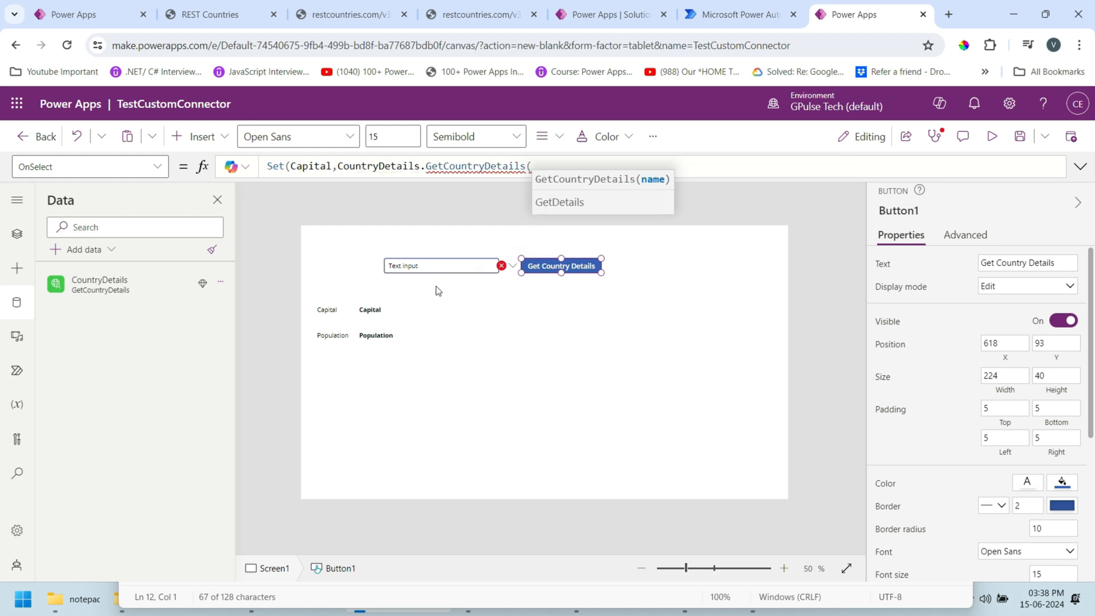
mouse_move(579, 176)
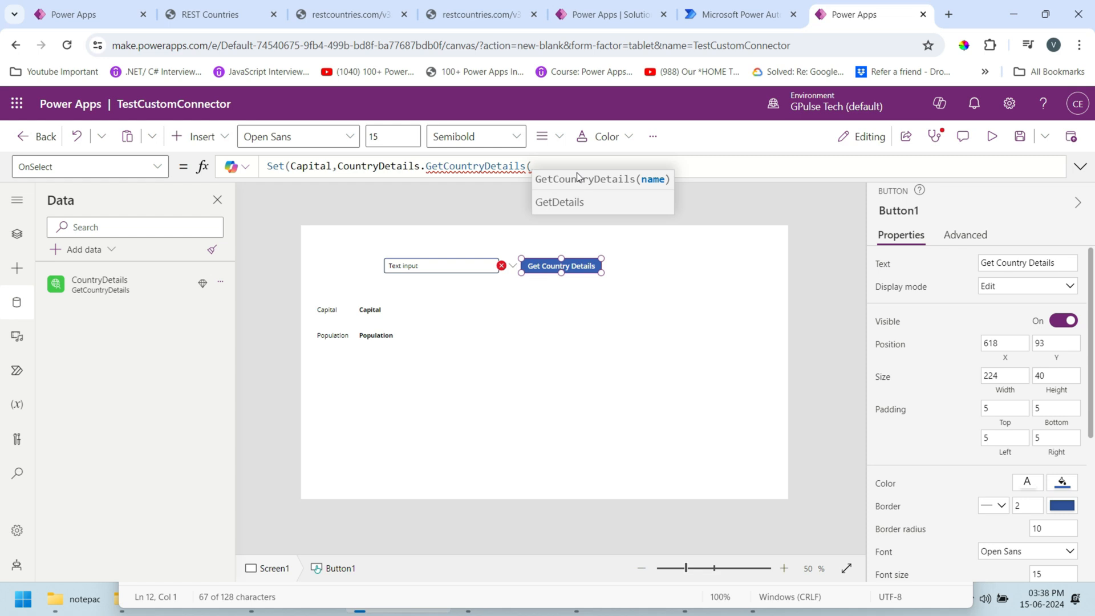
type("textin")
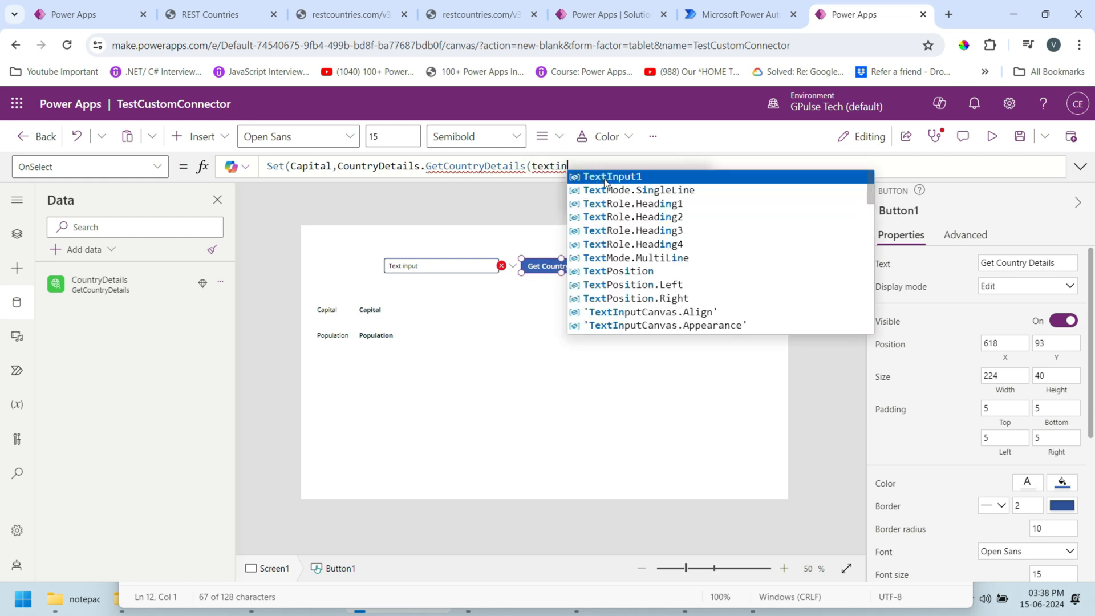
left_click(612, 175)
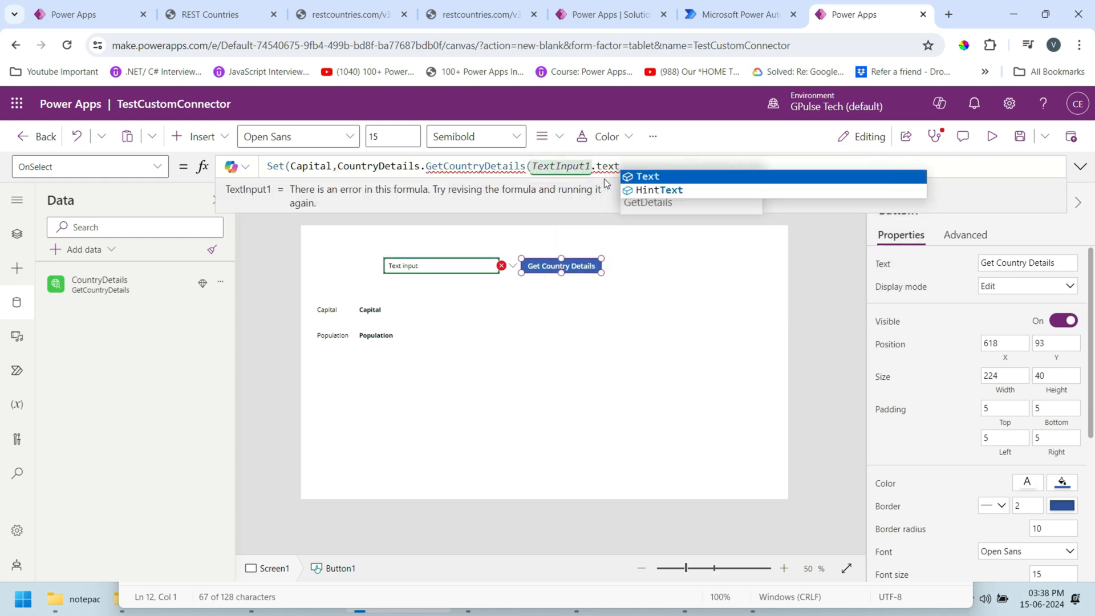
left_click(648, 176)
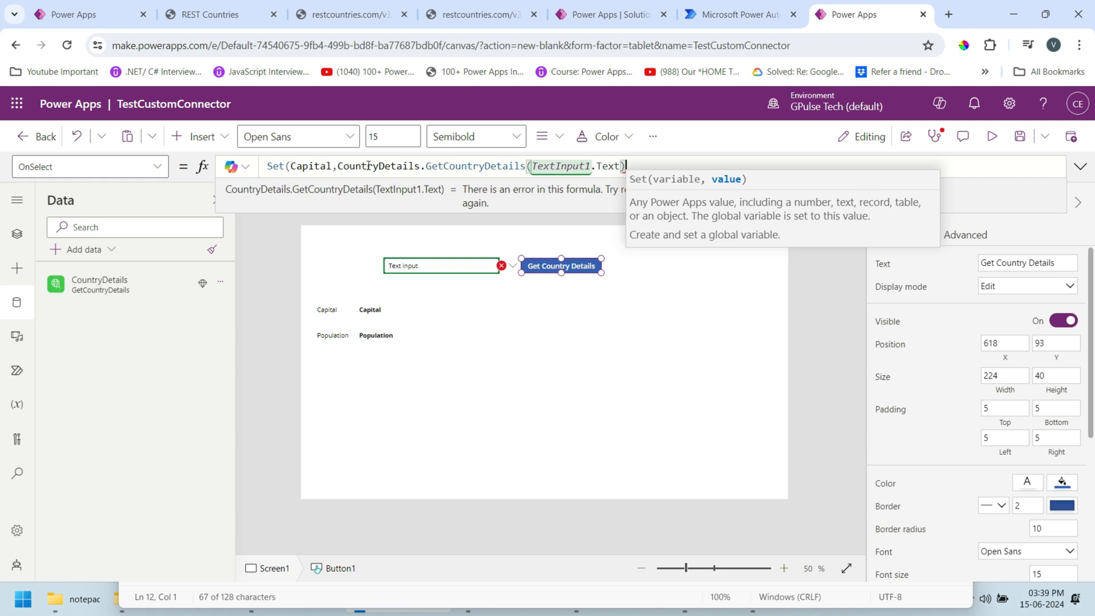
Wrap the call as First(...).capital and add a matching Set line for Population
type("First(")
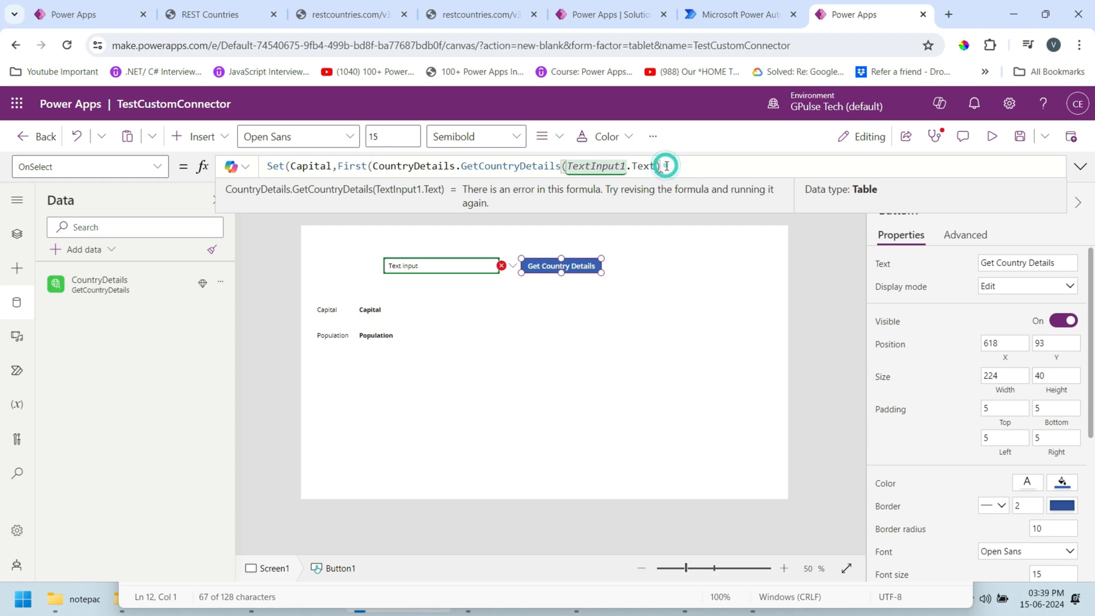
type(".")
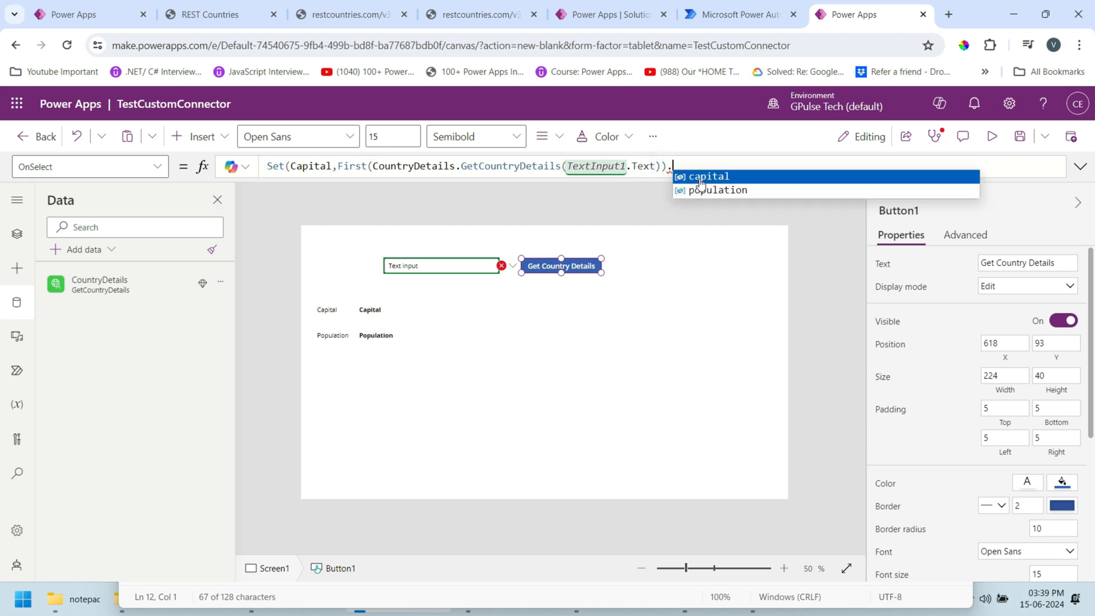
left_click(711, 176)
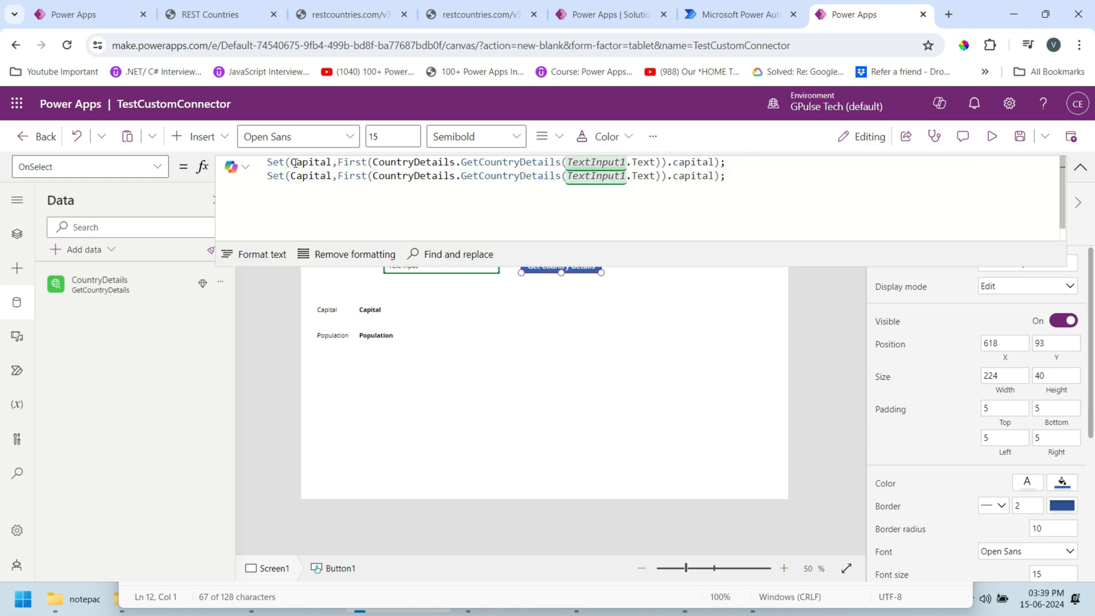
double_click(310, 176)
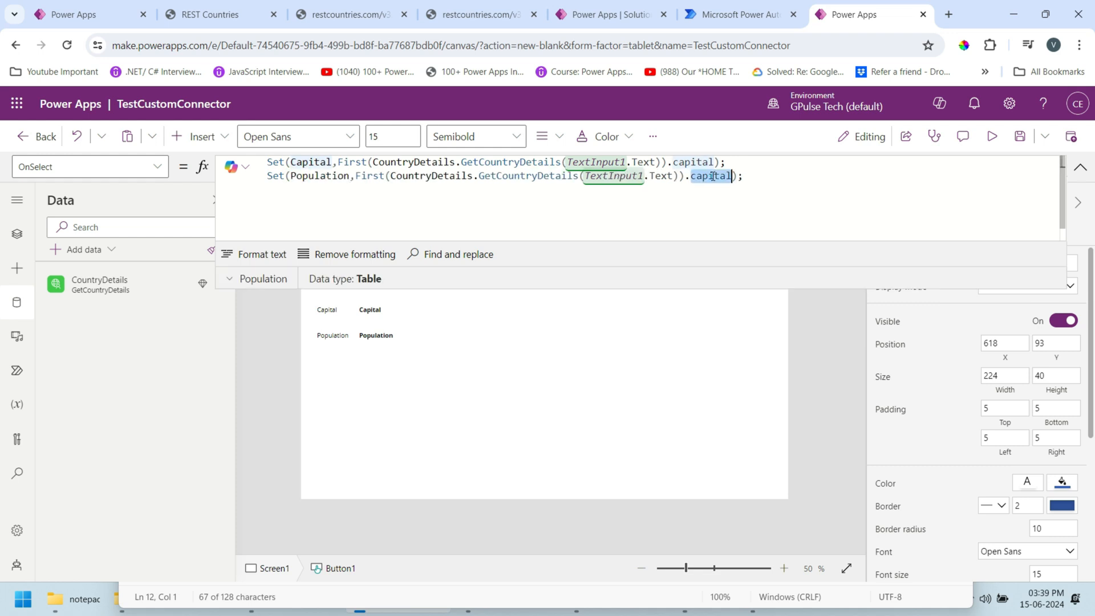
type("Pop")
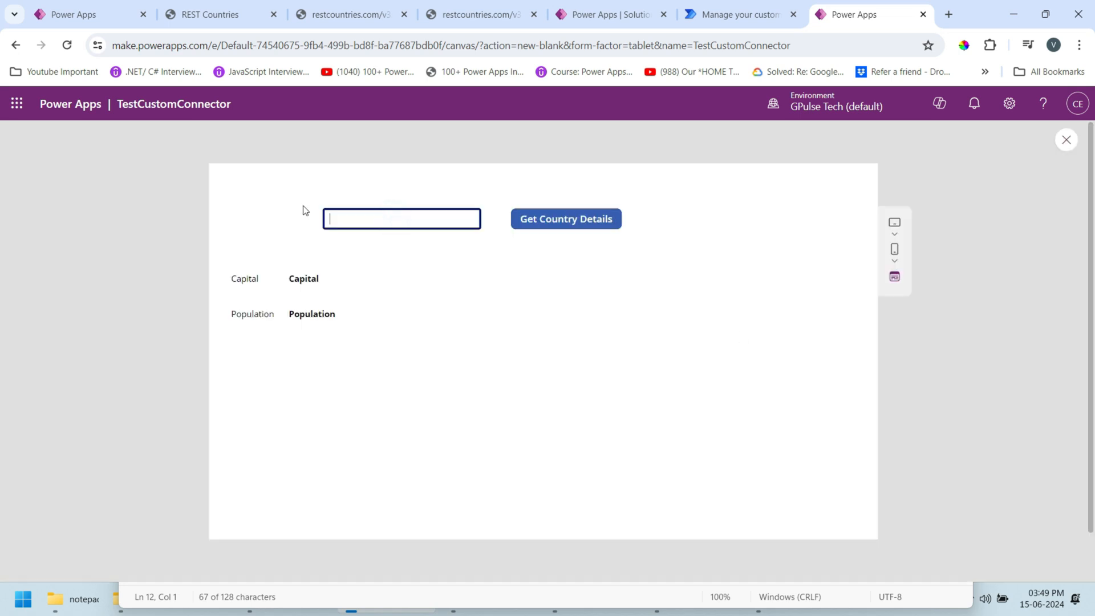
Preview the app with Japan, fetch details, then return to editing the OnSelect formula
type("Japan")
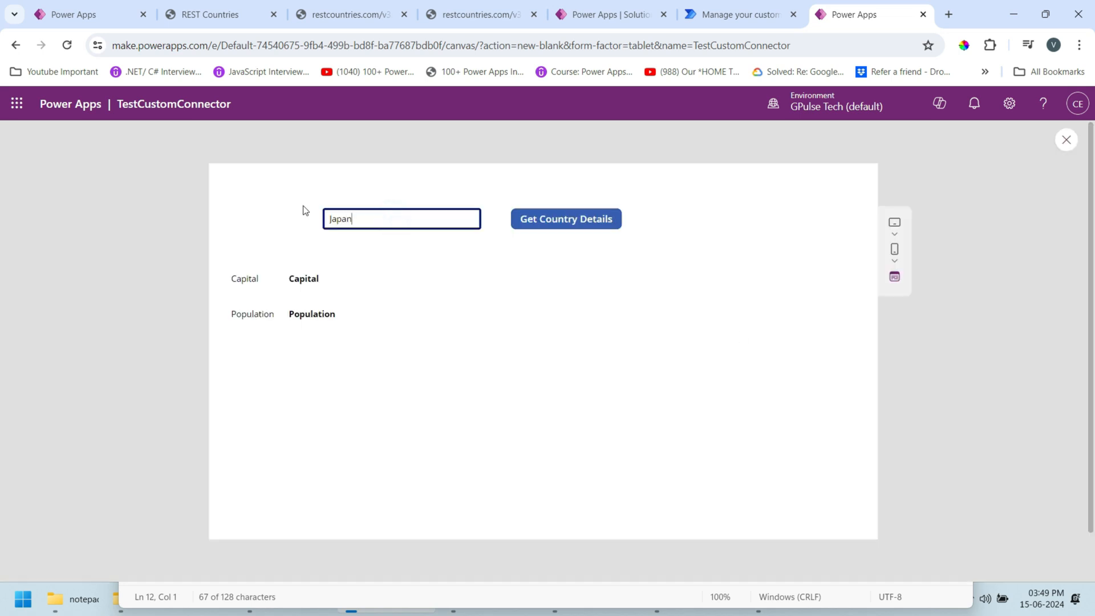
left_click(565, 219)
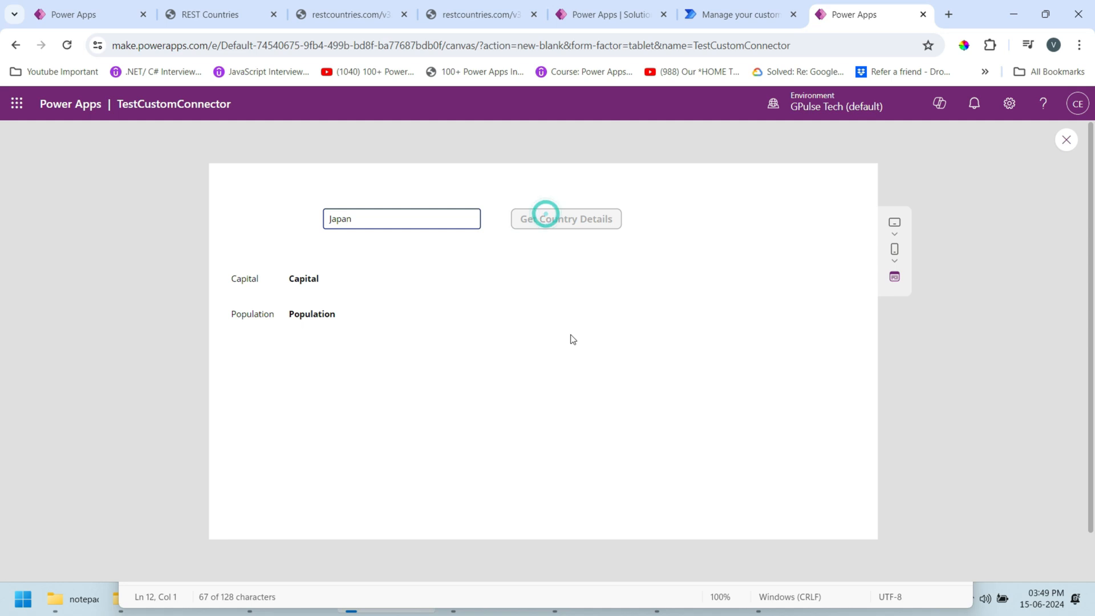
left_click(566, 219)
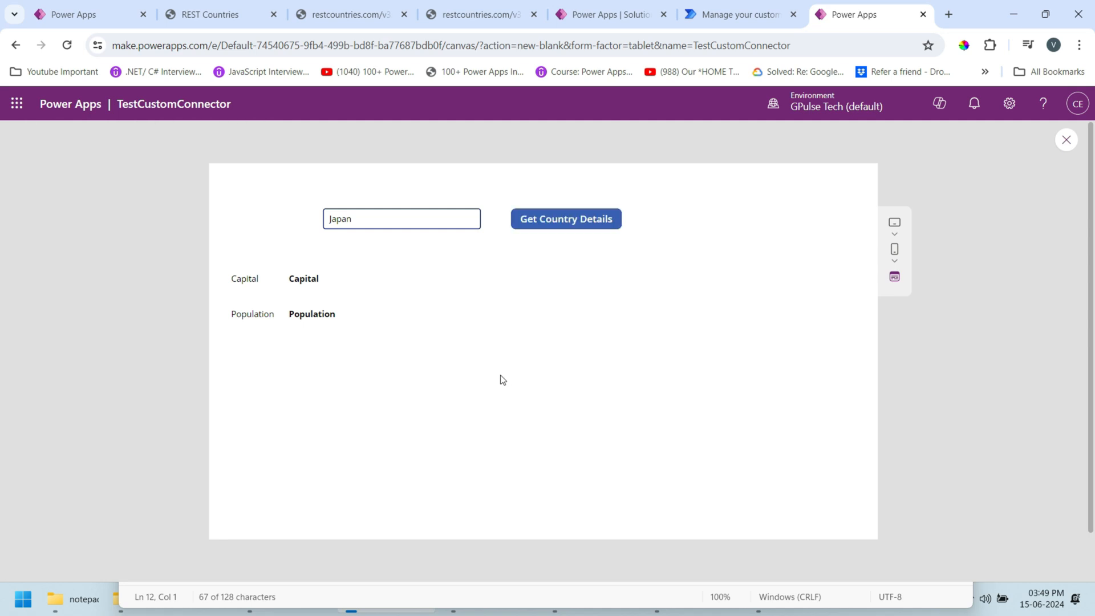
left_click(566, 219)
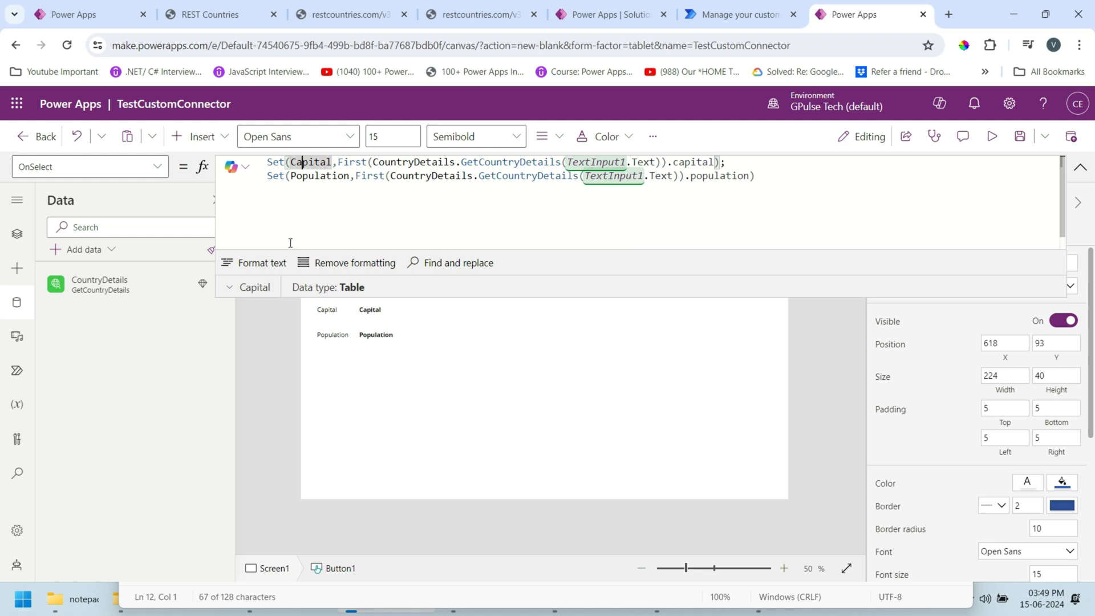
Check the stored Population value and set the Capital label's Text to First(Capital).Value
left_click(228, 287)
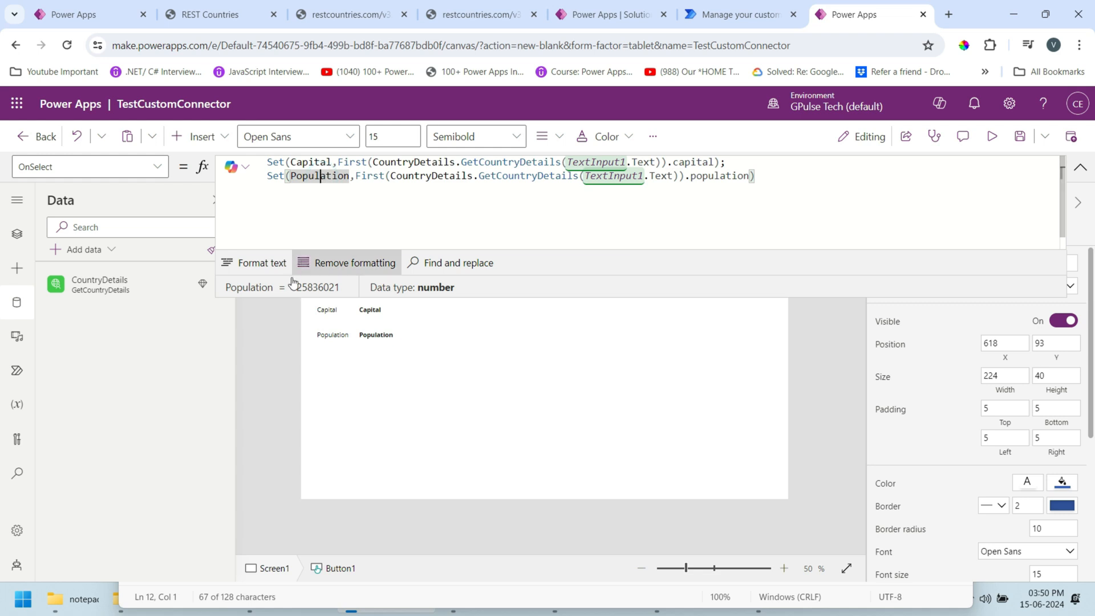
mouse_move(897, 238)
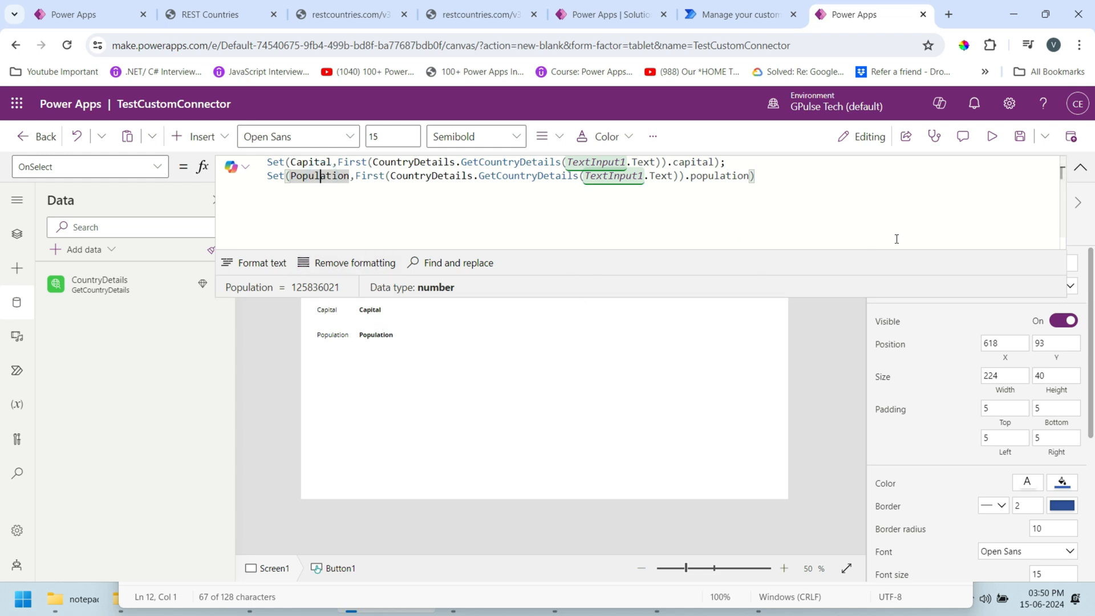
mouse_move(377, 318)
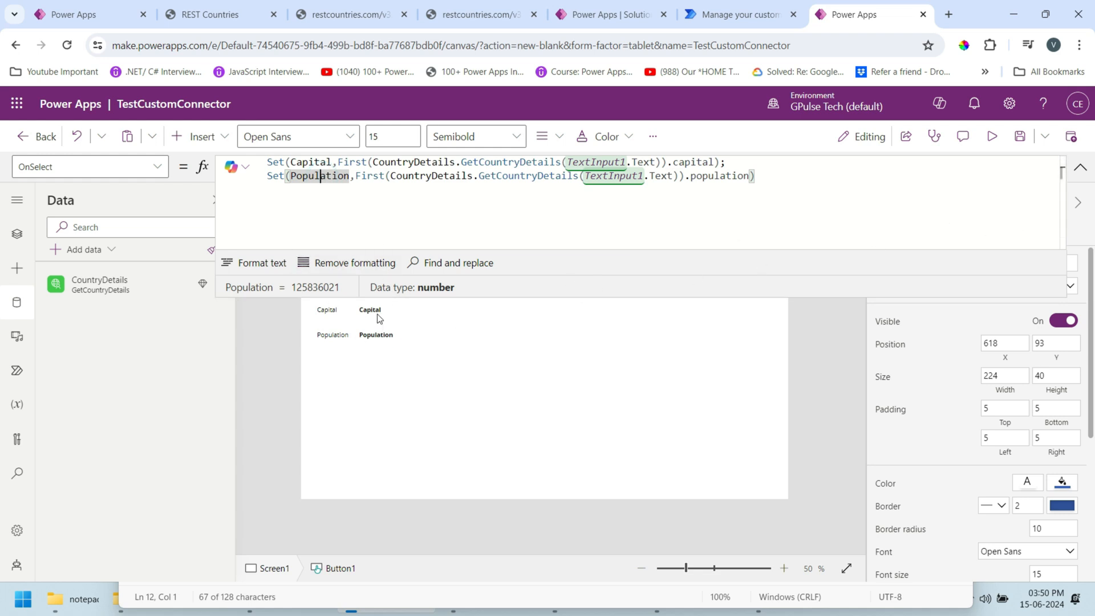
left_click(370, 310)
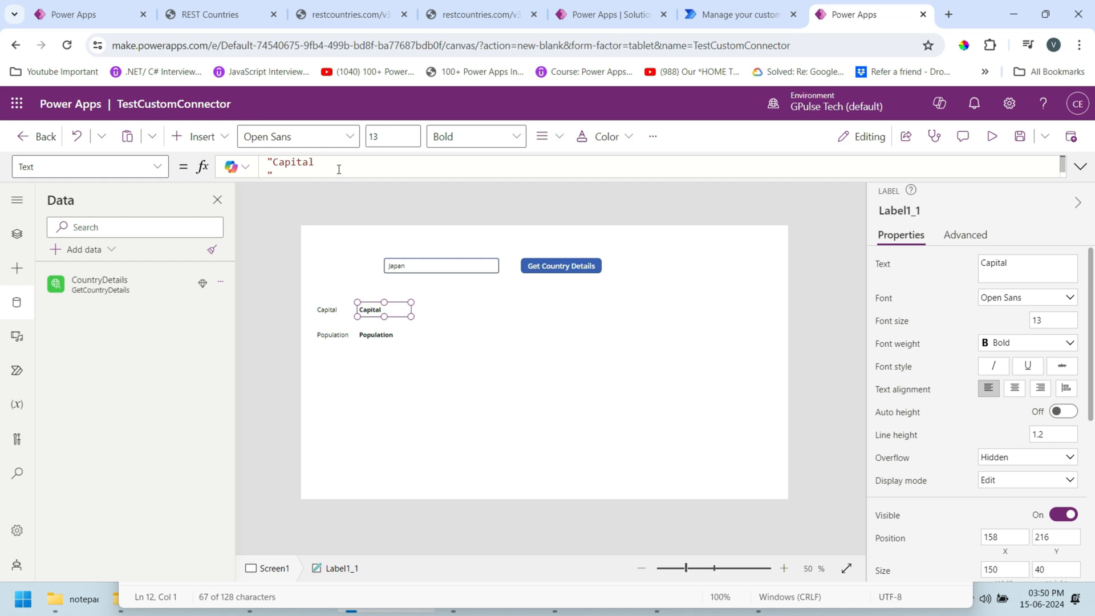
left_click(560, 265)
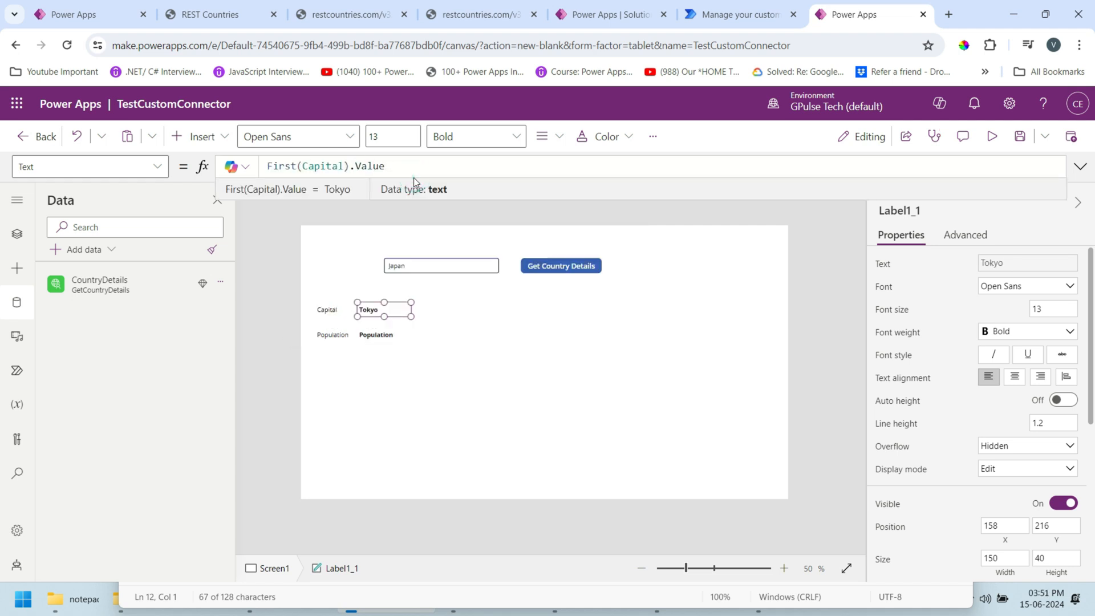
mouse_move(385, 340)
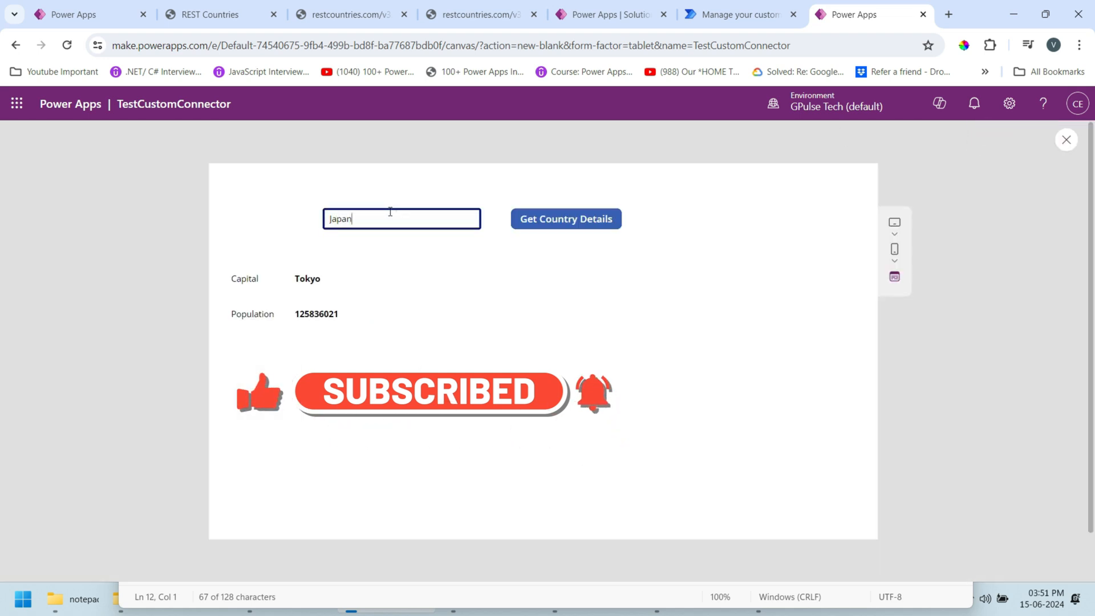
Test the preview with Brazil, Pakistan and China, ending with Beijing shown for China
triple_click(401, 219)
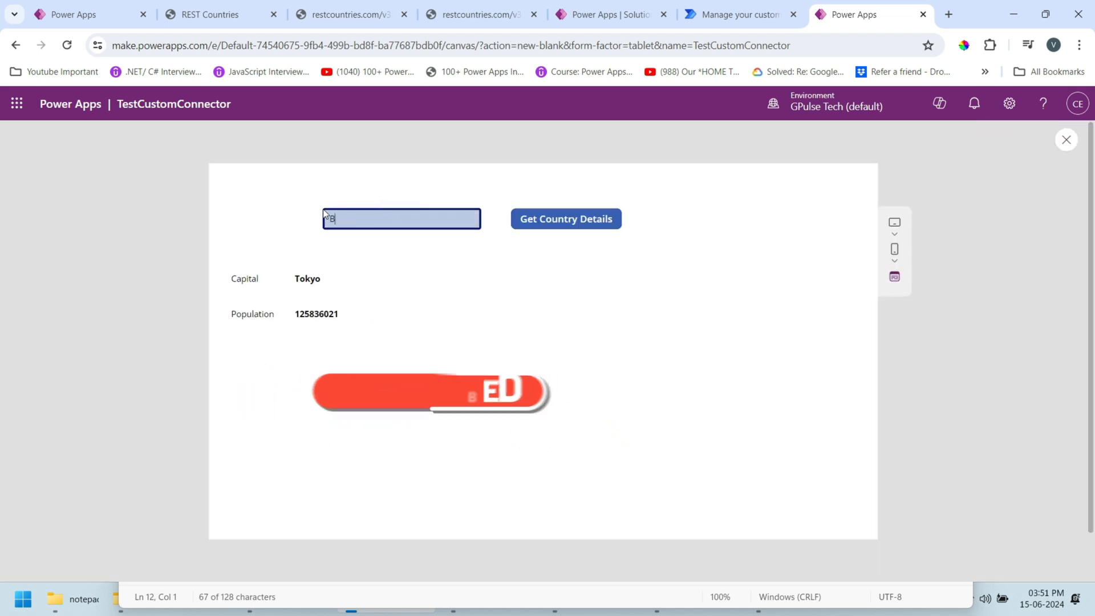
left_click(566, 219)
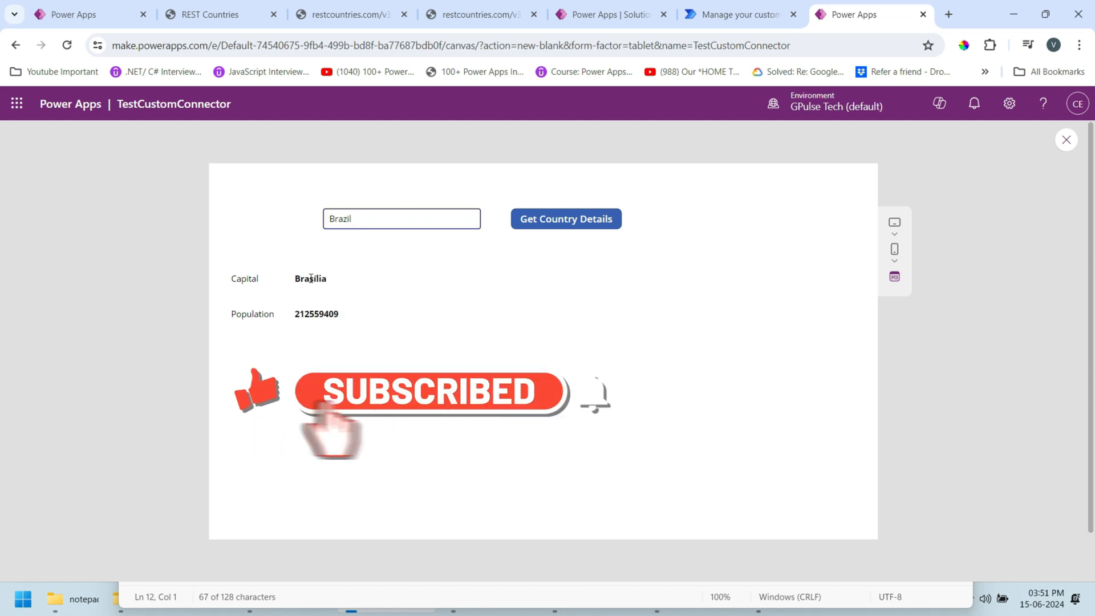
double_click(316, 314)
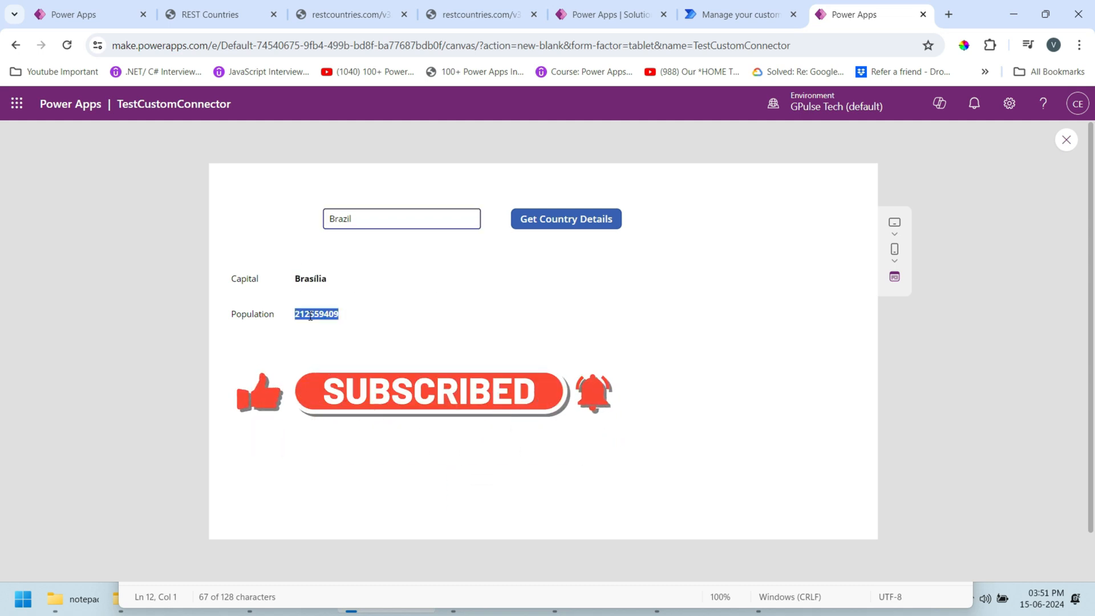
type("Pakistan")
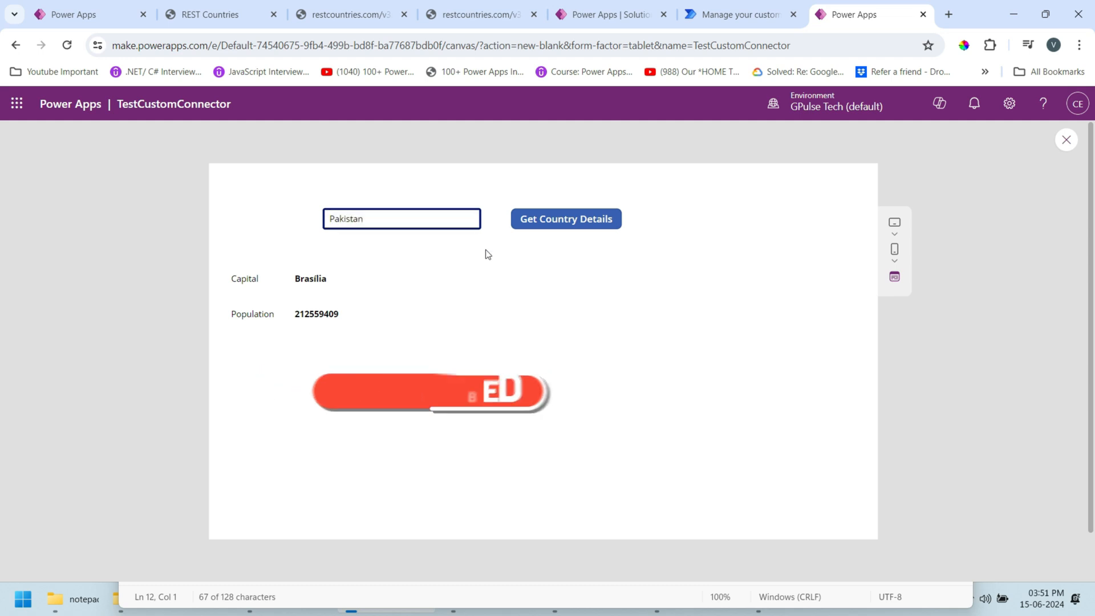
left_click(566, 219)
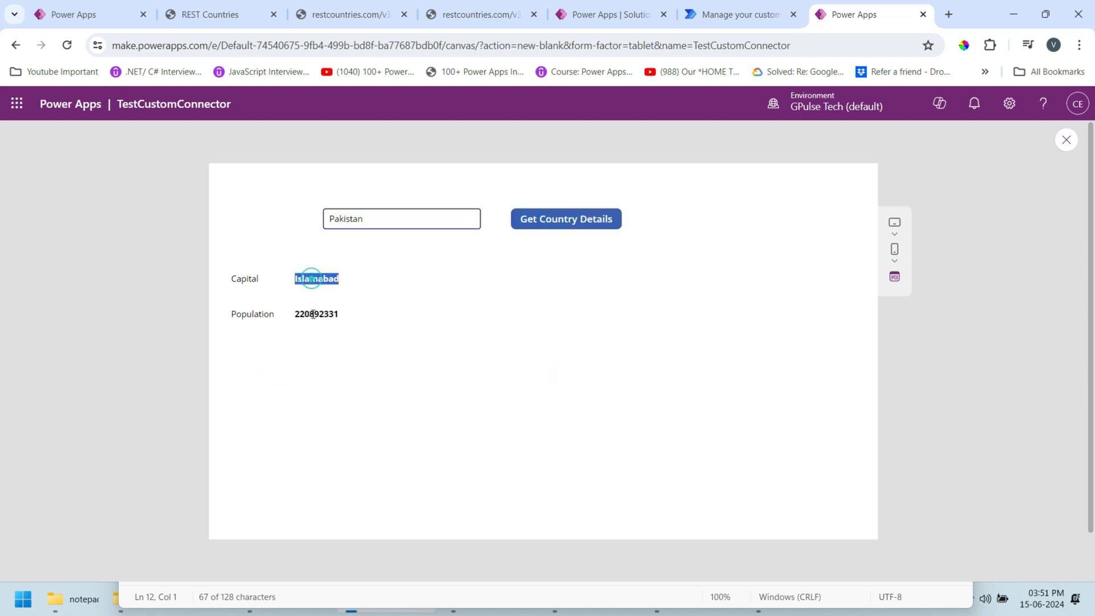
type("China")
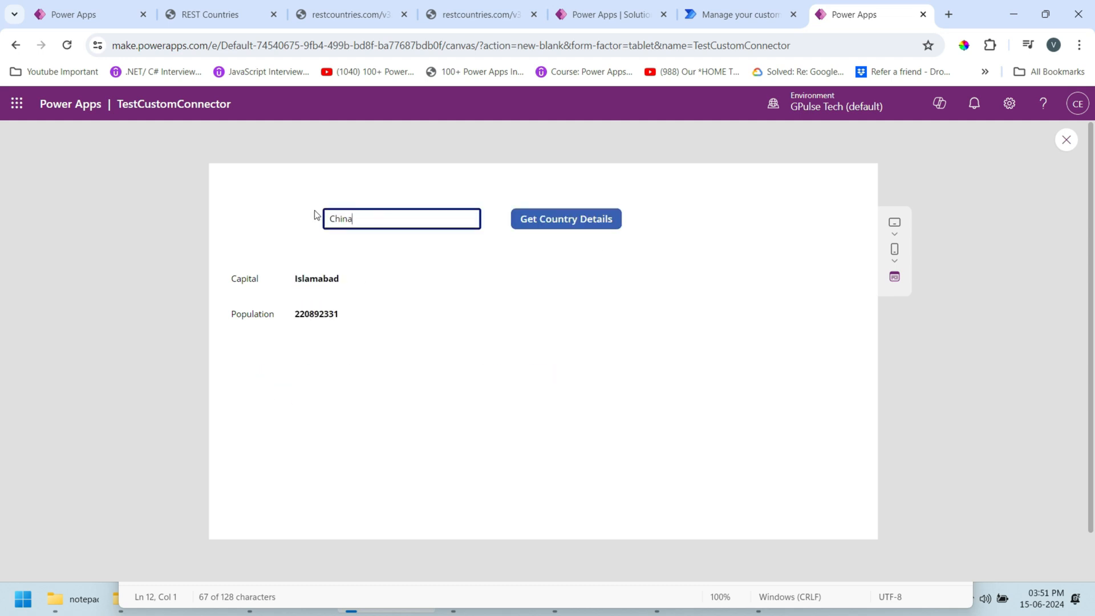
left_click(565, 219)
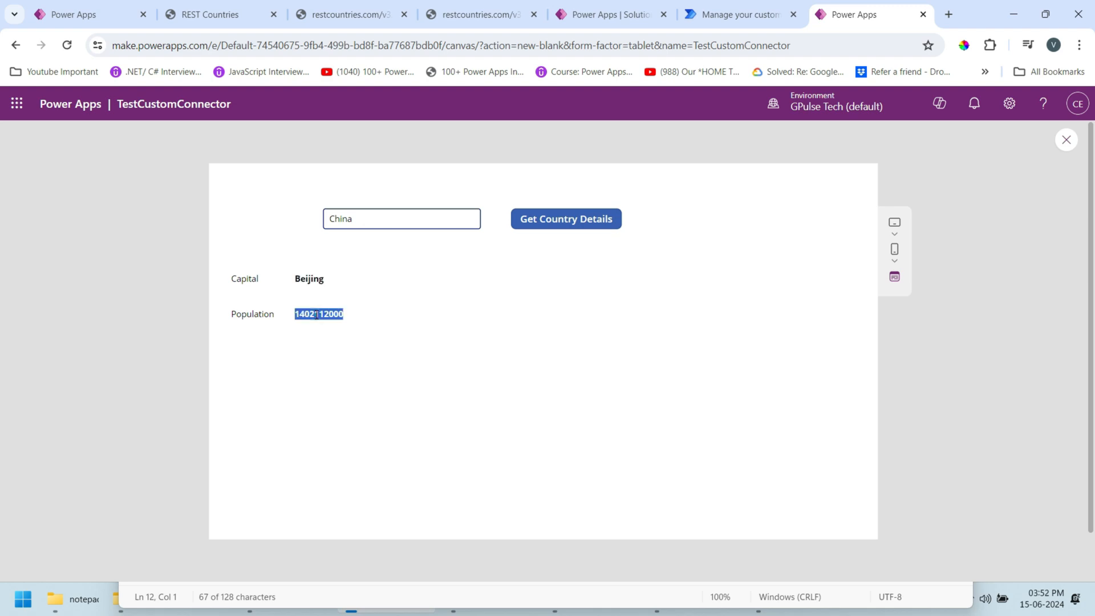